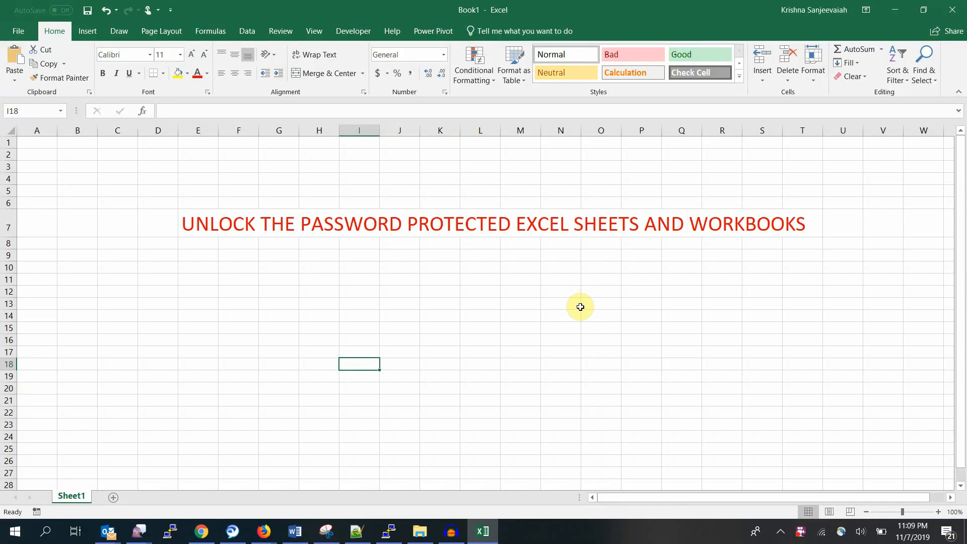
{"action": "mouse_move", "coordinate": [584, 283]}
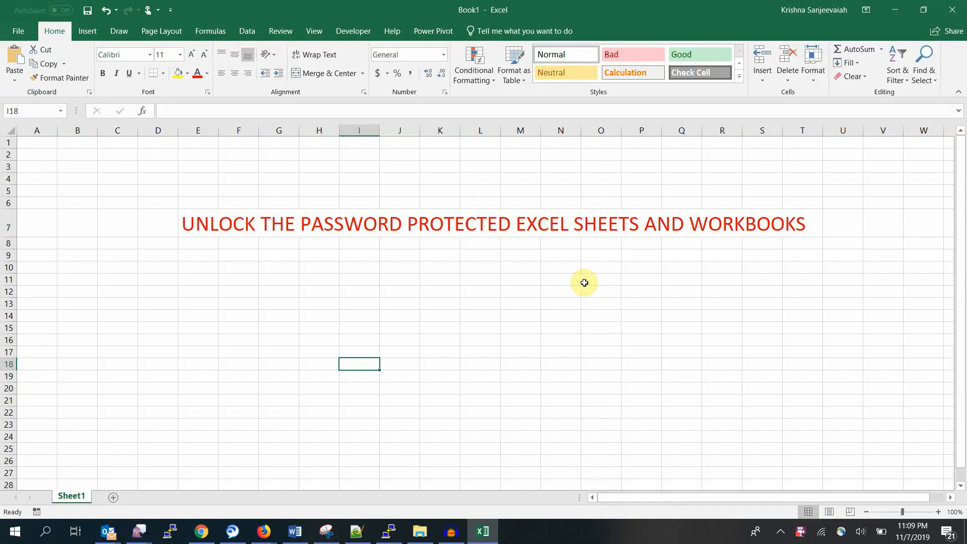
{"action": "mouse_move", "coordinate": [588, 227]}
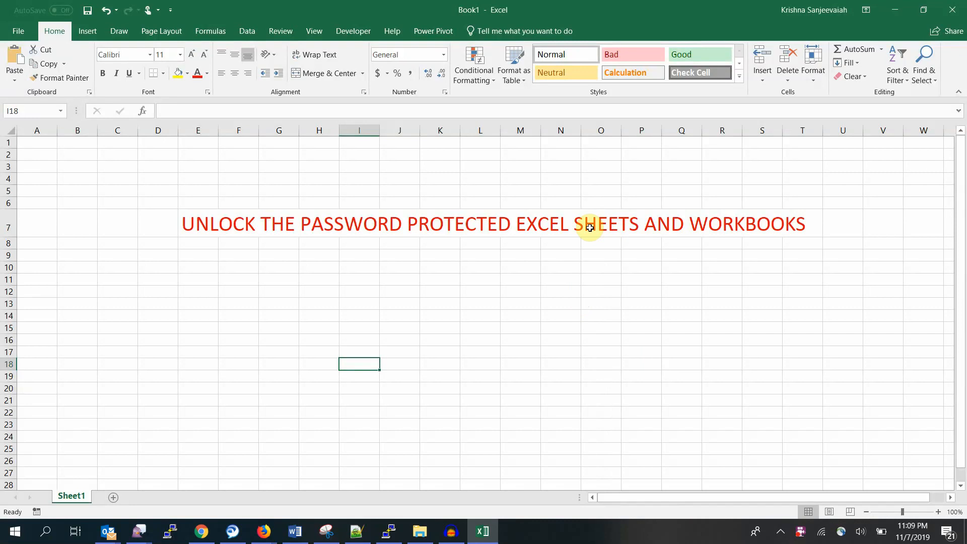
{"action": "mouse_move", "coordinate": [769, 241]}
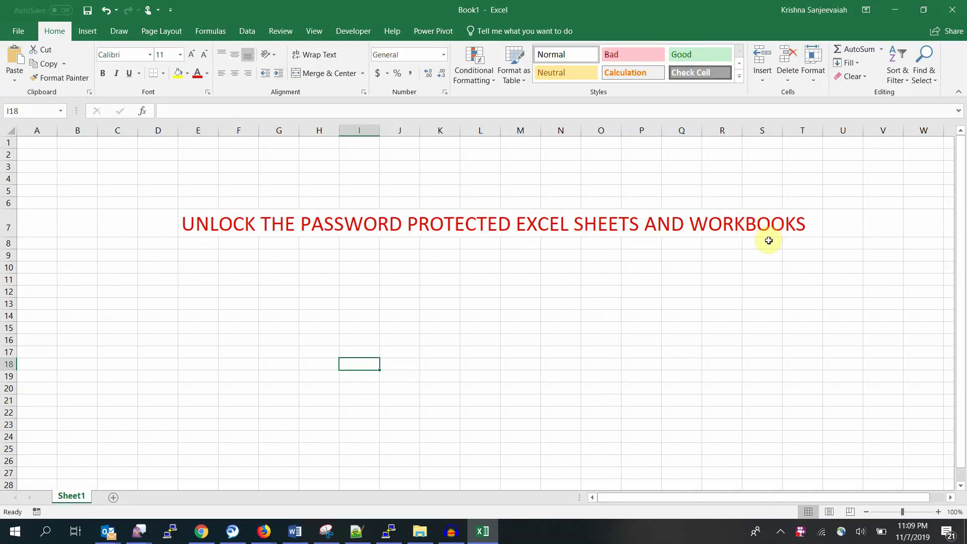
{"action": "mouse_move", "coordinate": [762, 262]}
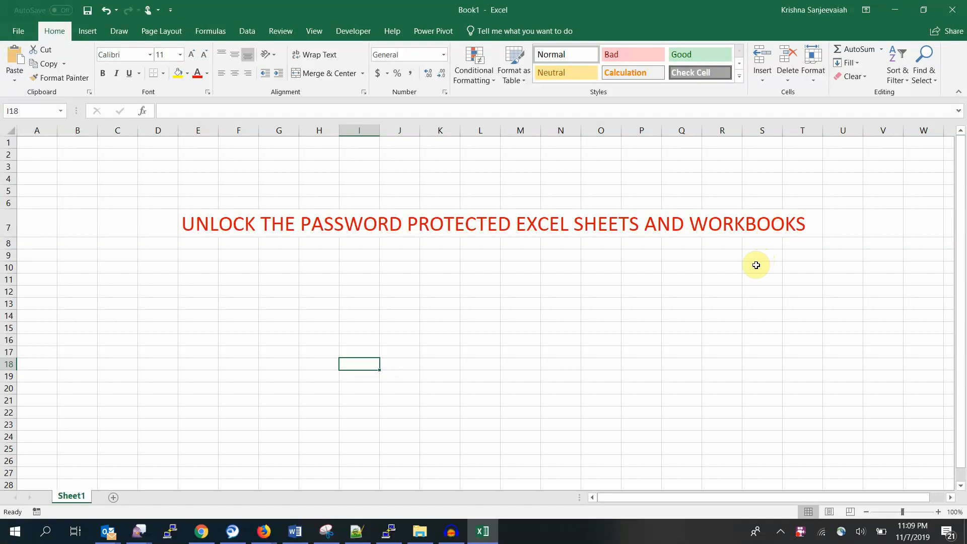
{"action": "mouse_move", "coordinate": [755, 250]}
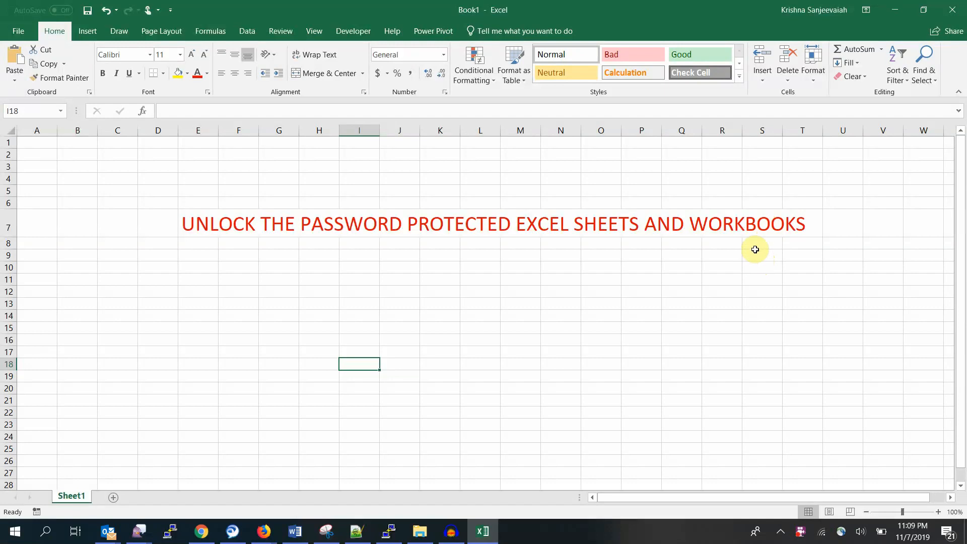
{"action": "mouse_move", "coordinate": [433, 190]}
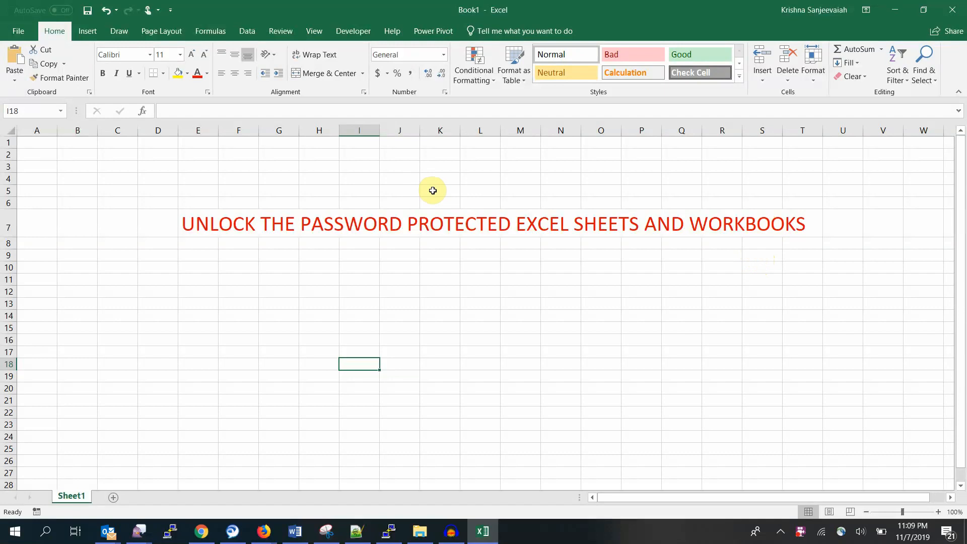
{"action": "mouse_move", "coordinate": [393, 350]}
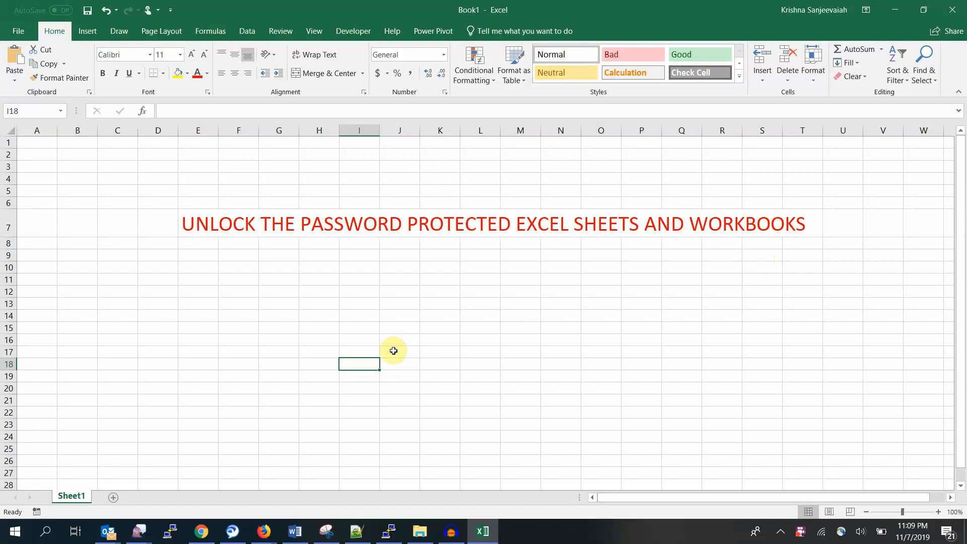
{"action": "mouse_move", "coordinate": [283, 113]}
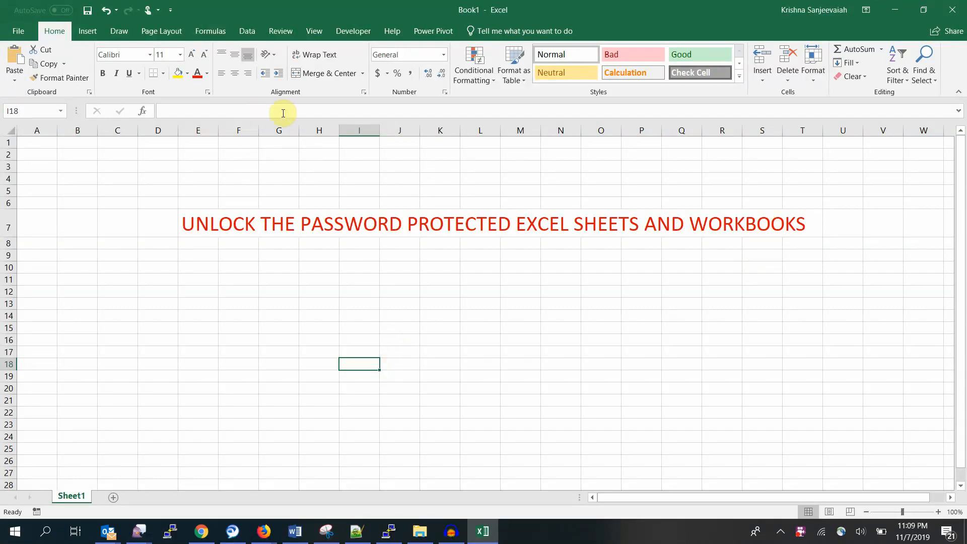
Step: Lock Sheet1 with a confirmed Protect Sheet password, then add a blank Sheet2
{"action": "left_click", "coordinate": [280, 31]}
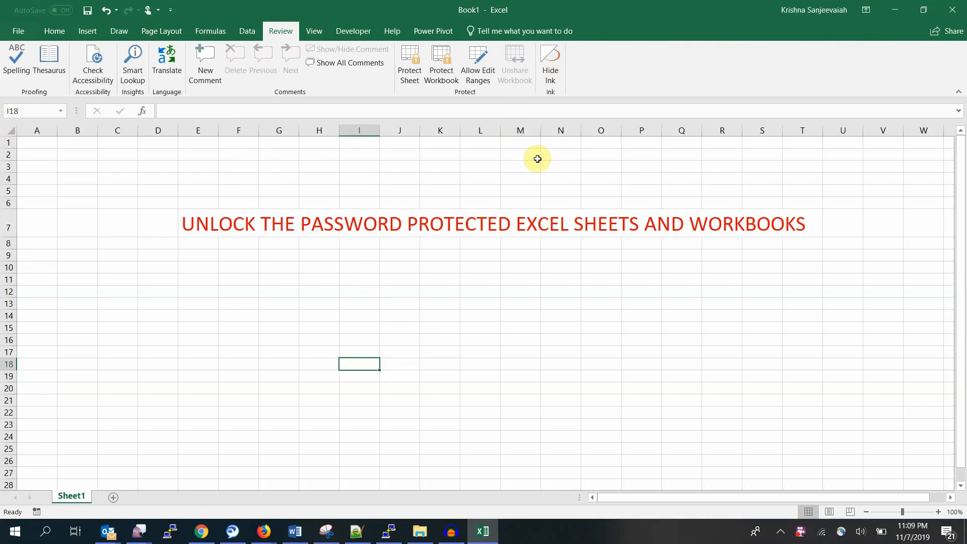
{"action": "left_click", "coordinate": [409, 65]}
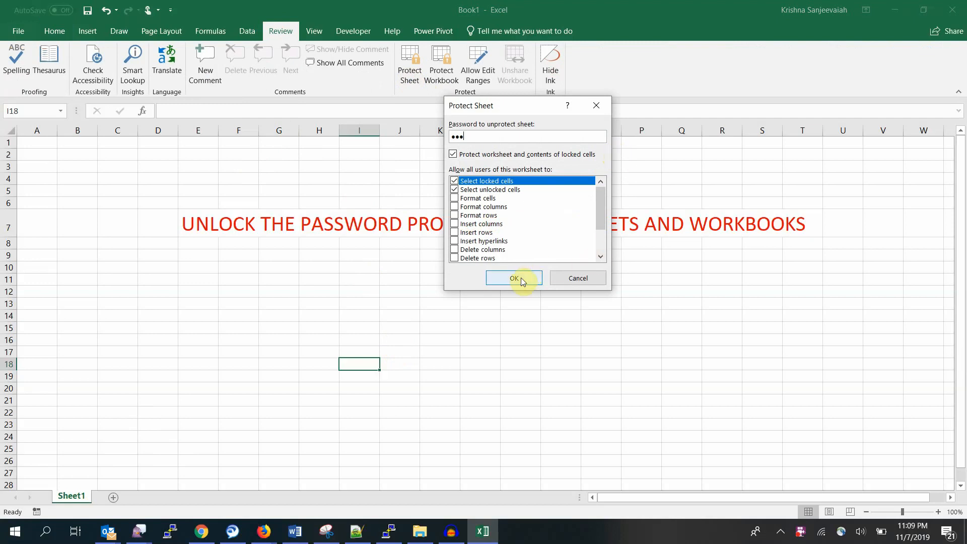
{"action": "left_click", "coordinate": [454, 181]}
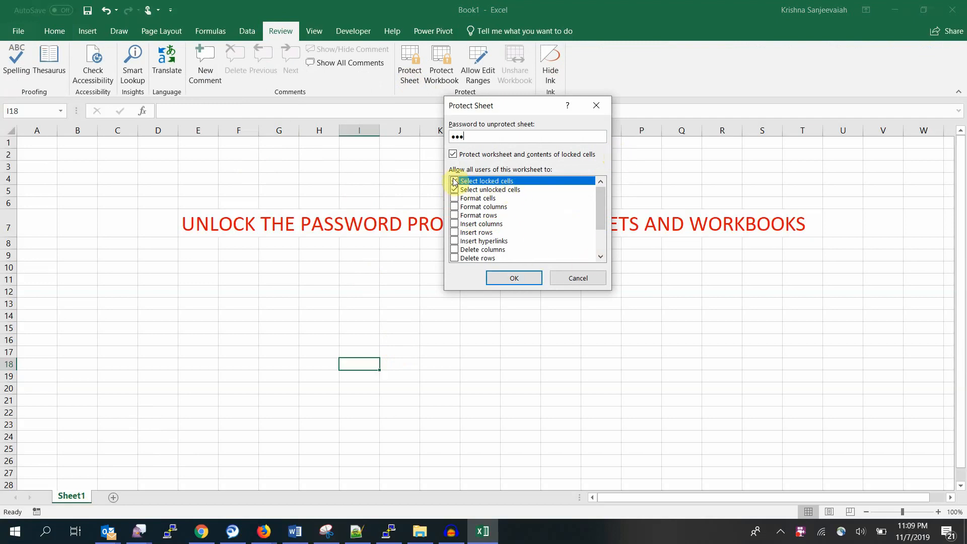
{"action": "left_click", "coordinate": [455, 181]}
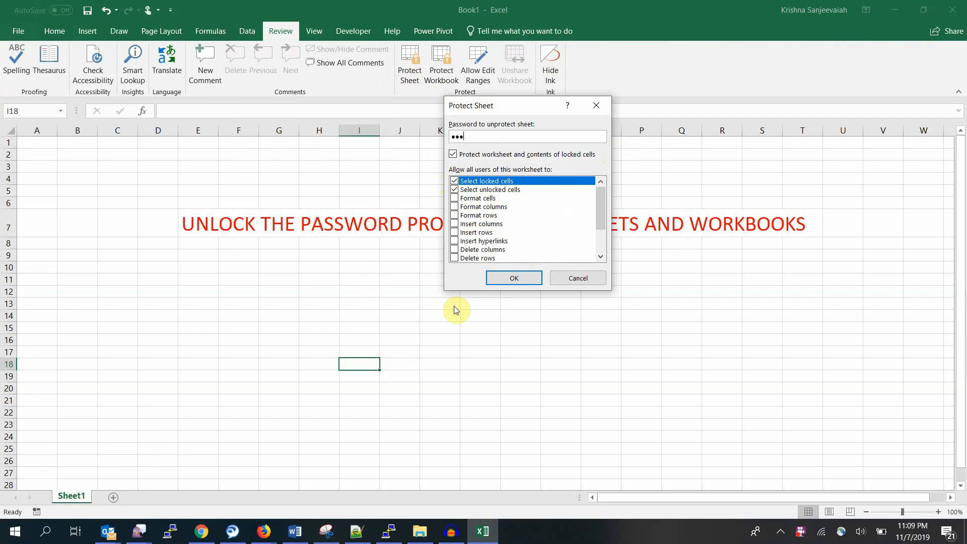
{"action": "mouse_move", "coordinate": [623, 381]}
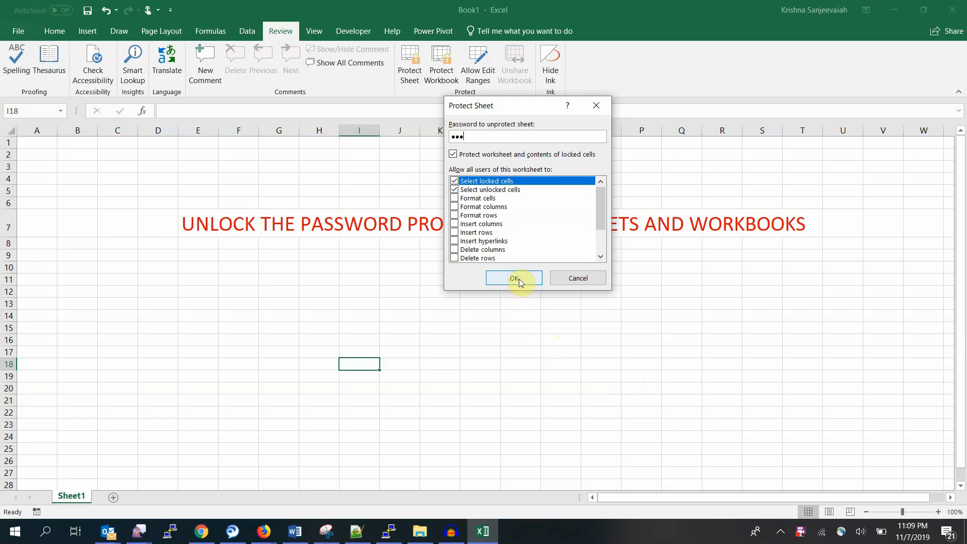
{"action": "left_click", "coordinate": [514, 278]}
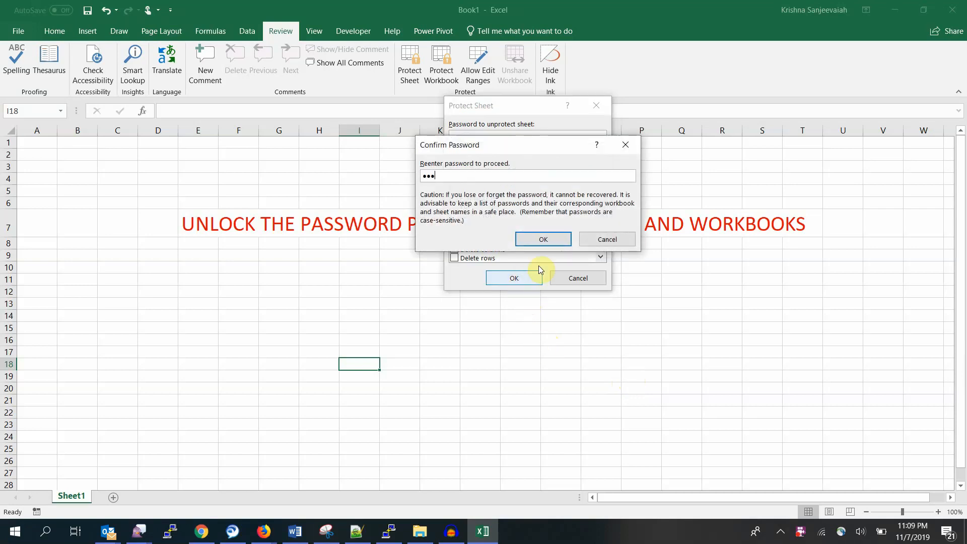
{"action": "left_click", "coordinate": [543, 239]}
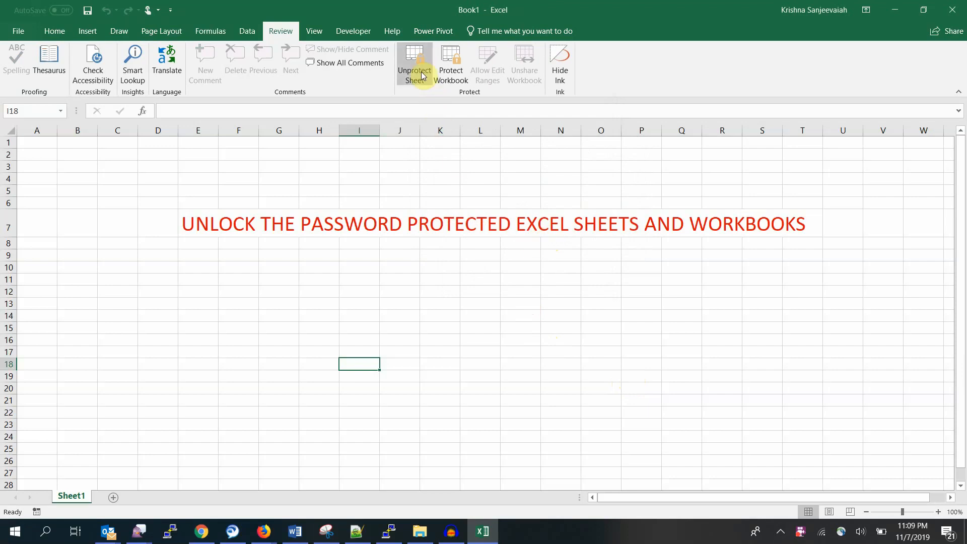
{"action": "mouse_move", "coordinate": [113, 498]}
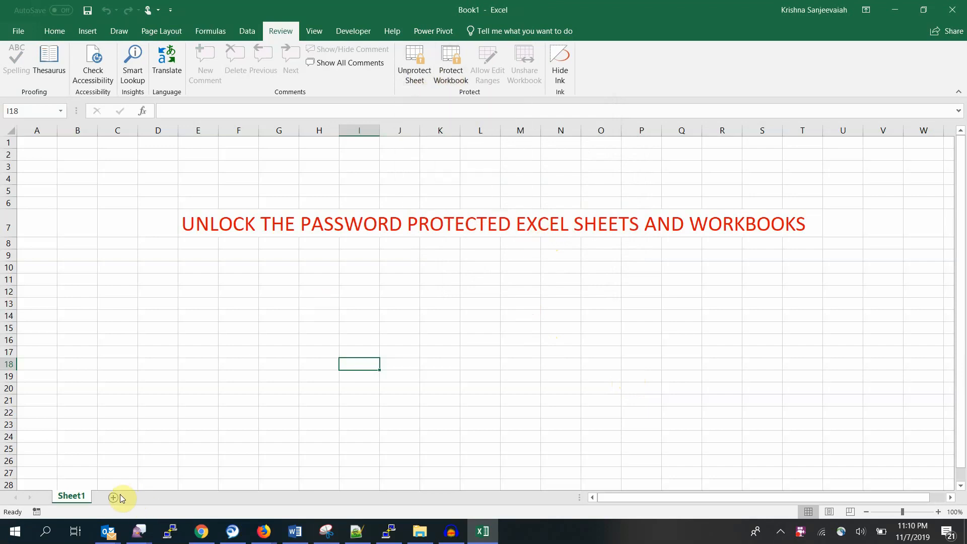
{"action": "left_click", "coordinate": [113, 498]}
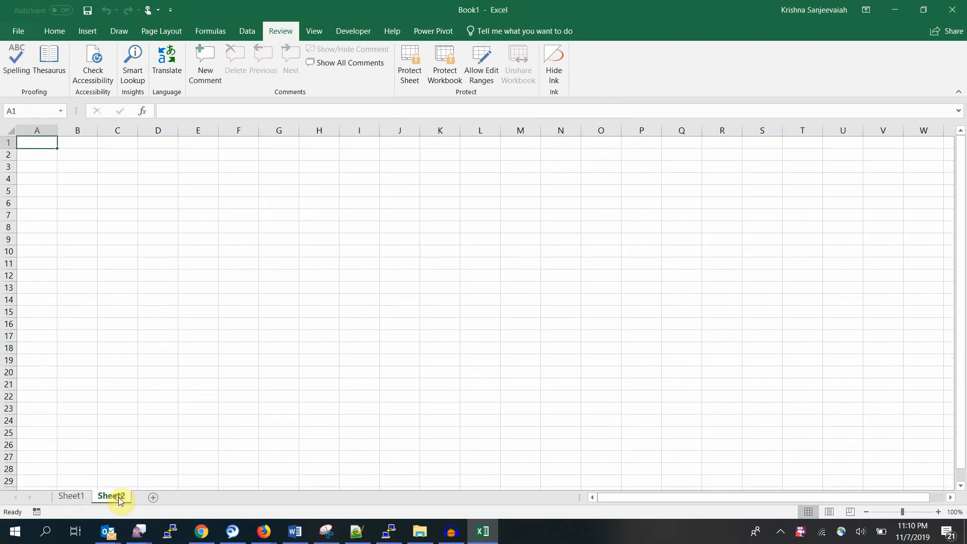
Step: Return to Sheet1 and protect the workbook structure with a confirmed password
{"action": "left_click", "coordinate": [70, 495]}
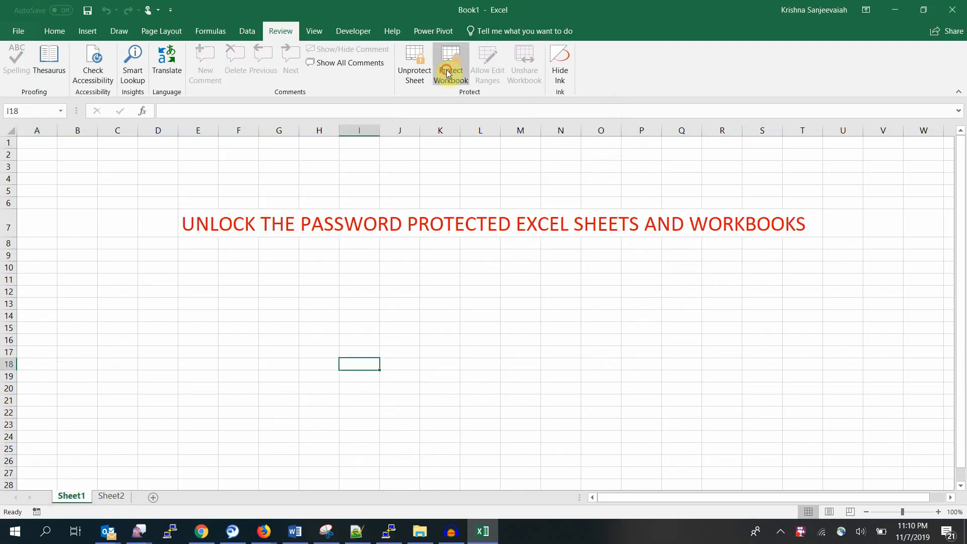
{"action": "left_click", "coordinate": [450, 64]}
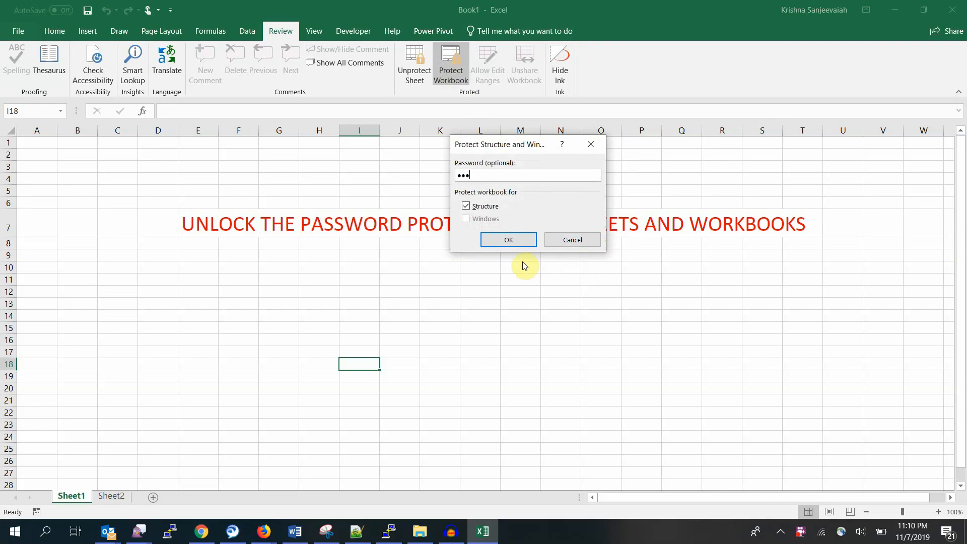
{"action": "left_click", "coordinate": [508, 240]}
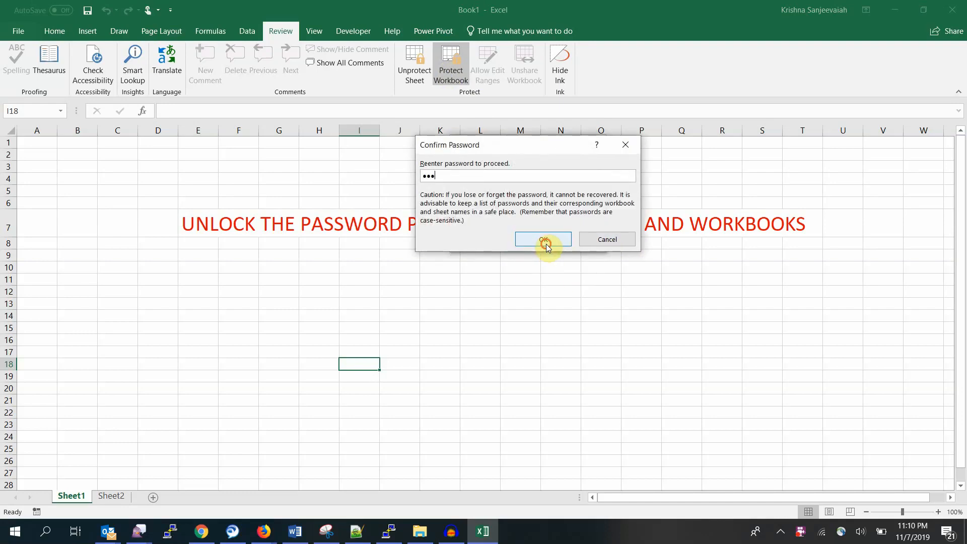
{"action": "left_click", "coordinate": [542, 239]}
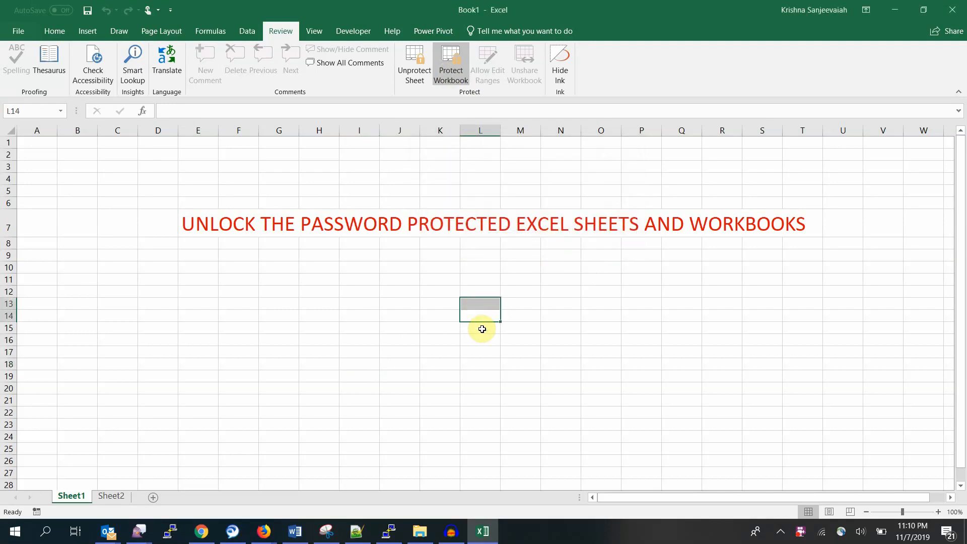
Step: Bring up the Unprotect Workbook prompt, cancel it, and select cell K10
{"action": "left_click", "coordinate": [319, 254]}
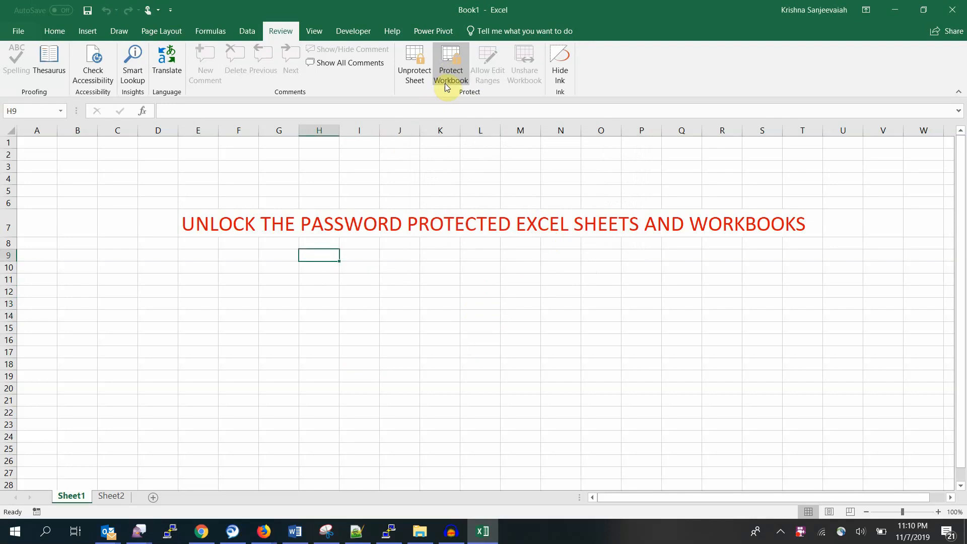
{"action": "left_click", "coordinate": [449, 65]}
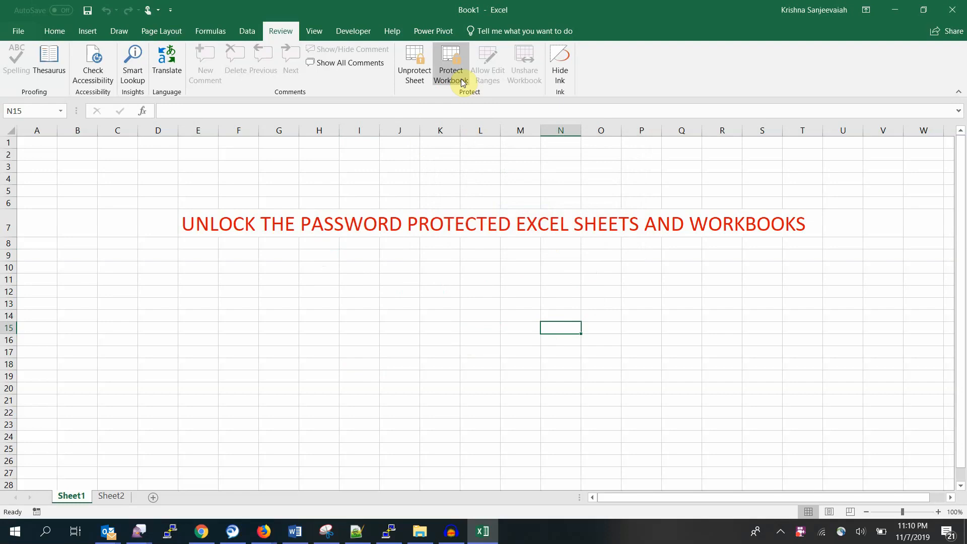
{"action": "left_click", "coordinate": [414, 65]}
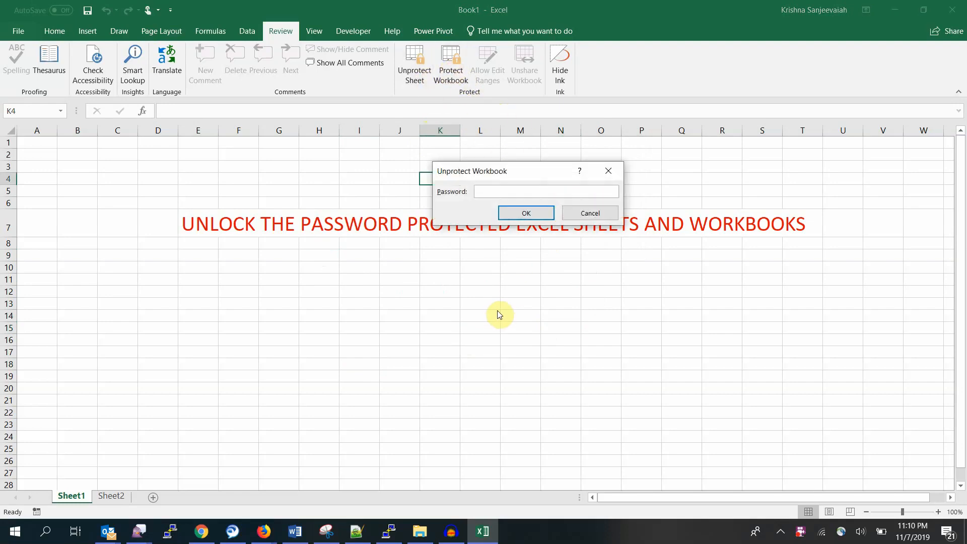
{"action": "left_click", "coordinate": [525, 212]}
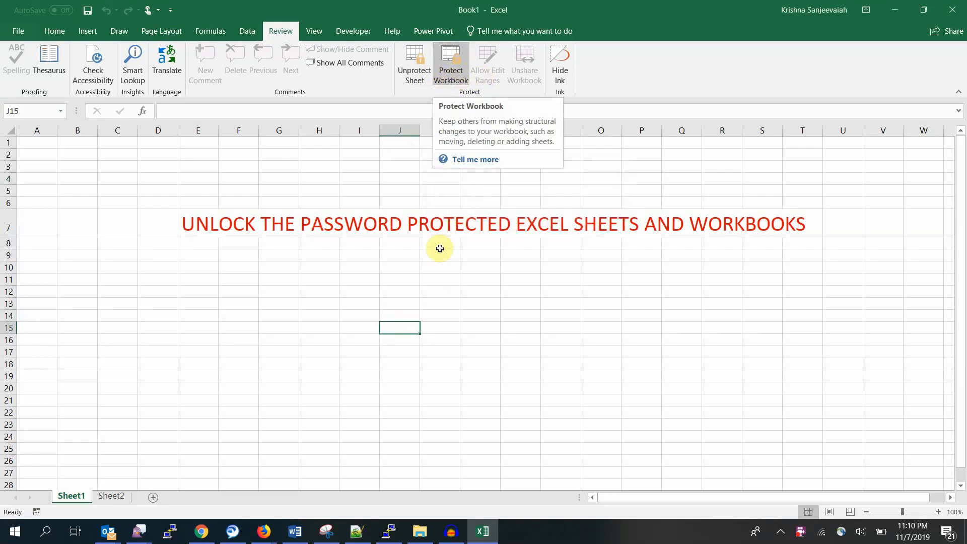
{"action": "left_click", "coordinate": [440, 267]}
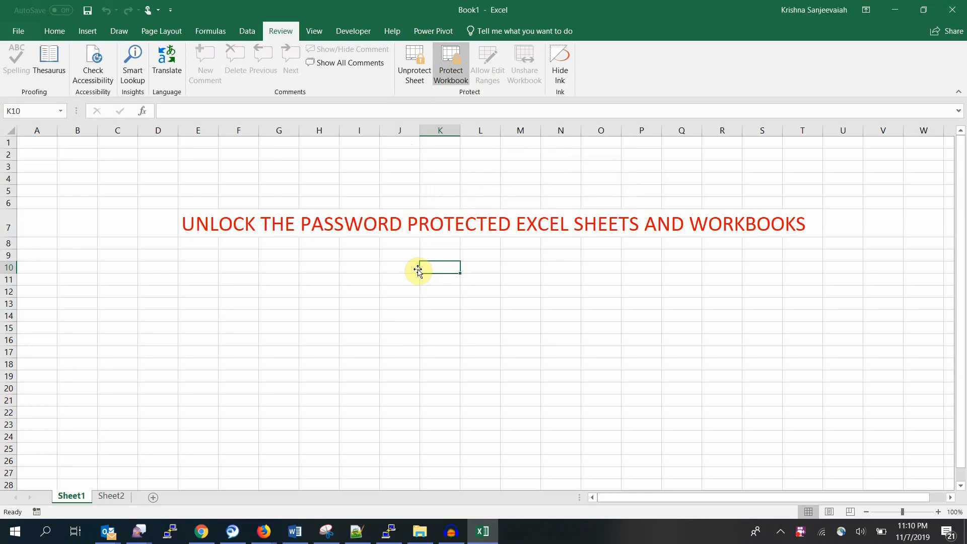
{"action": "mouse_move", "coordinate": [18, 444]}
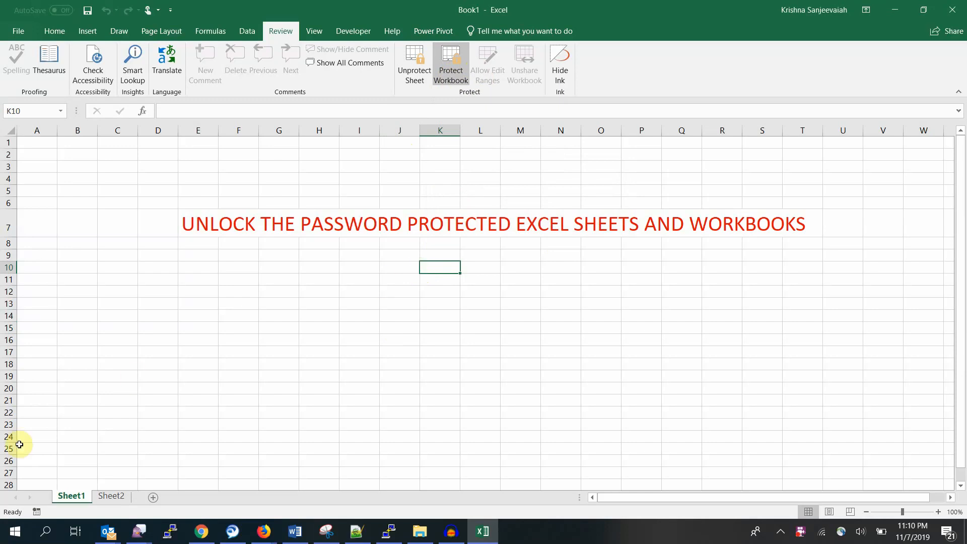
Step: Try editing the E7 title, dismiss the protected-sheet warning, then visit Sheet2 and return to Sheet1
{"action": "left_click", "coordinate": [198, 223]}
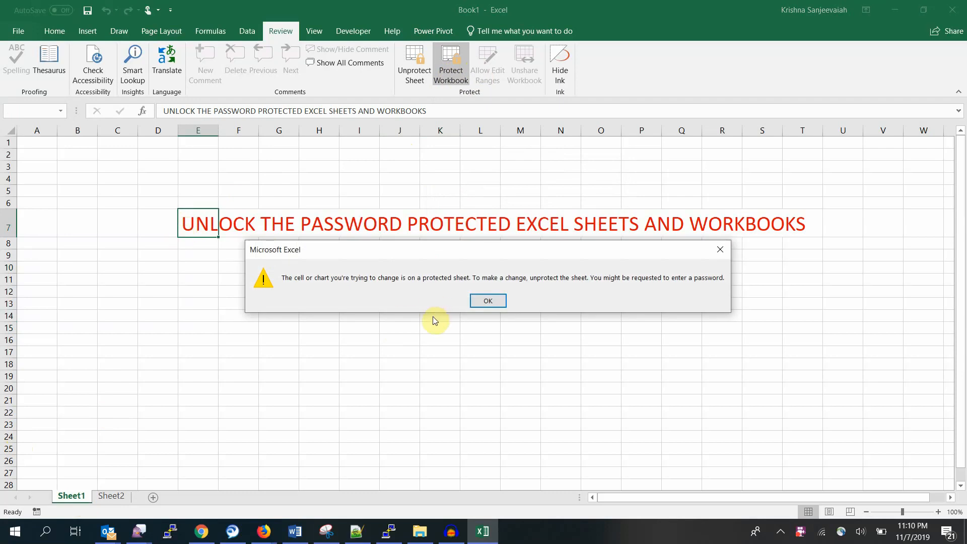
{"action": "left_click", "coordinate": [486, 300]}
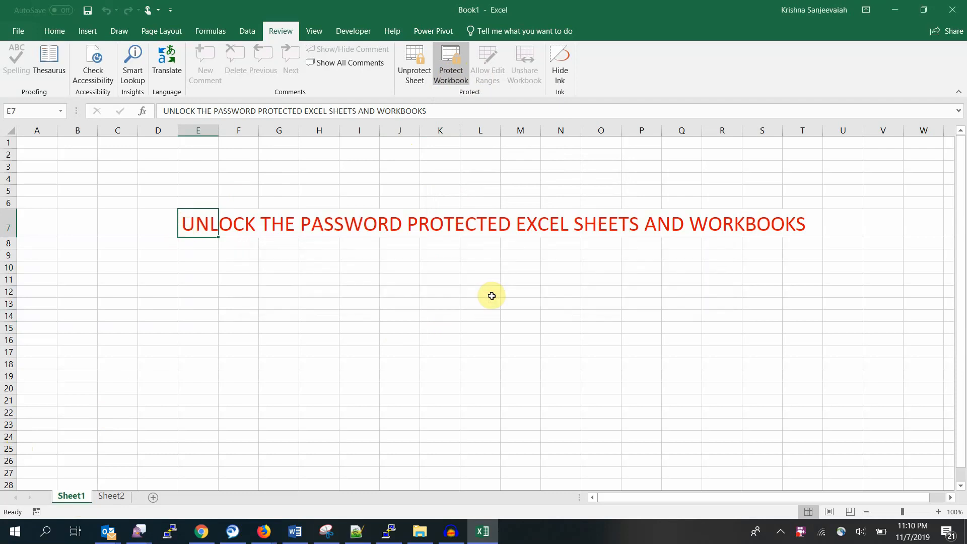
{"action": "left_click", "coordinate": [111, 495]}
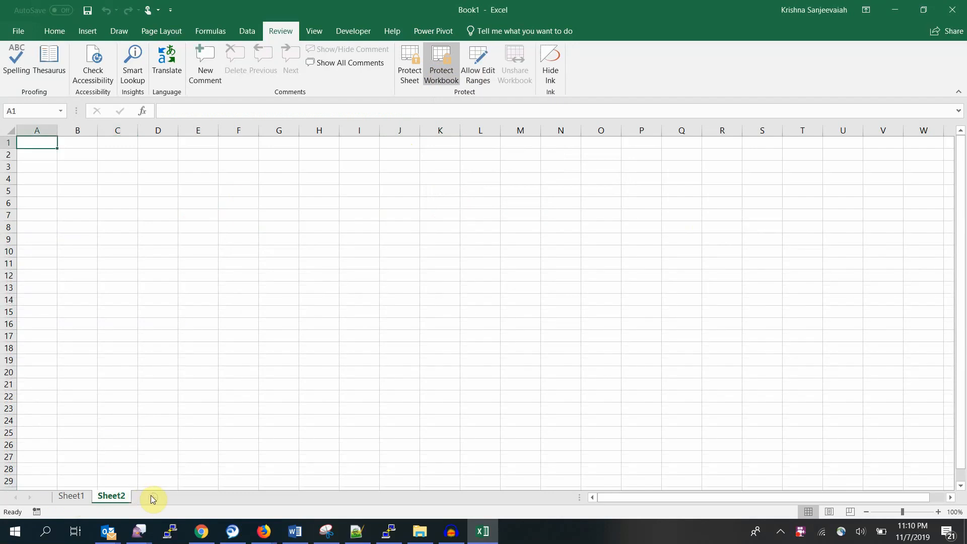
{"action": "left_click", "coordinate": [111, 496]}
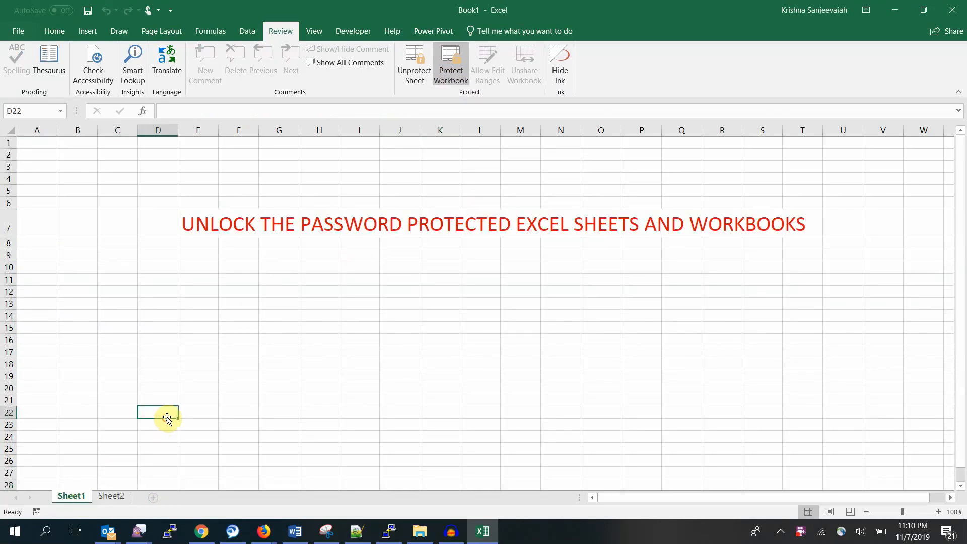
Step: Save the workbook as Book1.xlsx in Excel Workbook format
{"action": "left_click", "coordinate": [19, 31]}
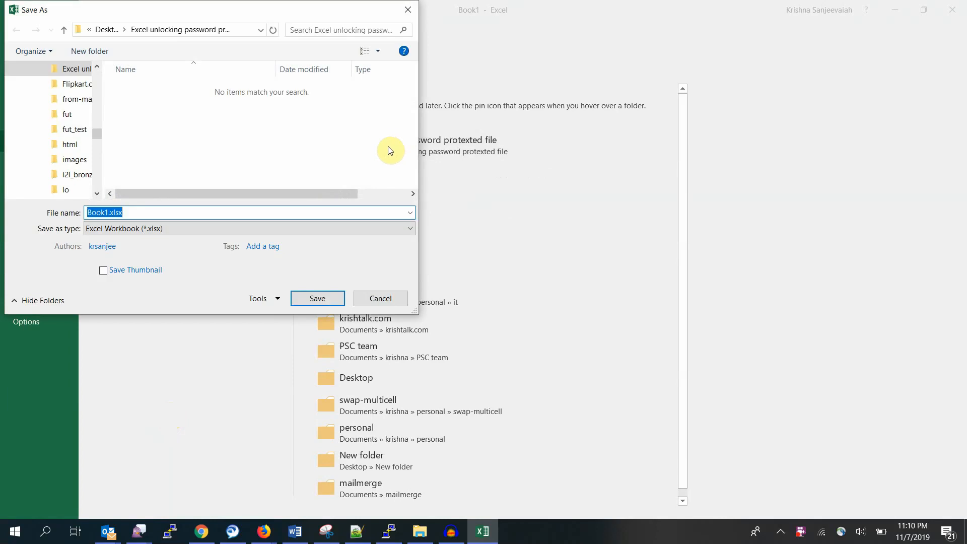
{"action": "left_click", "coordinate": [317, 297]}
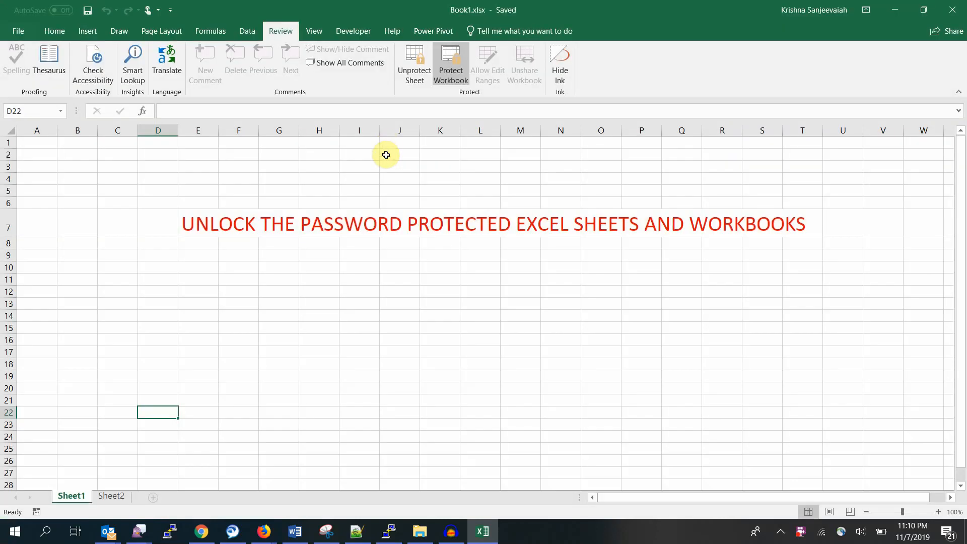
{"action": "mouse_move", "coordinate": [424, 76]}
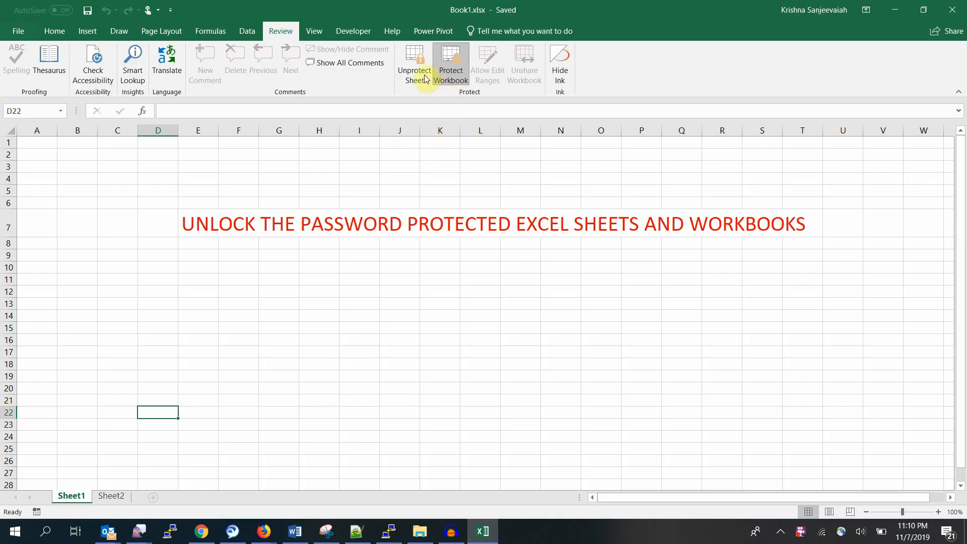
{"action": "mouse_move", "coordinate": [460, 62]}
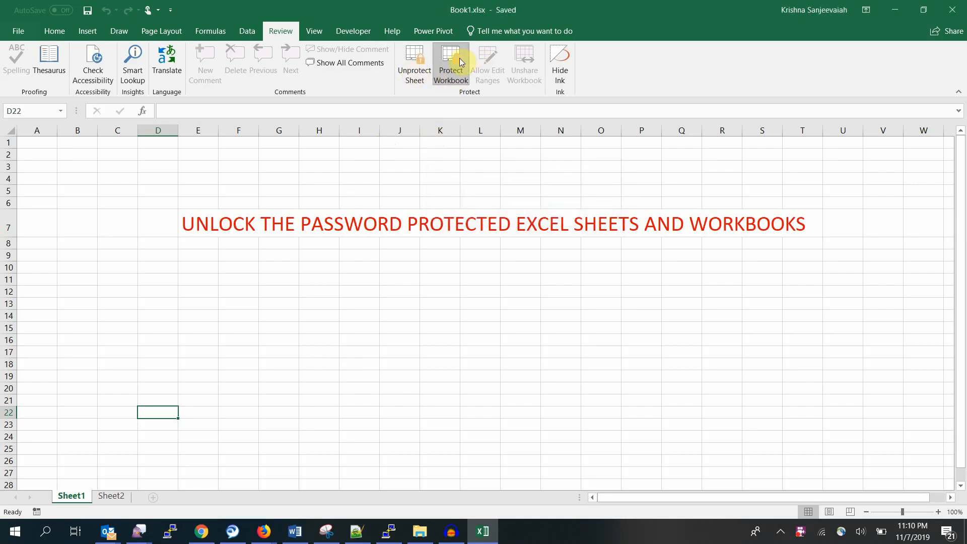
{"action": "mouse_move", "coordinate": [278, 315]}
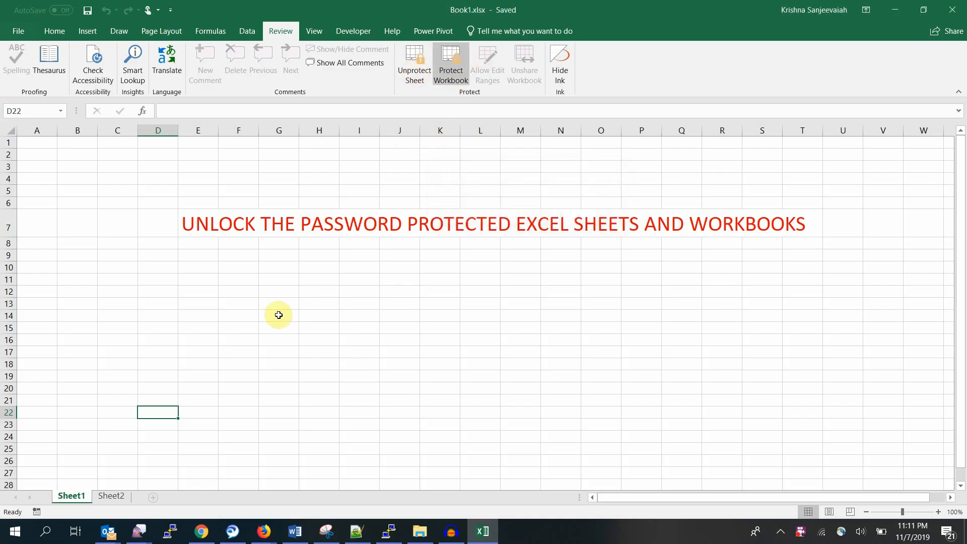
{"action": "mouse_move", "coordinate": [507, 359]}
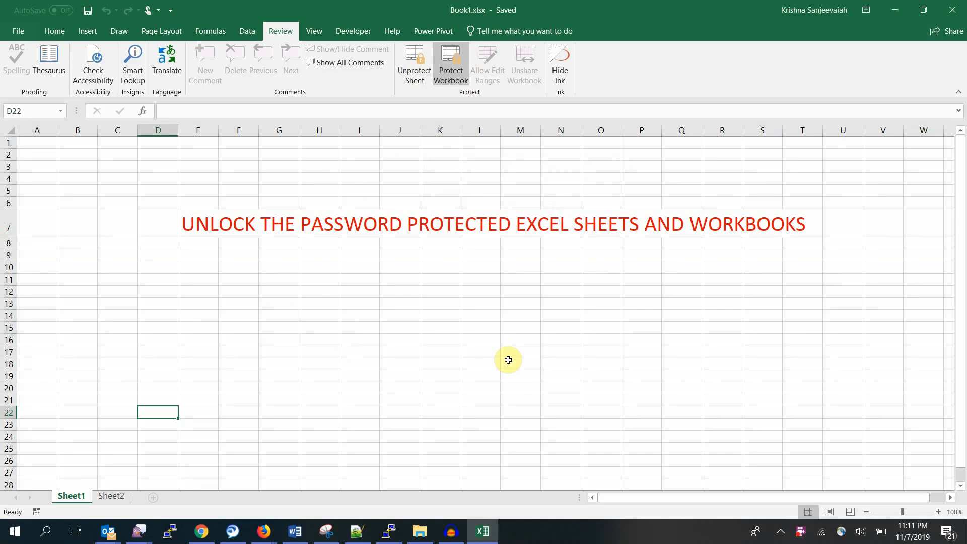
{"action": "mouse_move", "coordinate": [959, 50]}
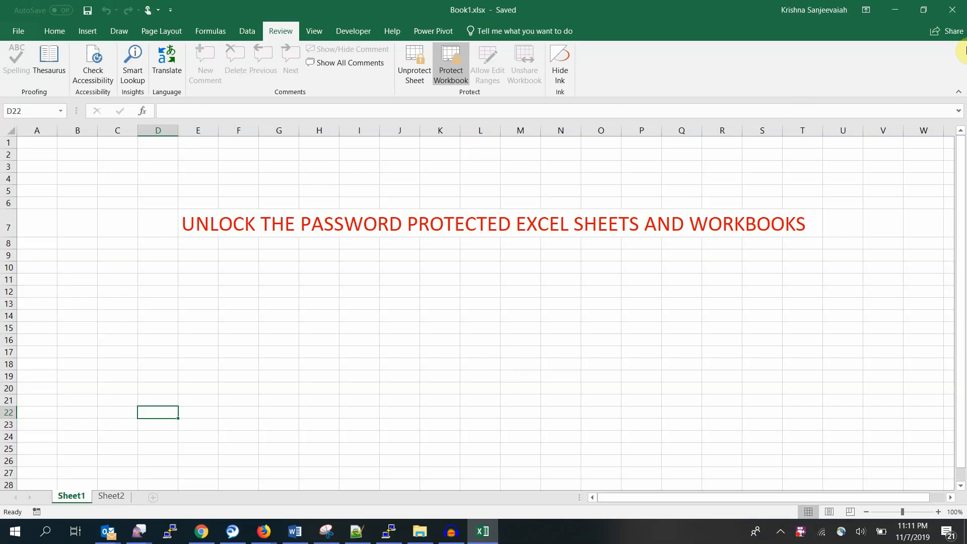
Step: Switch to File Explorer and reopen Book1.xlsx in Excel from its folder
{"action": "left_click", "coordinate": [420, 530]}
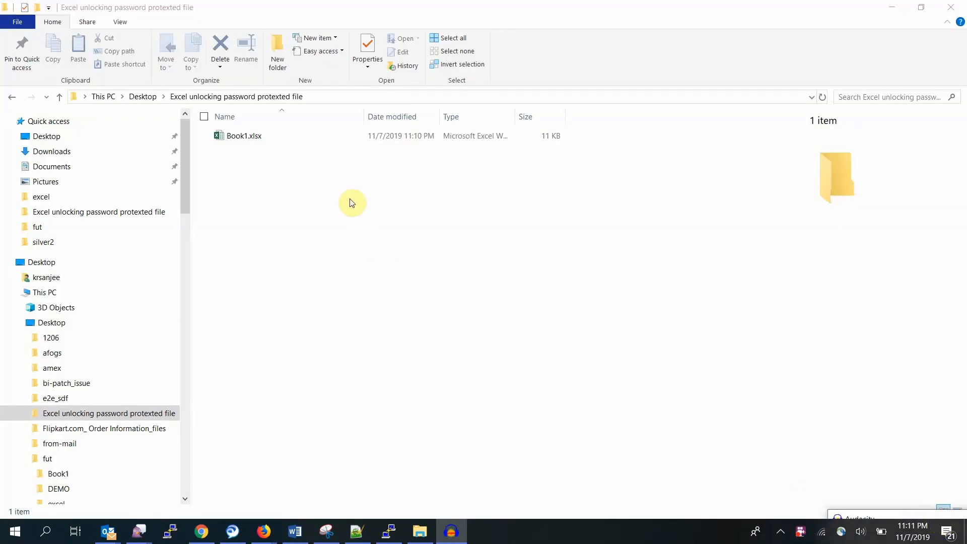
{"action": "left_click", "coordinate": [244, 136]}
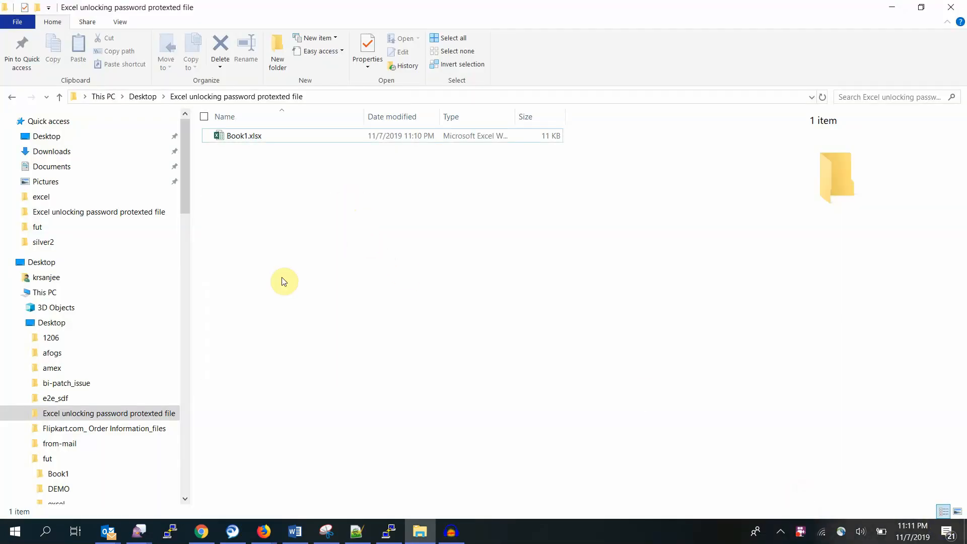
{"action": "left_click", "coordinate": [244, 135]}
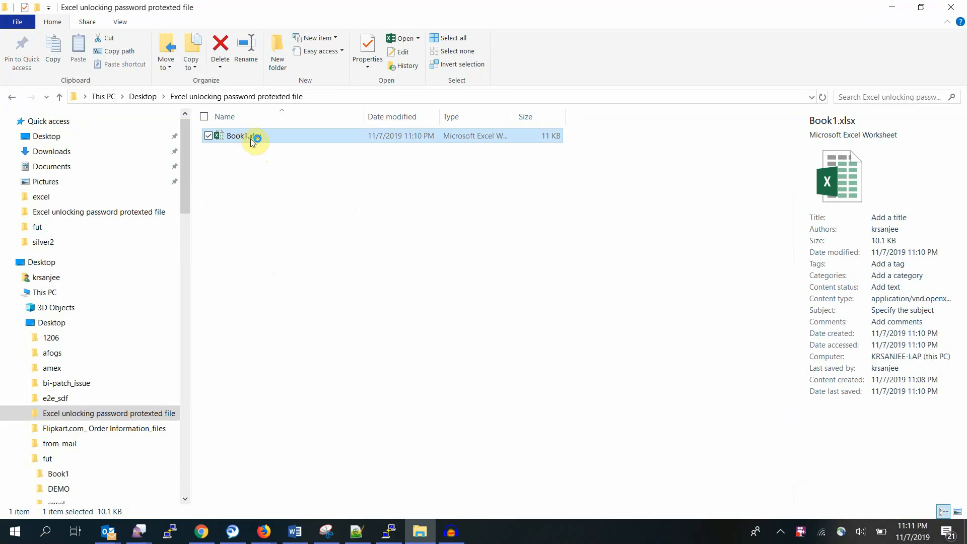
{"action": "double_click", "coordinate": [241, 135]}
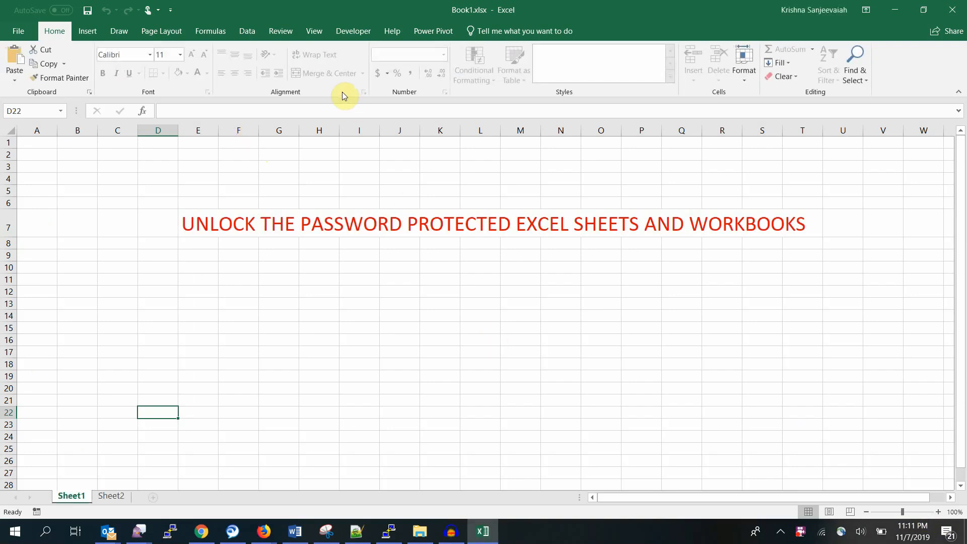
{"action": "mouse_move", "coordinate": [381, 220]}
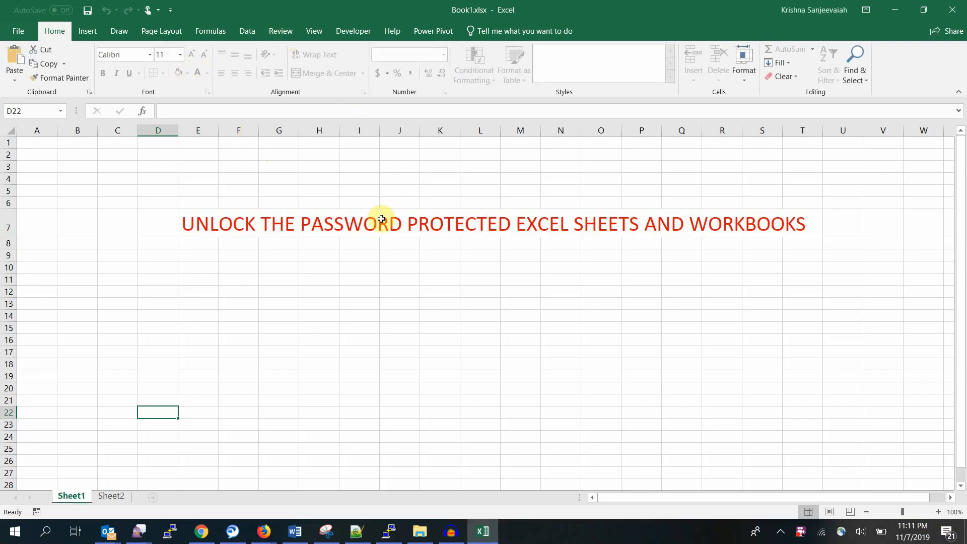
{"action": "left_click", "coordinate": [278, 223]}
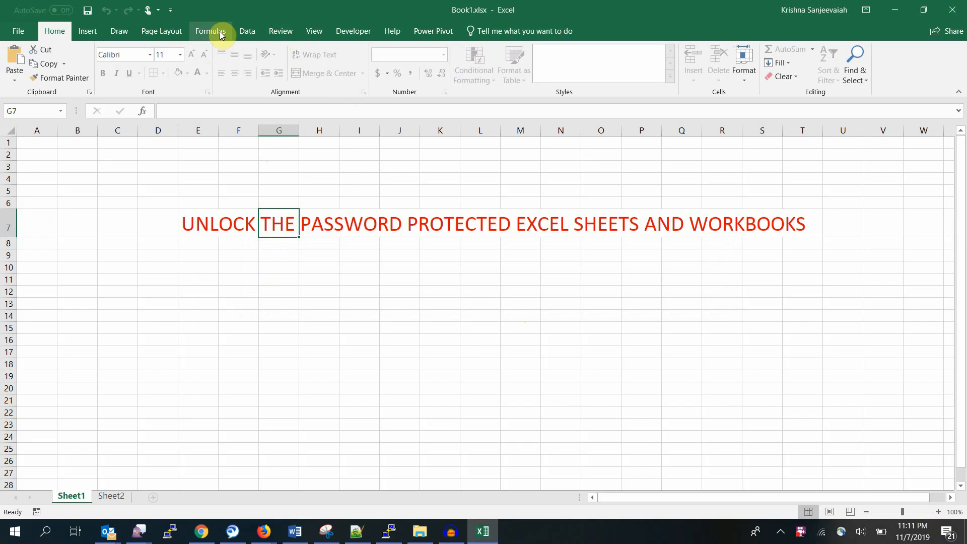
{"action": "mouse_move", "coordinate": [413, 303]}
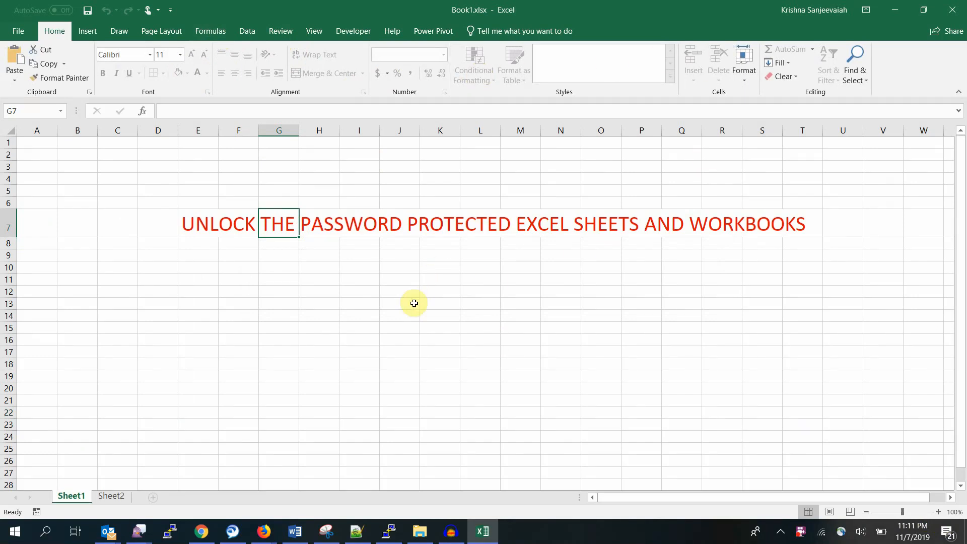
{"action": "left_click", "coordinate": [280, 31]}
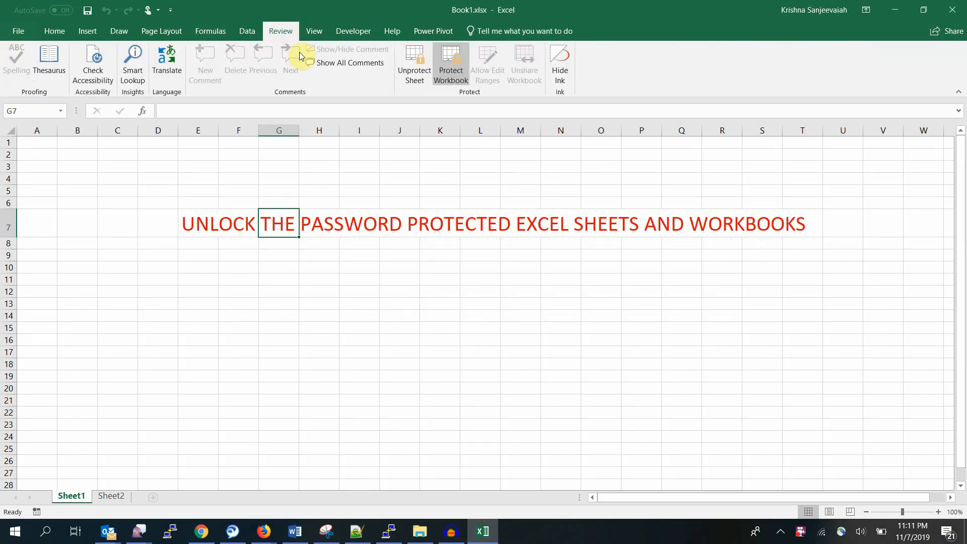
{"action": "left_click", "coordinate": [413, 65]}
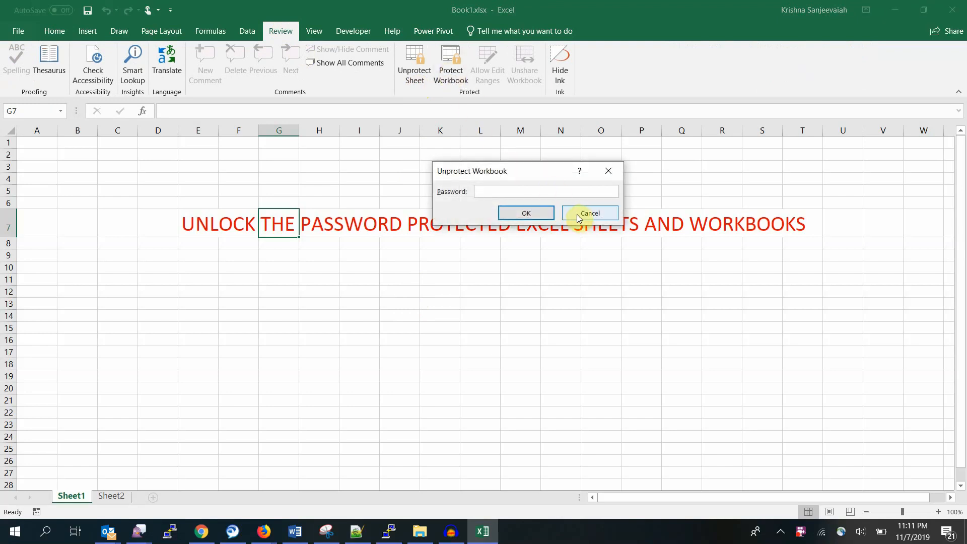
{"action": "left_click", "coordinate": [588, 213]}
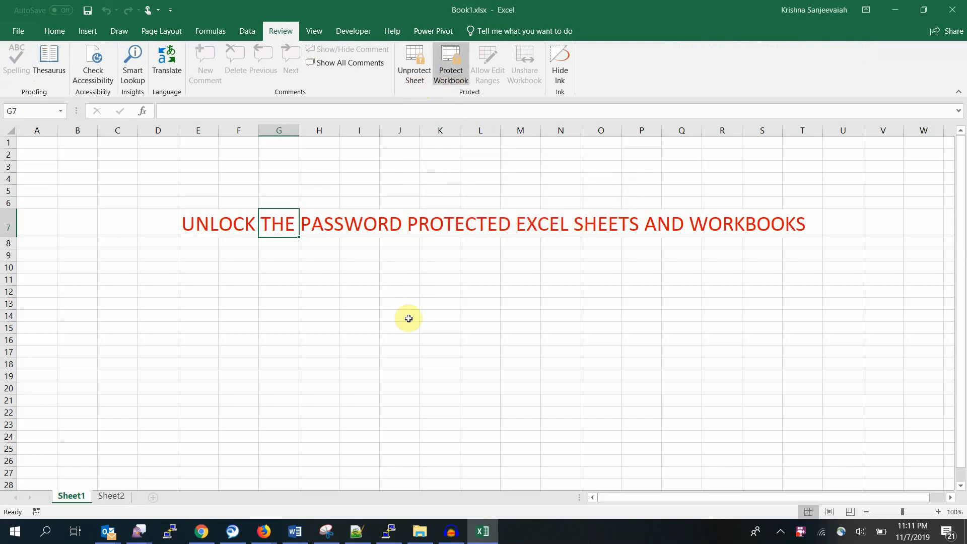
{"action": "left_click", "coordinate": [198, 253]}
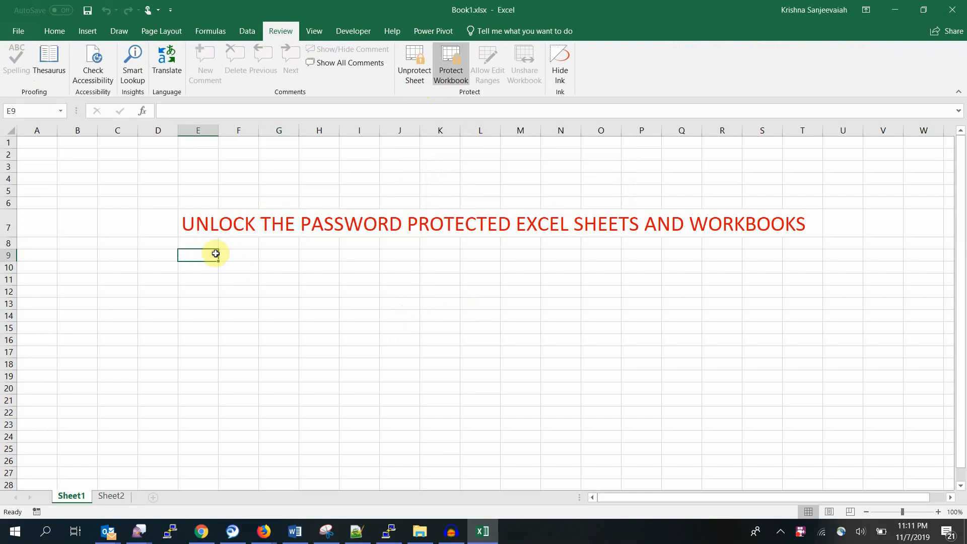
Step: Rename Book1.xlsx to Book1.zip, accepting the extension-change warning
{"action": "left_click", "coordinate": [420, 531]}
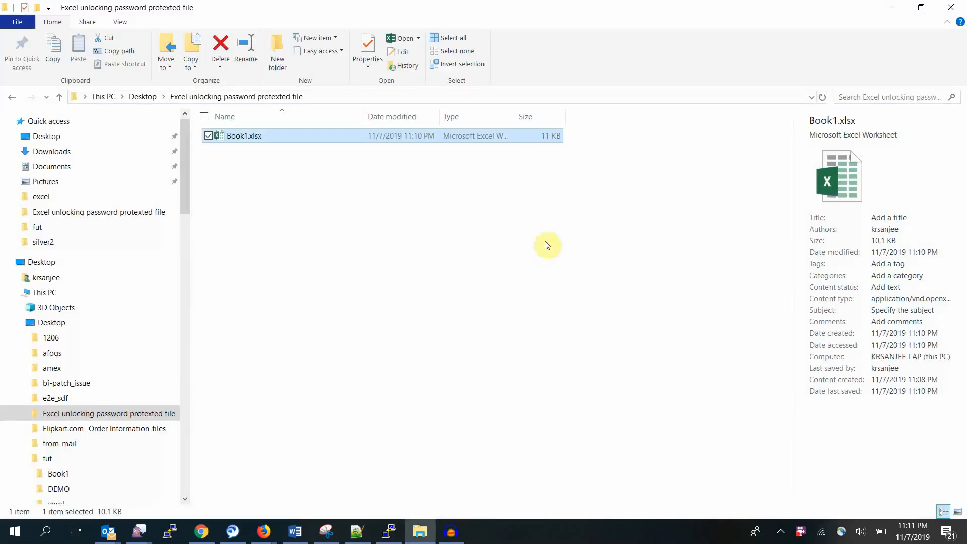
{"action": "mouse_move", "coordinate": [423, 248]}
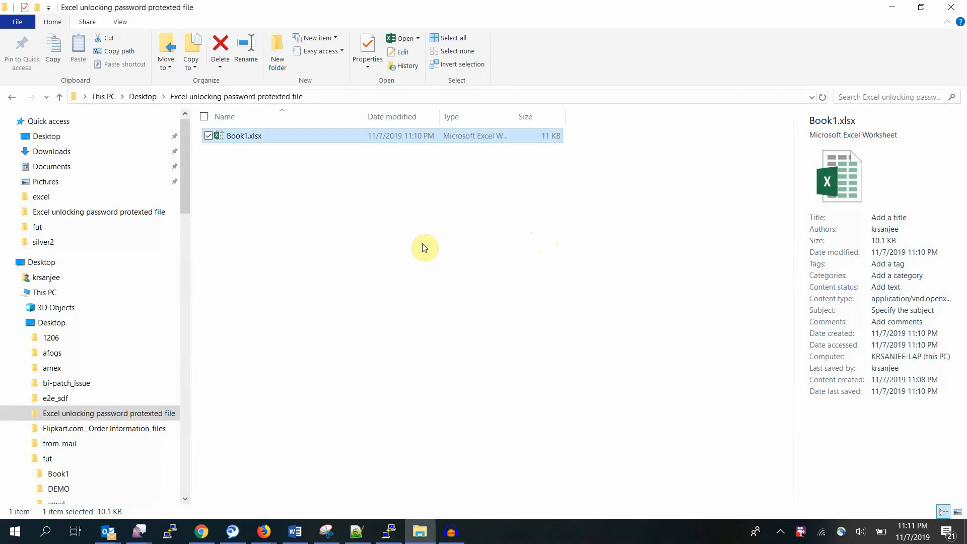
{"action": "left_click", "coordinate": [277, 281]}
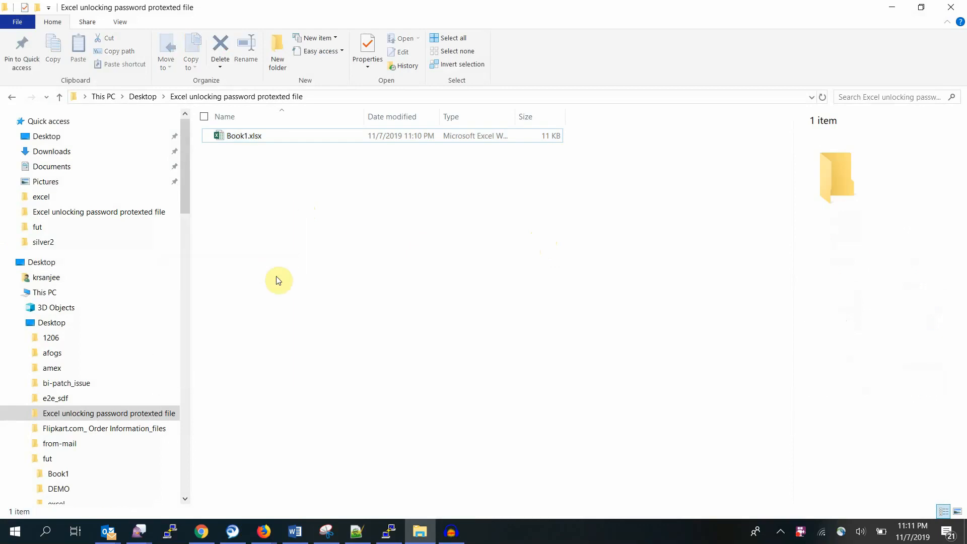
{"action": "left_click", "coordinate": [245, 135]}
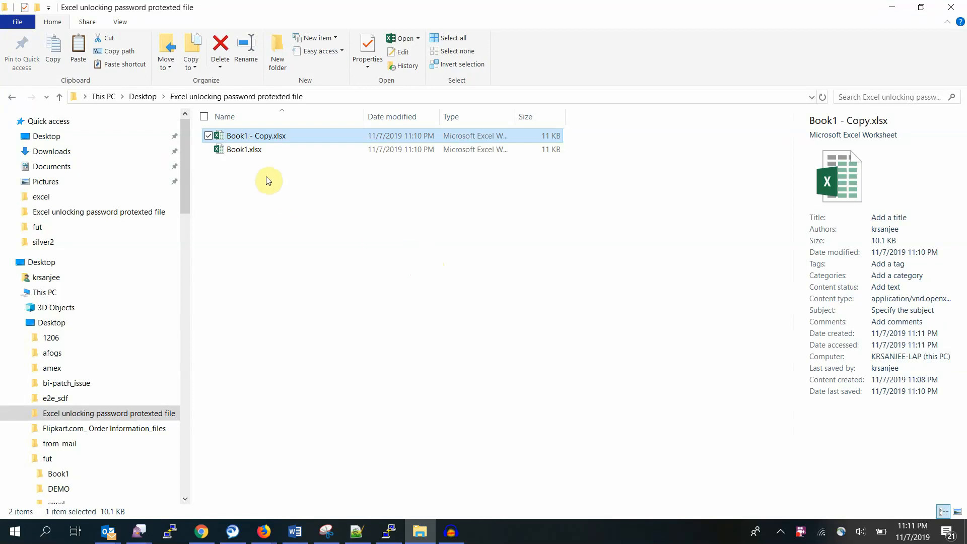
{"action": "mouse_move", "coordinate": [351, 254]}
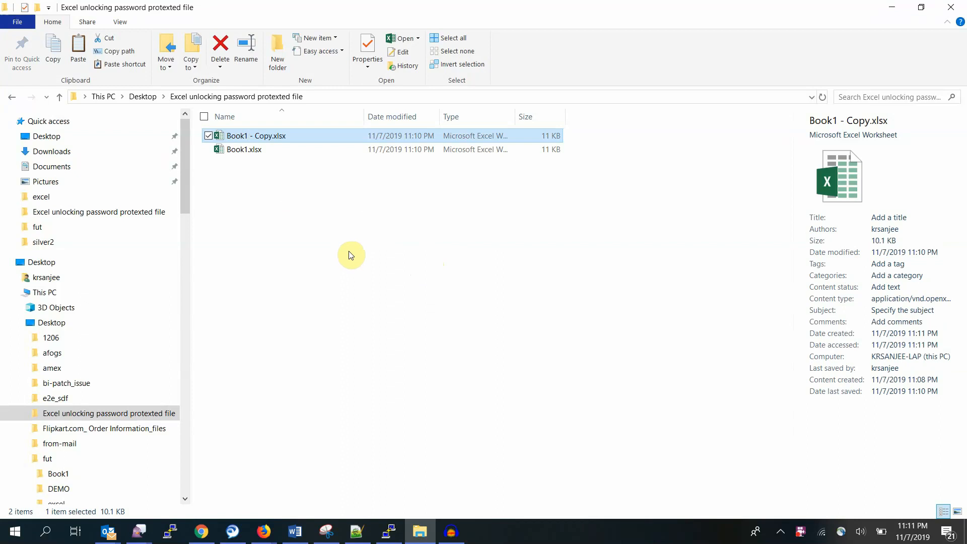
{"action": "mouse_move", "coordinate": [271, 149]}
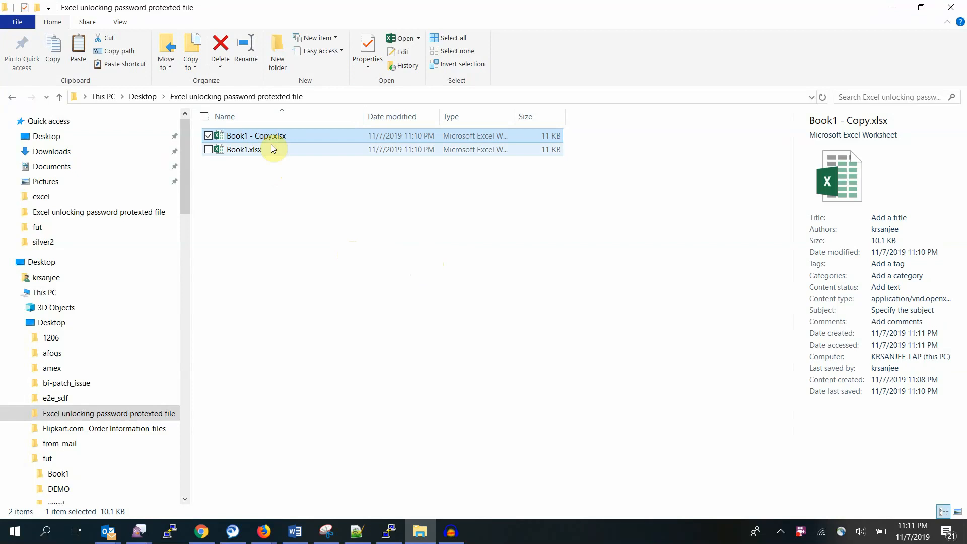
{"action": "left_click", "coordinate": [244, 149]}
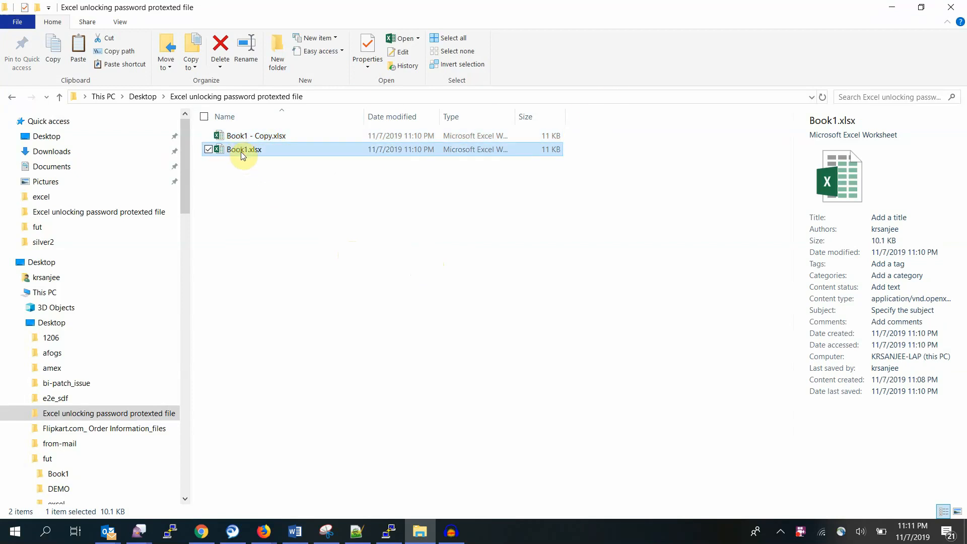
{"action": "right_click", "coordinate": [243, 149]}
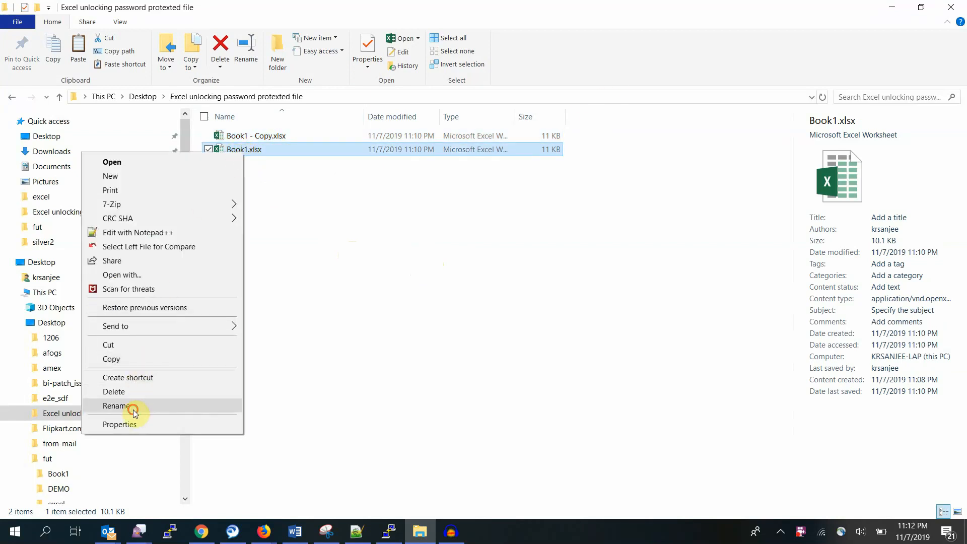
{"action": "left_click", "coordinate": [116, 405]}
{"action": "type", "text": "Book1.z"}
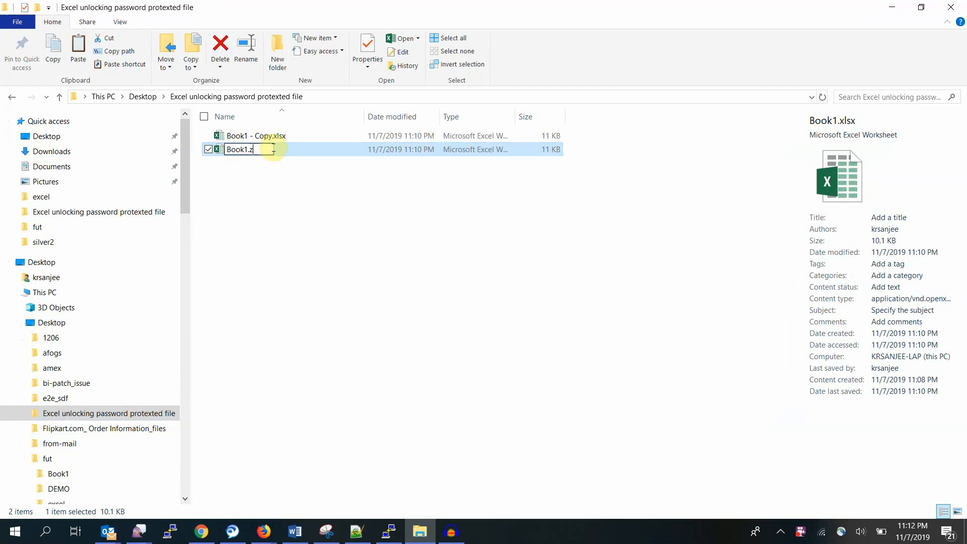
{"action": "key", "text": "Return"}
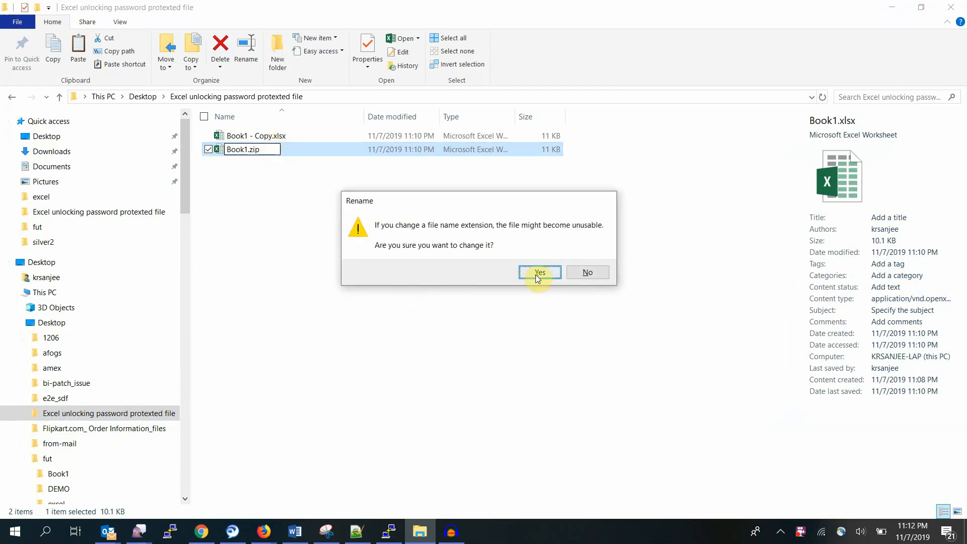
{"action": "left_click", "coordinate": [538, 272]}
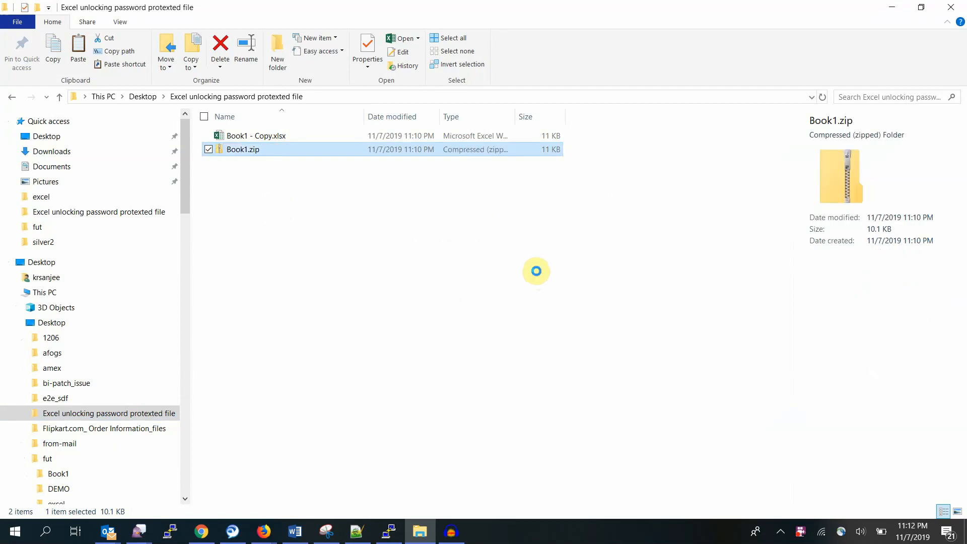
{"action": "mouse_move", "coordinate": [242, 149]}
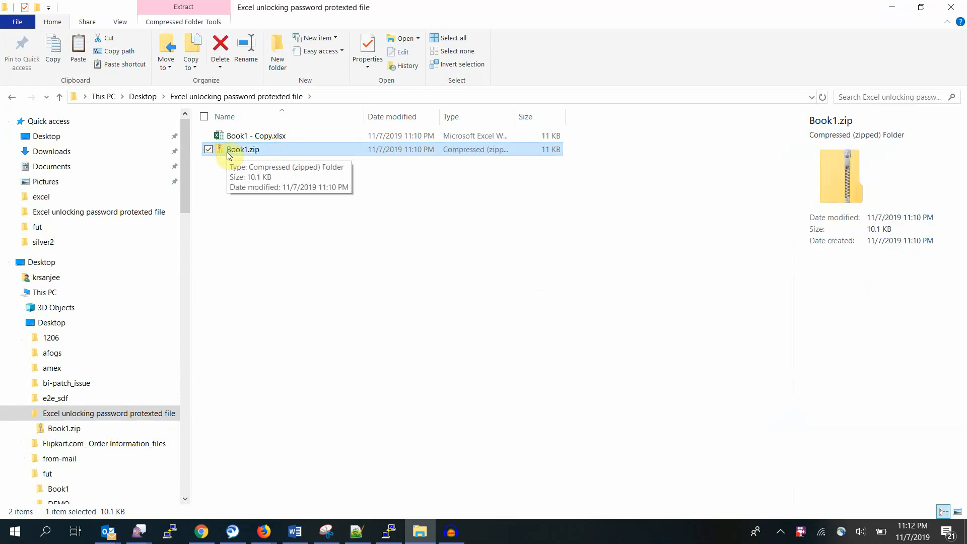
{"action": "mouse_move", "coordinate": [826, 218]}
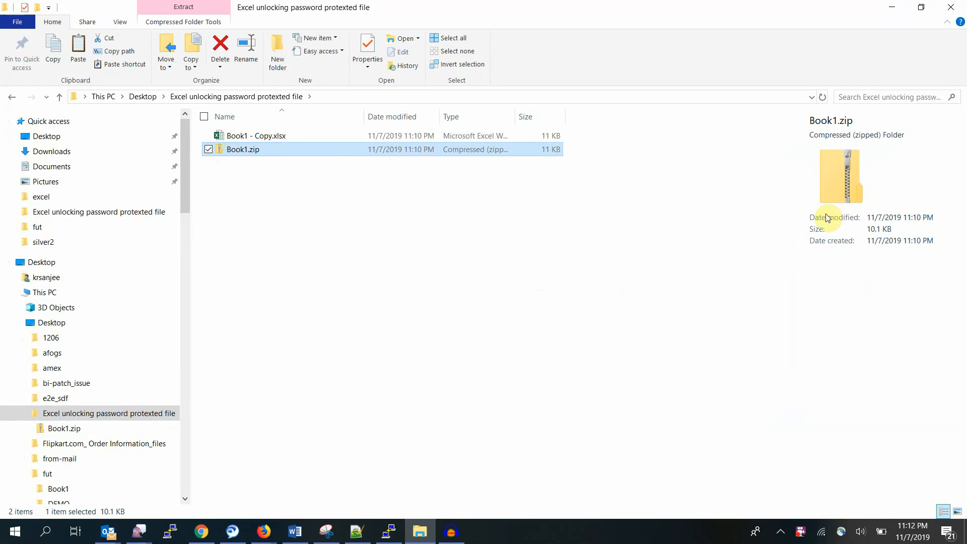
{"action": "mouse_move", "coordinate": [290, 165]}
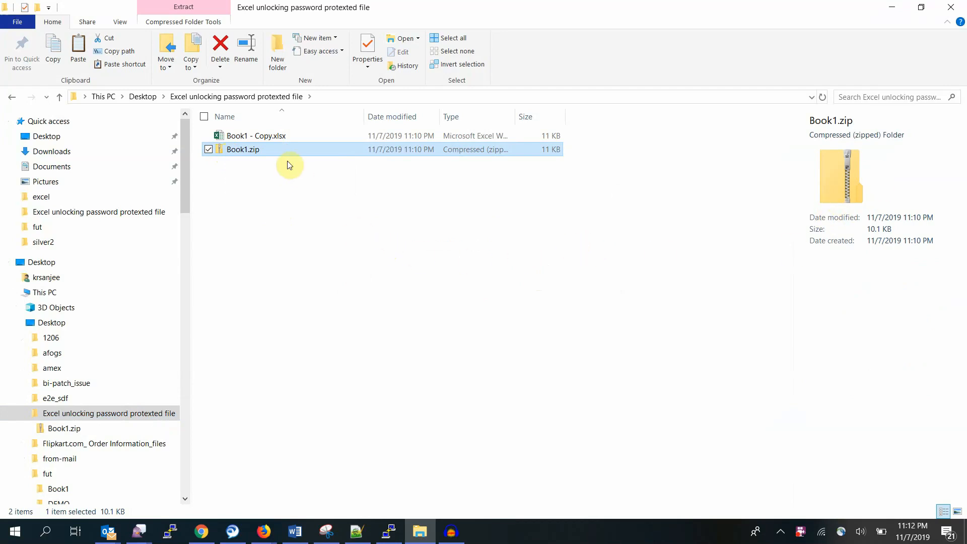
{"action": "mouse_move", "coordinate": [379, 300]}
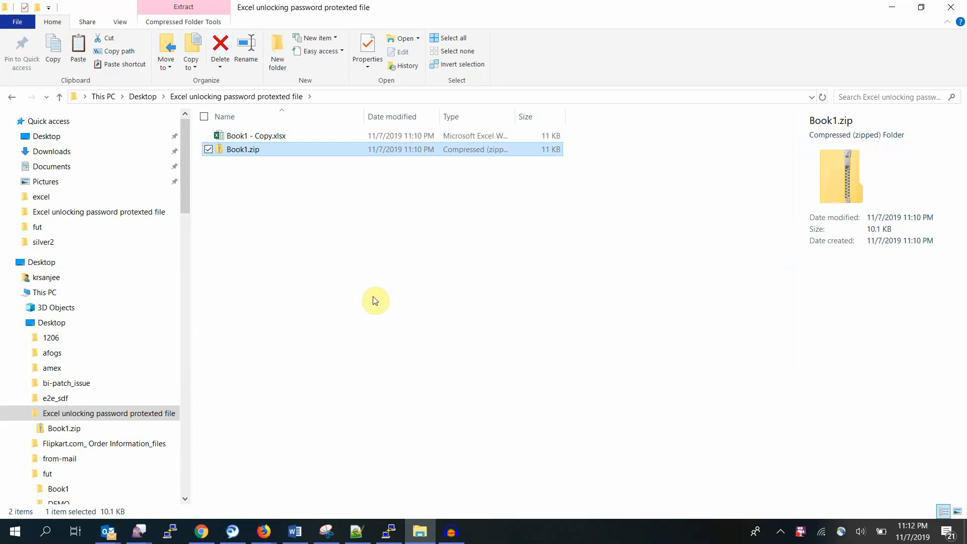
{"action": "mouse_move", "coordinate": [271, 149]}
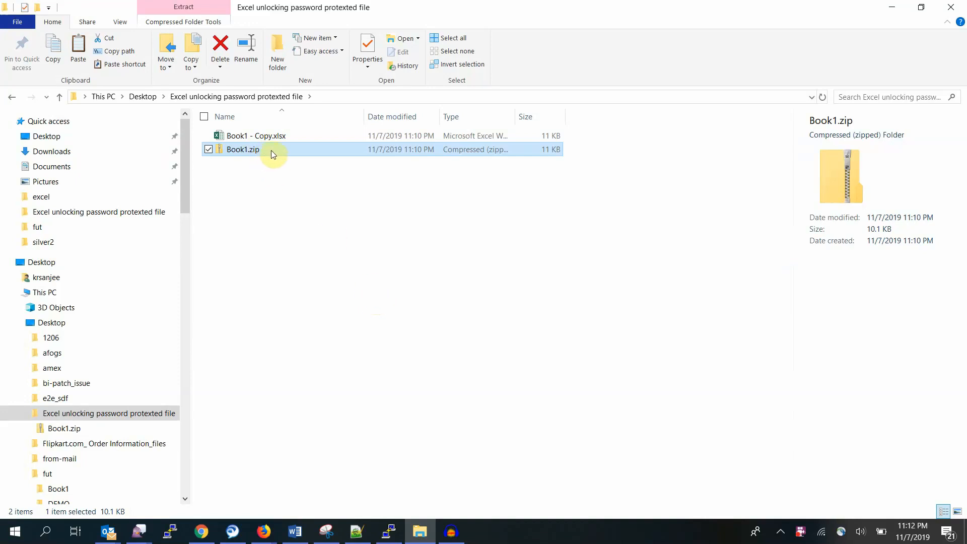
{"action": "mouse_move", "coordinate": [121, 21]}
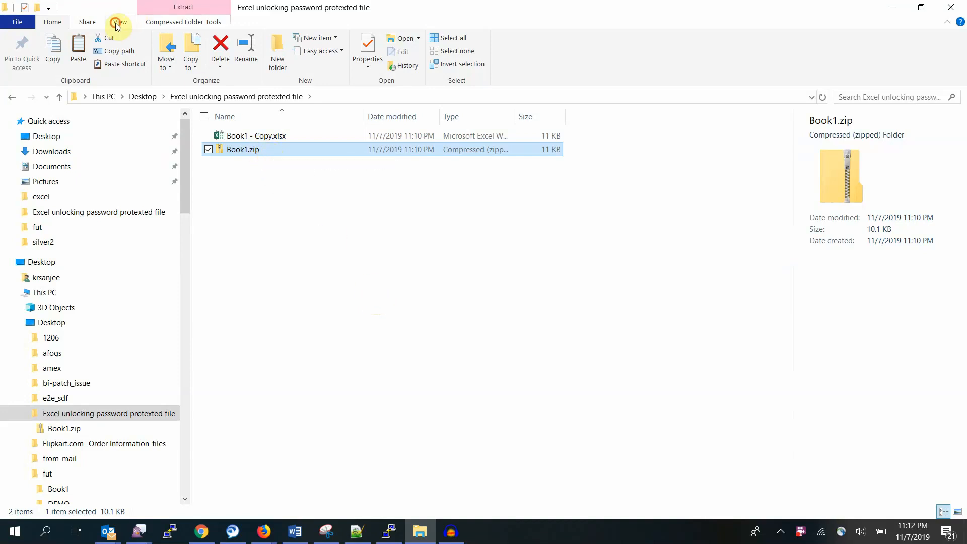
{"action": "left_click", "coordinate": [120, 22]}
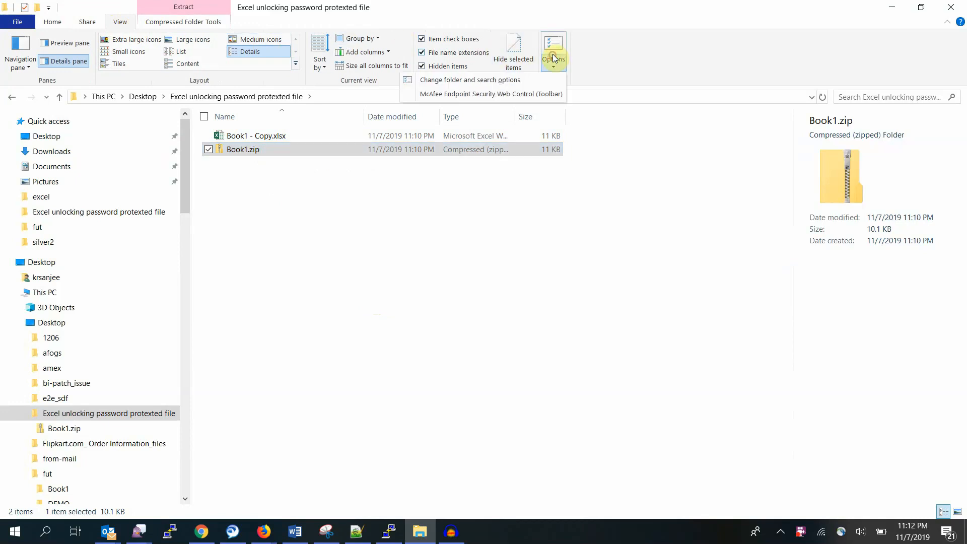
{"action": "left_click", "coordinate": [470, 79]}
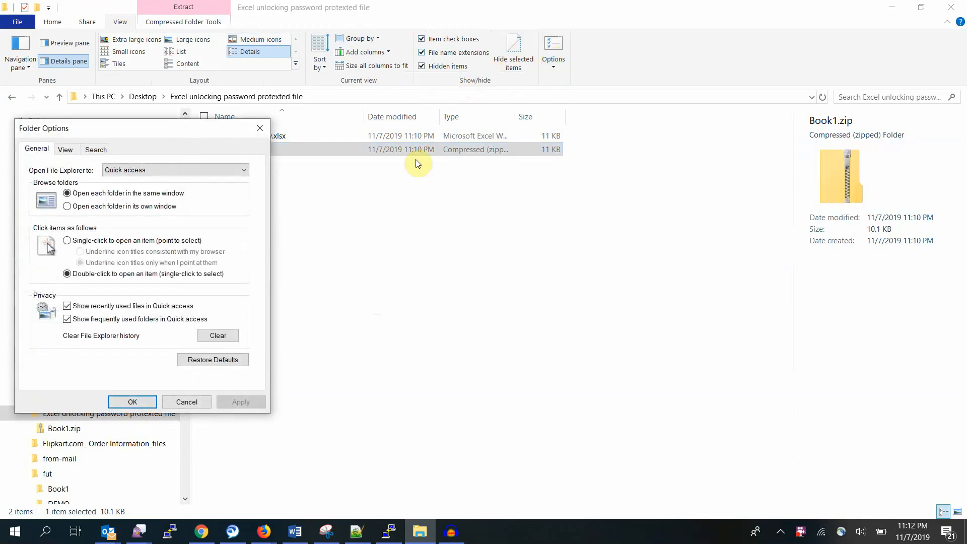
{"action": "left_click", "coordinate": [65, 149]}
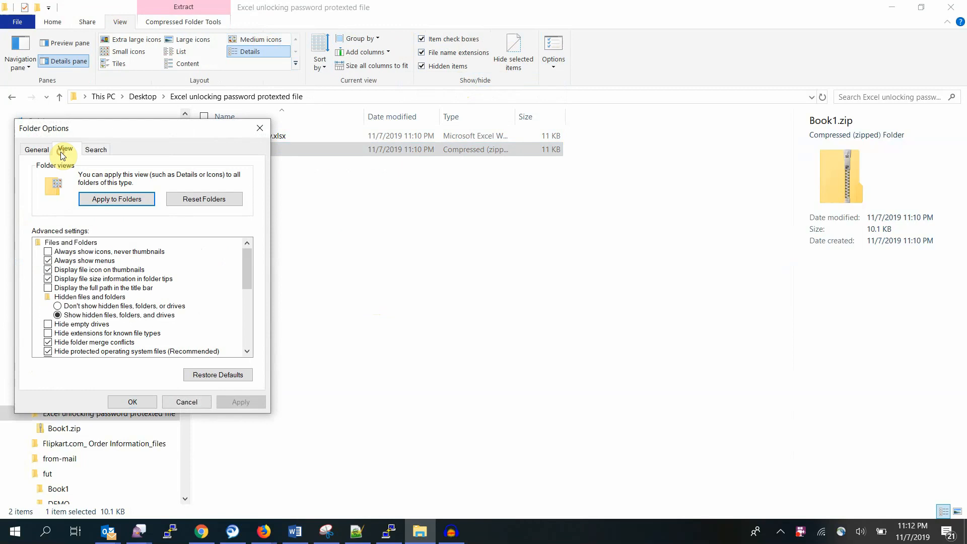
{"action": "mouse_move", "coordinate": [74, 337]}
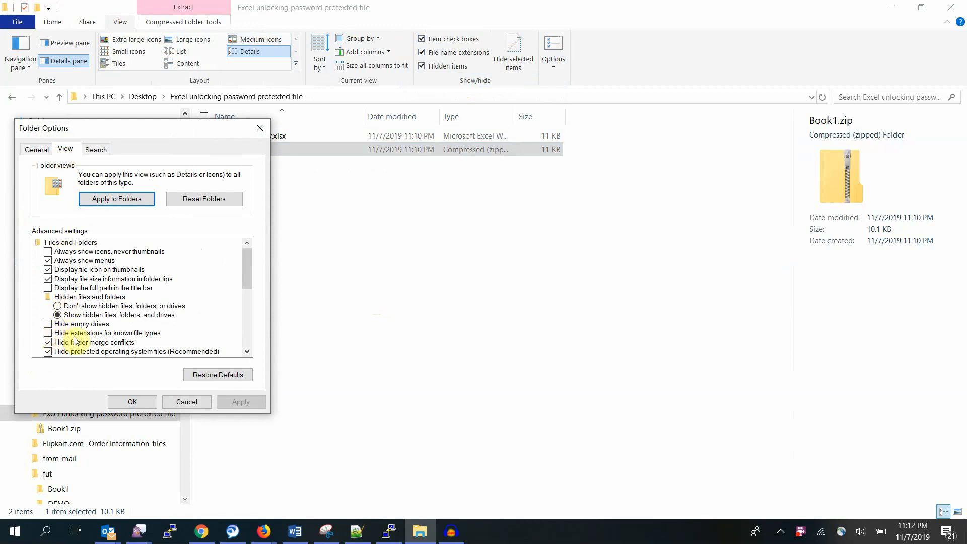
{"action": "mouse_move", "coordinate": [165, 339]}
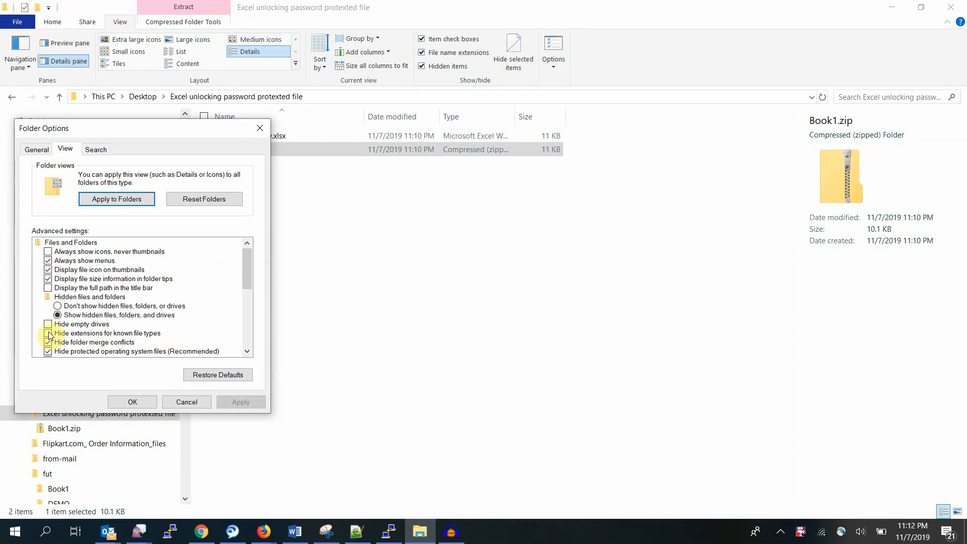
{"action": "left_click", "coordinate": [132, 401]}
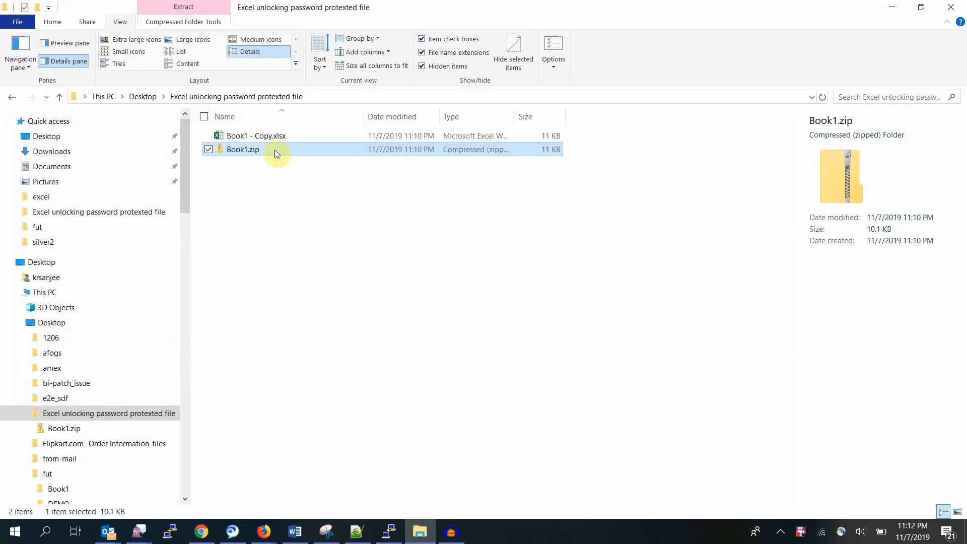
{"action": "mouse_move", "coordinate": [231, 136]}
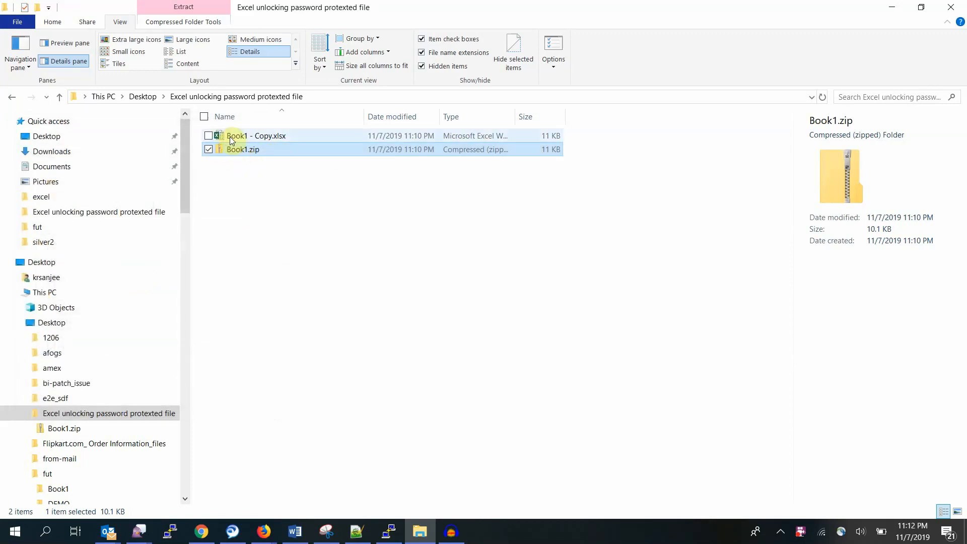
{"action": "mouse_move", "coordinate": [278, 139]}
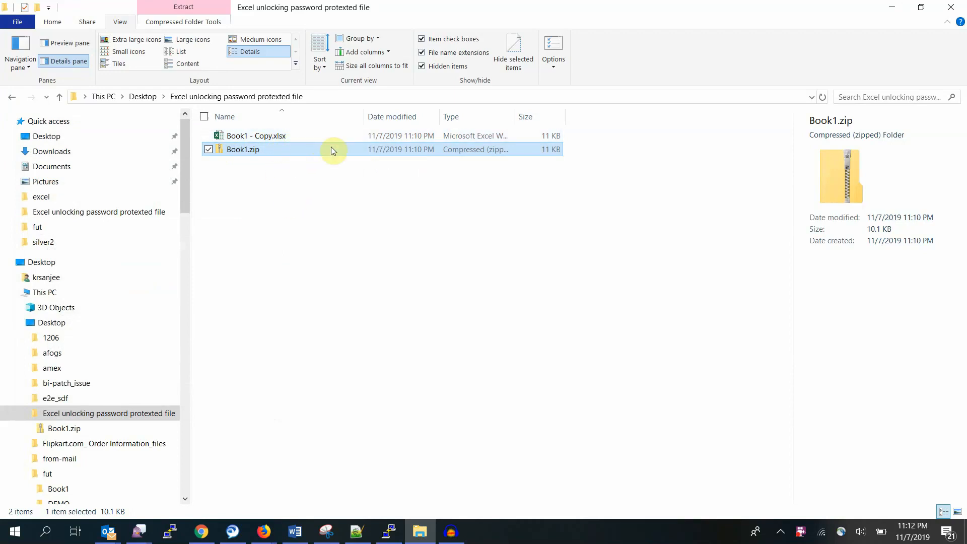
{"action": "mouse_move", "coordinate": [273, 196]}
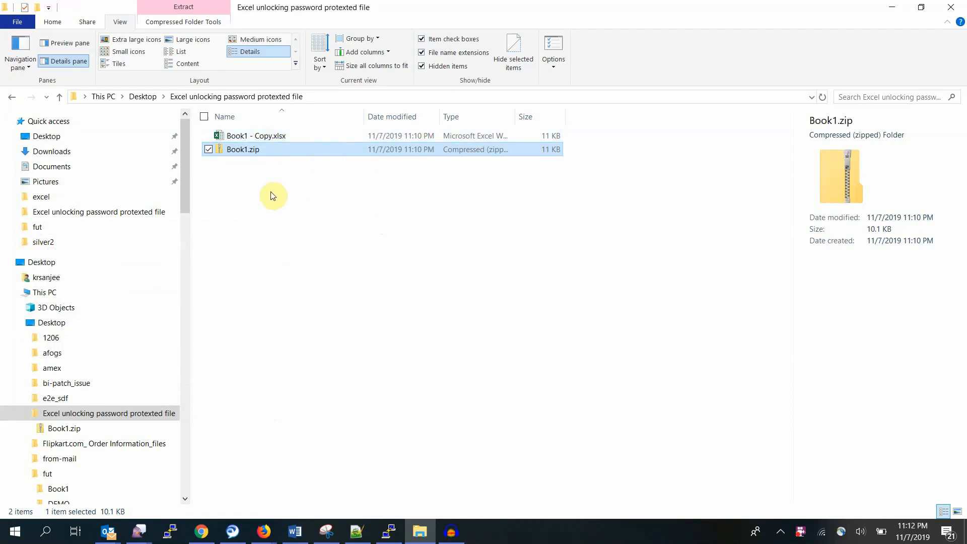
{"action": "mouse_move", "coordinate": [241, 151]}
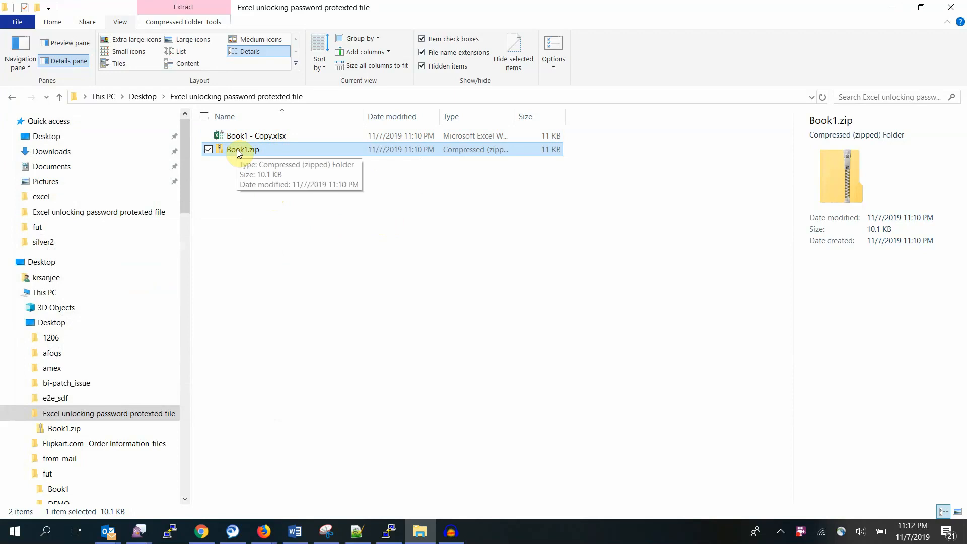
Step: Open Book1.zip as a compressed folder
{"action": "right_click", "coordinate": [254, 214]}
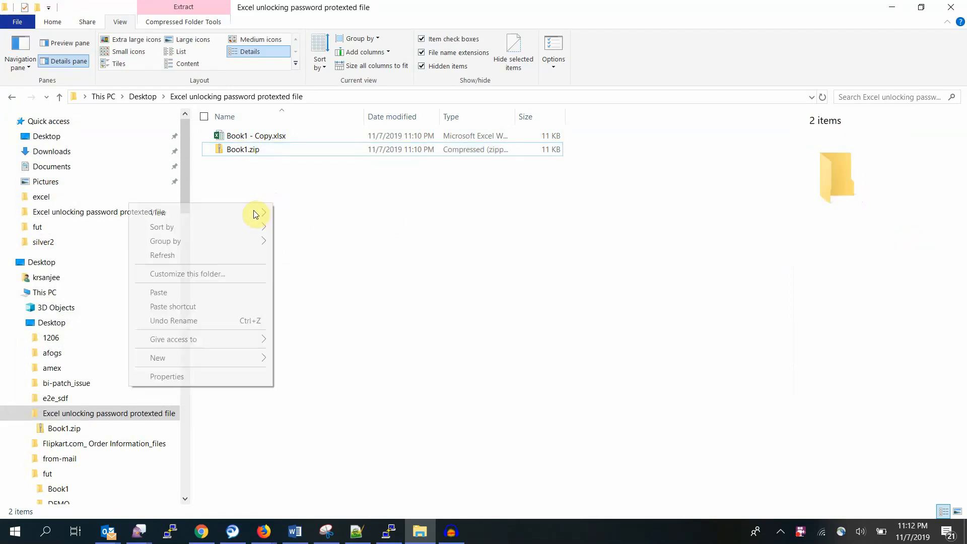
{"action": "left_click", "coordinate": [541, 377]}
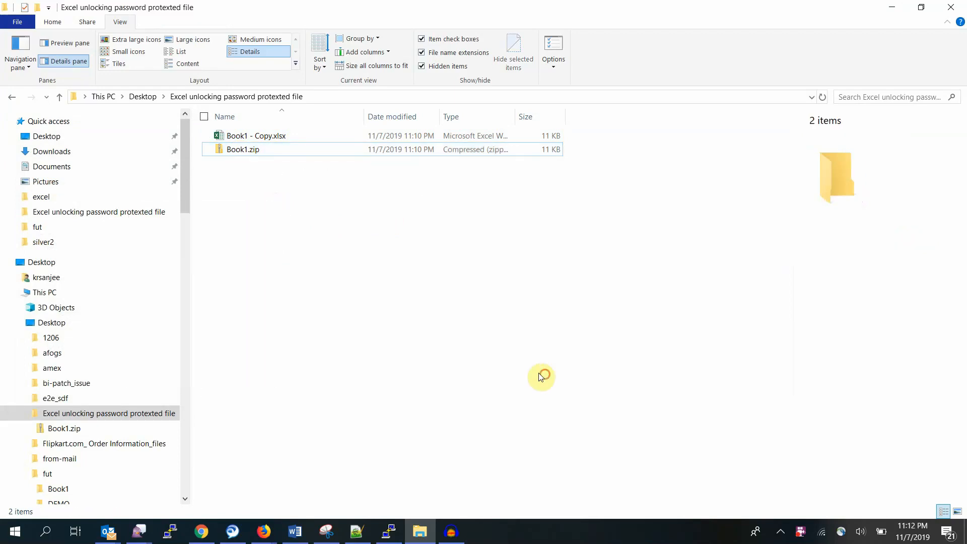
{"action": "left_click", "coordinate": [243, 149]}
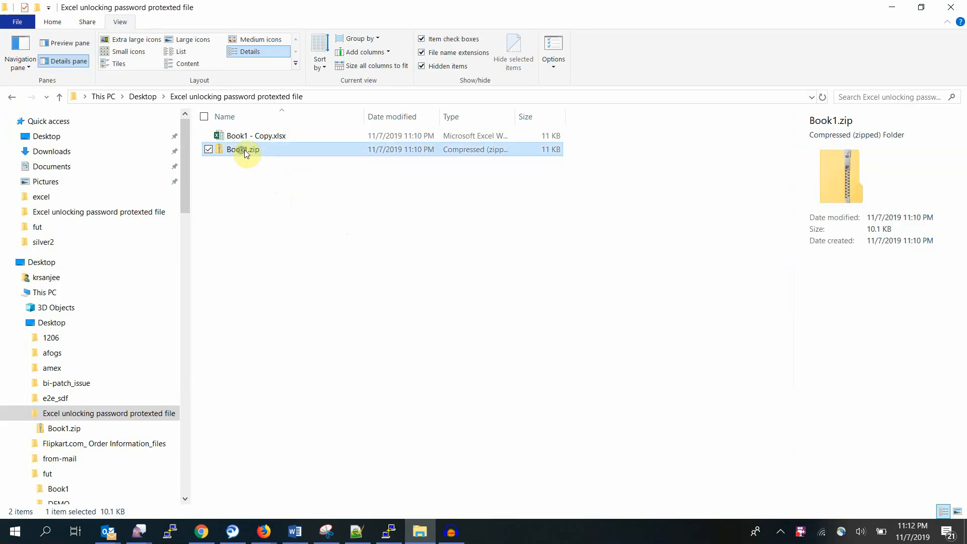
{"action": "right_click", "coordinate": [243, 149]}
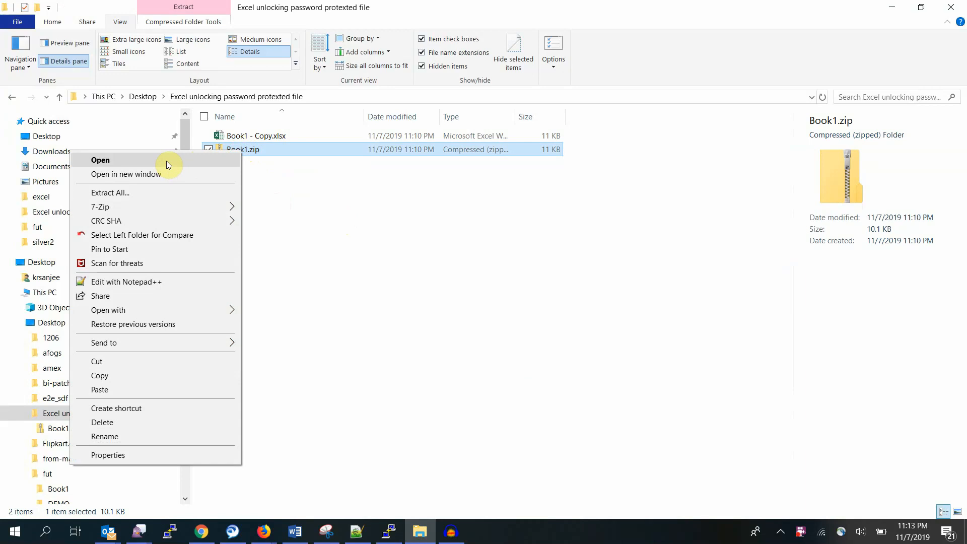
{"action": "left_click", "coordinate": [99, 160]}
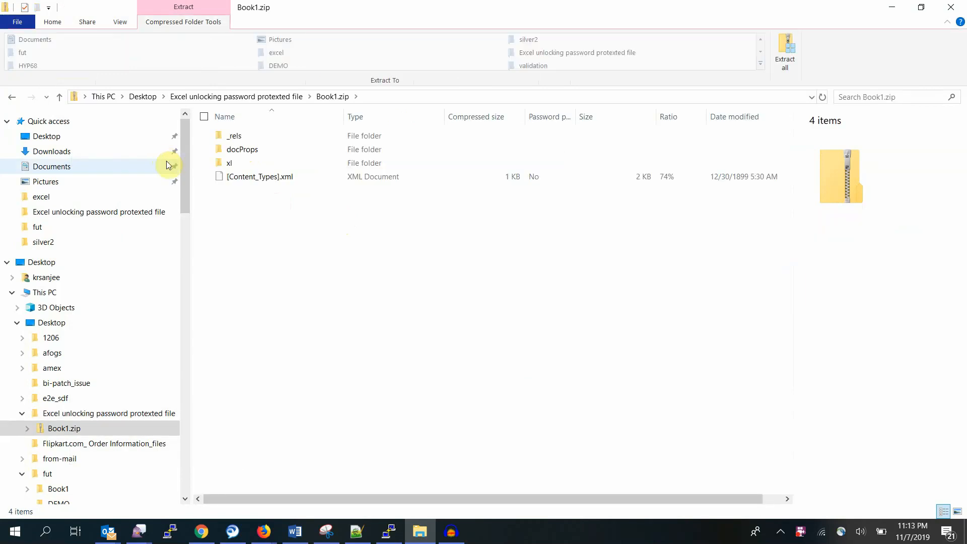
Step: Open the archive's xl folder and select workbook.xml
{"action": "left_click", "coordinate": [230, 163]}
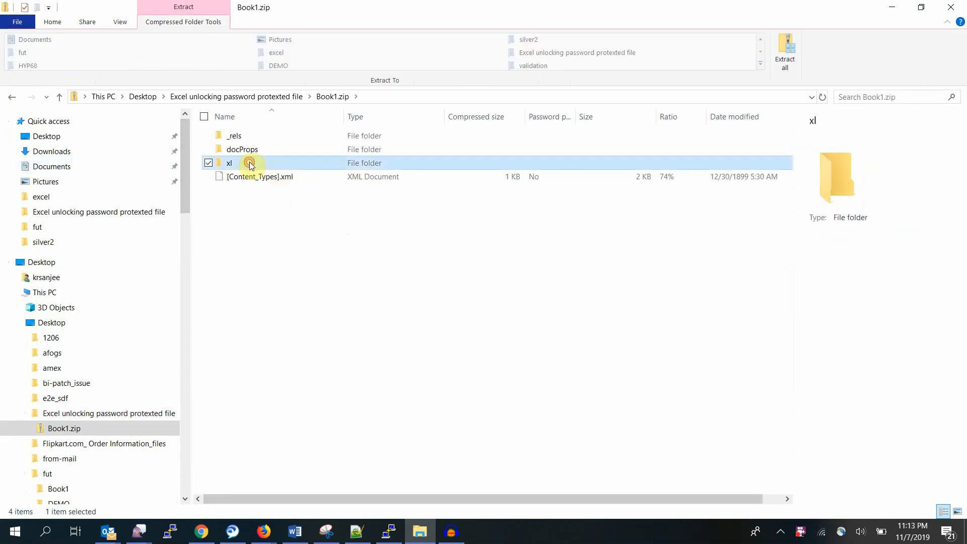
{"action": "double_click", "coordinate": [229, 163]}
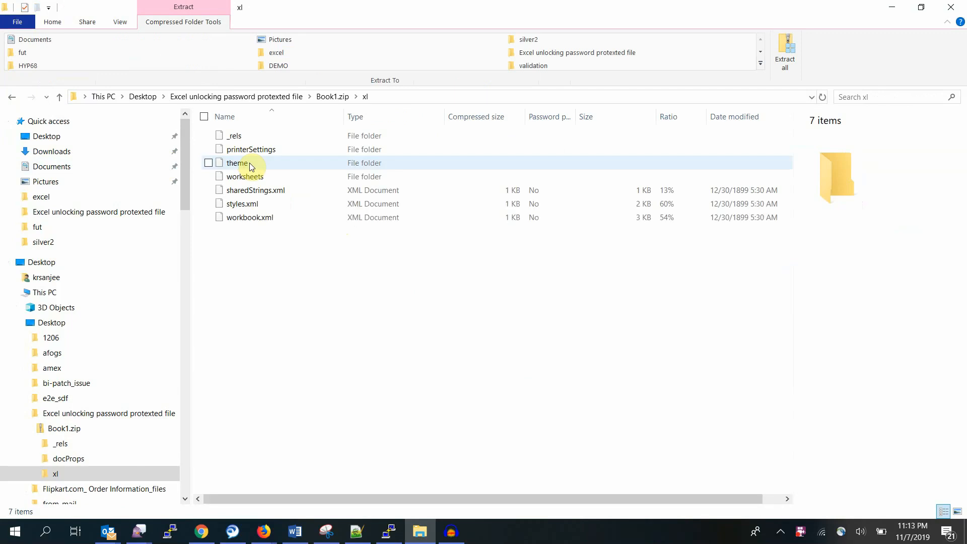
{"action": "mouse_move", "coordinate": [288, 331]}
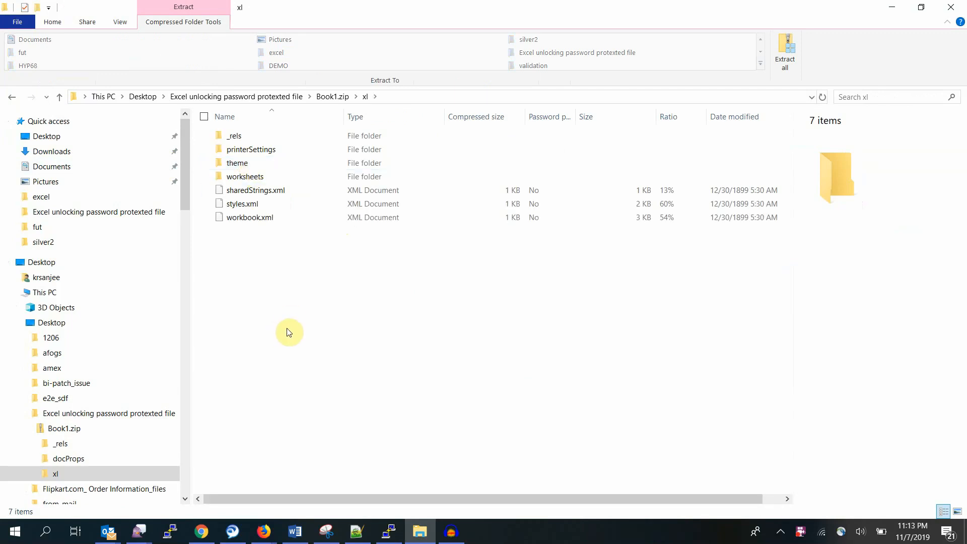
{"action": "mouse_move", "coordinate": [290, 339]}
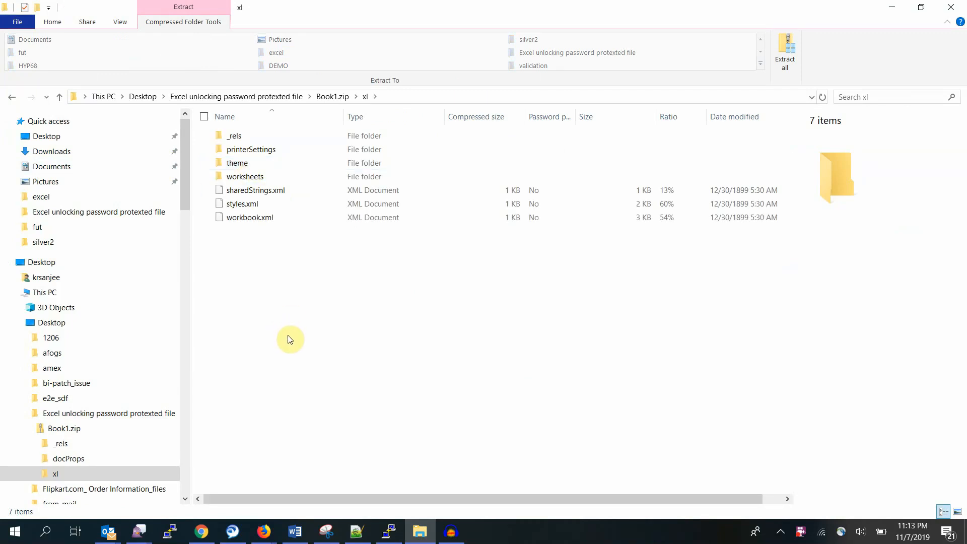
{"action": "mouse_move", "coordinate": [257, 228]}
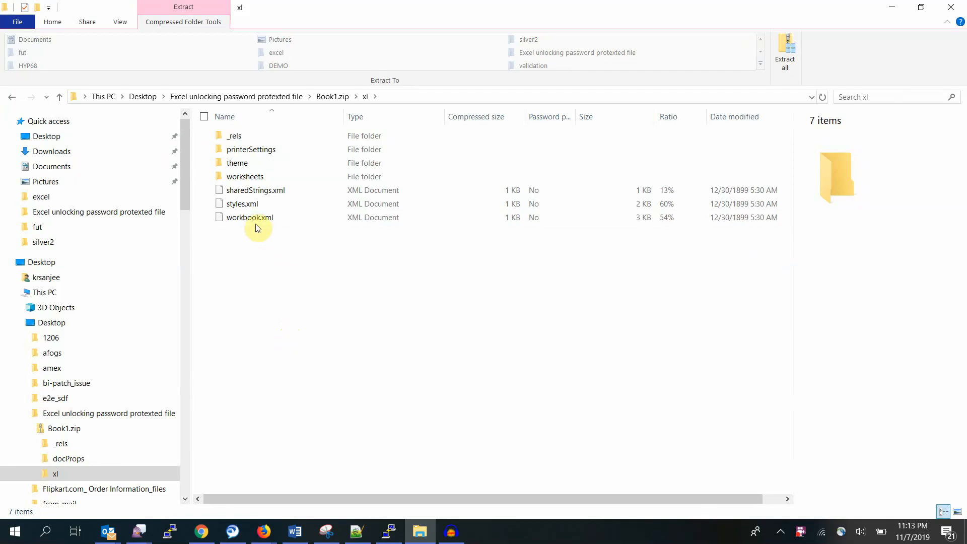
{"action": "left_click", "coordinate": [249, 217]}
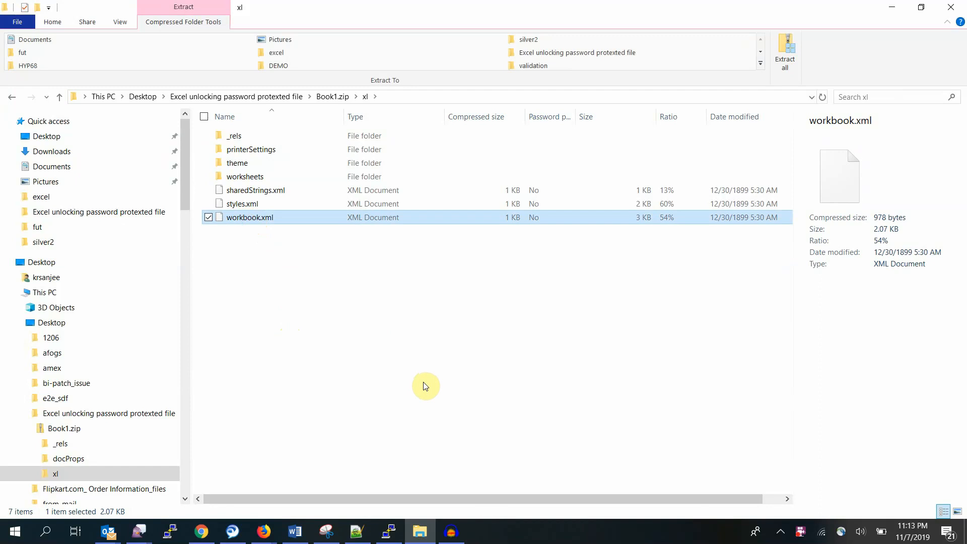
Step: Go back to the parent folder and select the pasted workbook.xml copy
{"action": "left_click", "coordinate": [237, 96]}
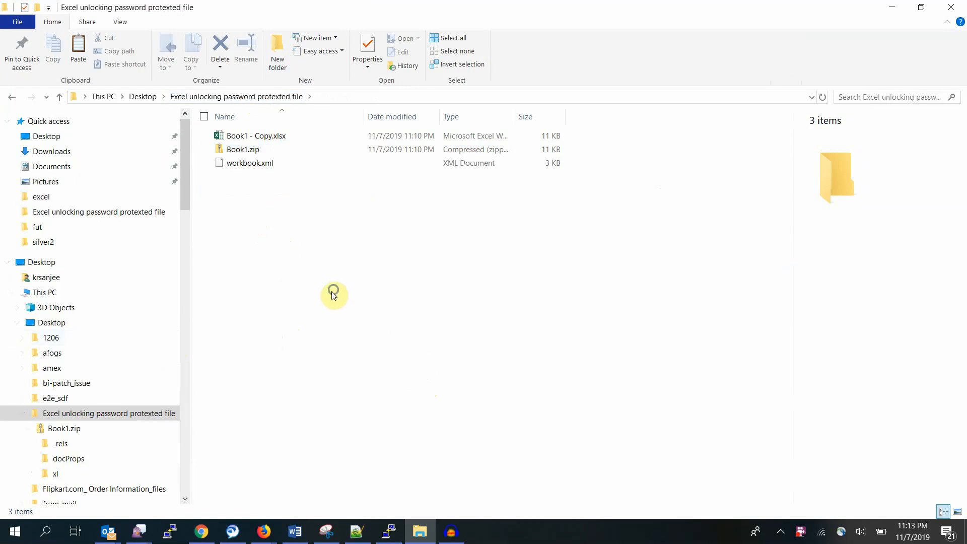
{"action": "left_click", "coordinate": [249, 163]}
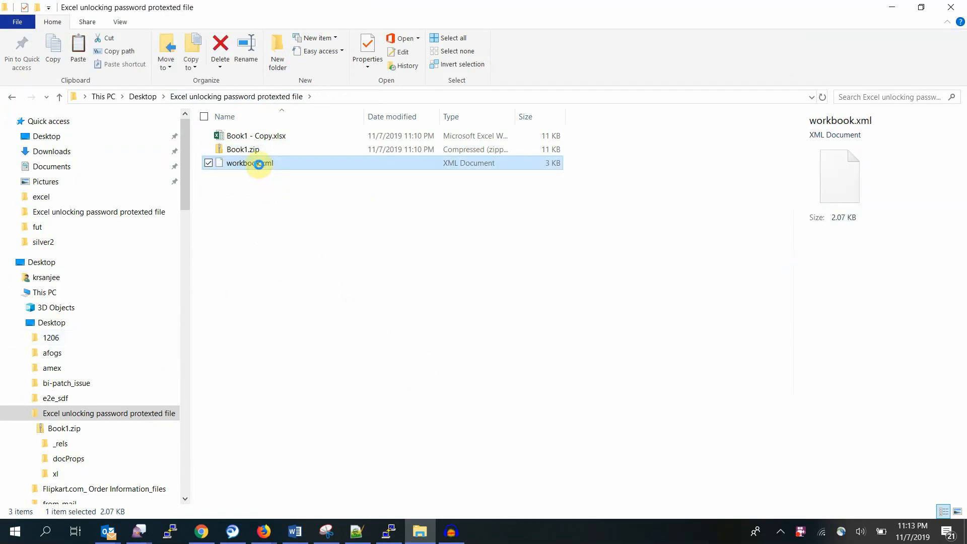
Step: Open workbook.xml in Notepad++ and select the whole workbookProtection element through its closing />
{"action": "right_click", "coordinate": [248, 163]}
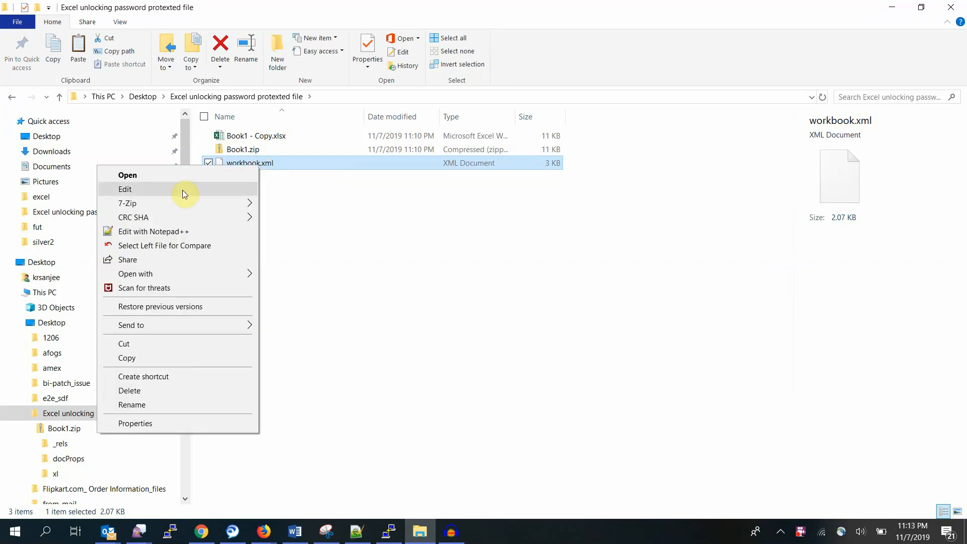
{"action": "left_click", "coordinate": [154, 231]}
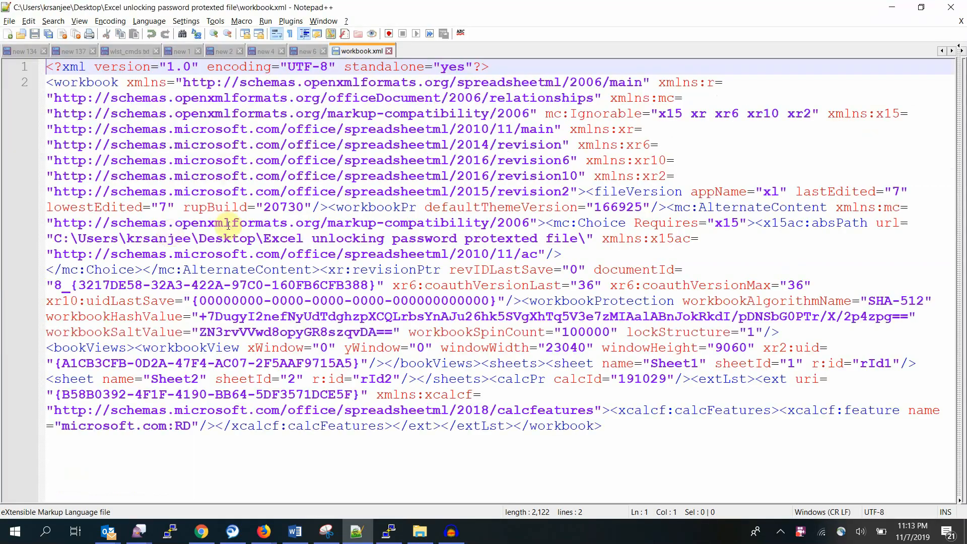
{"action": "mouse_move", "coordinate": [671, 324]}
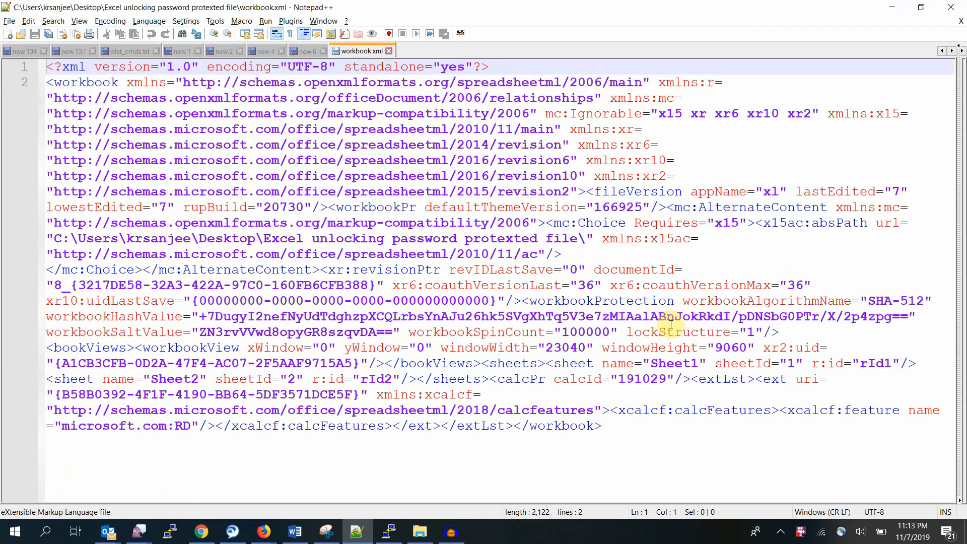
{"action": "mouse_move", "coordinate": [624, 420]}
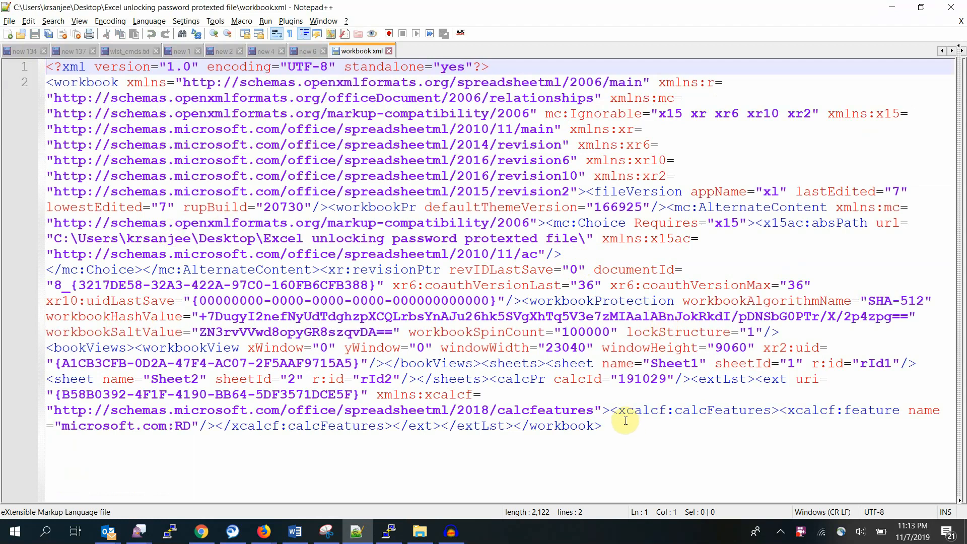
{"action": "double_click", "coordinate": [596, 300]}
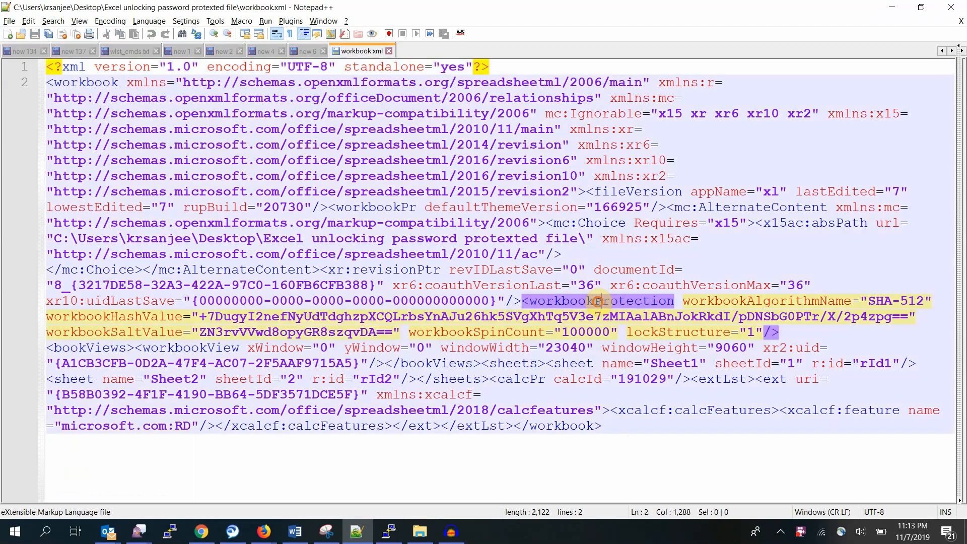
{"action": "double_click", "coordinate": [601, 301]}
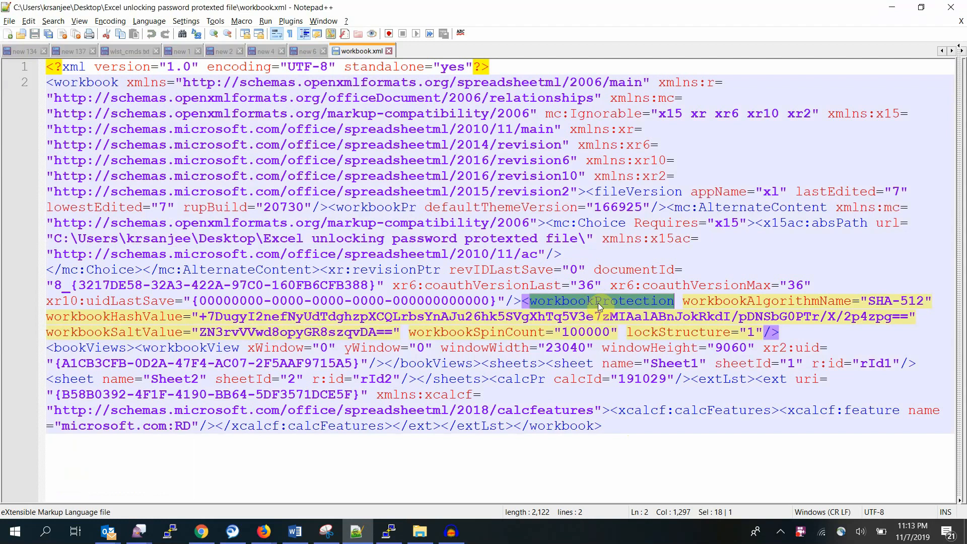
{"action": "mouse_move", "coordinate": [566, 302]}
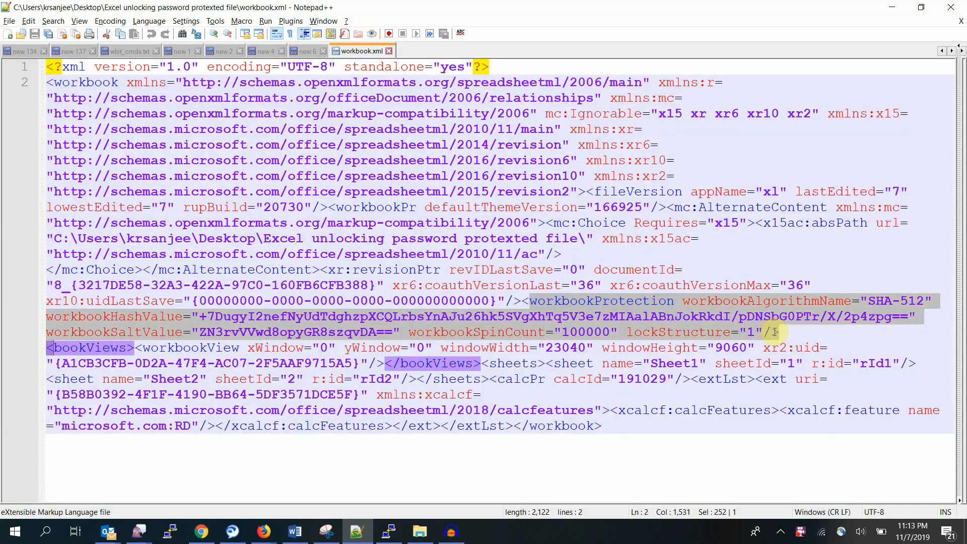
{"action": "mouse_move", "coordinate": [559, 307]}
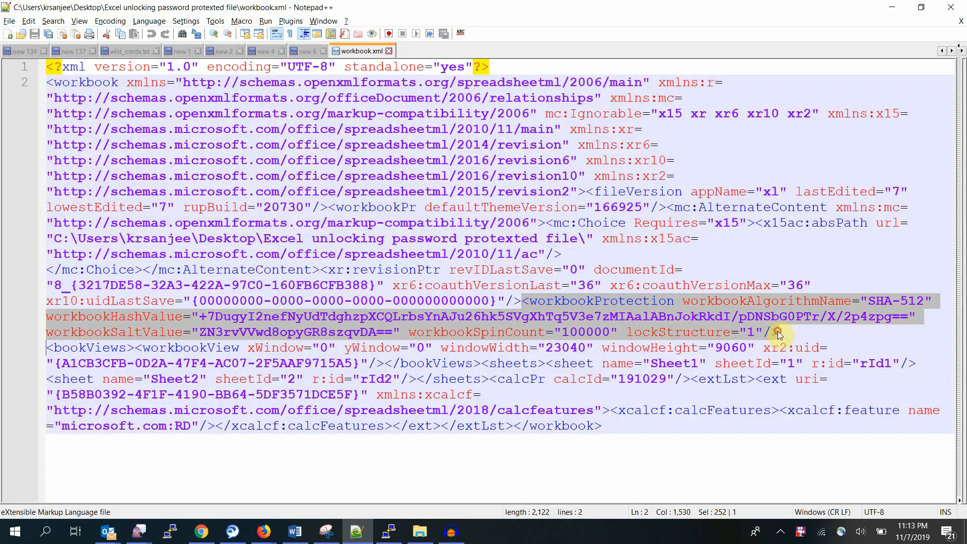
{"action": "mouse_move", "coordinate": [582, 268]}
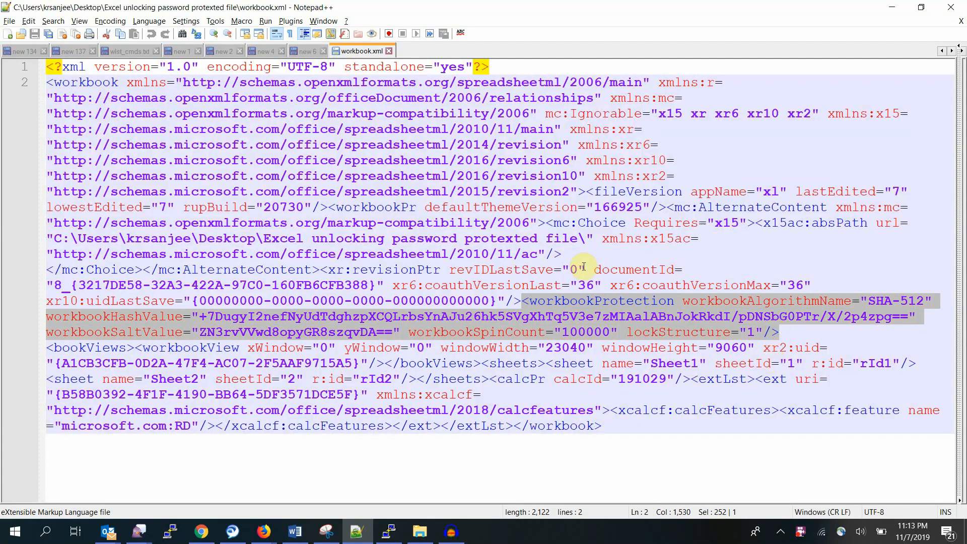
{"action": "mouse_move", "coordinate": [805, 346]}
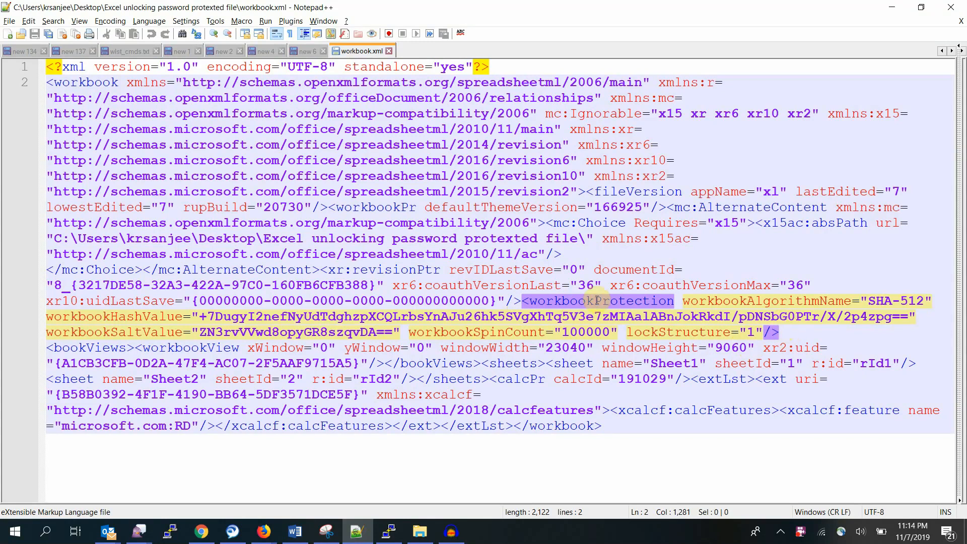
{"action": "left_click", "coordinate": [527, 301]}
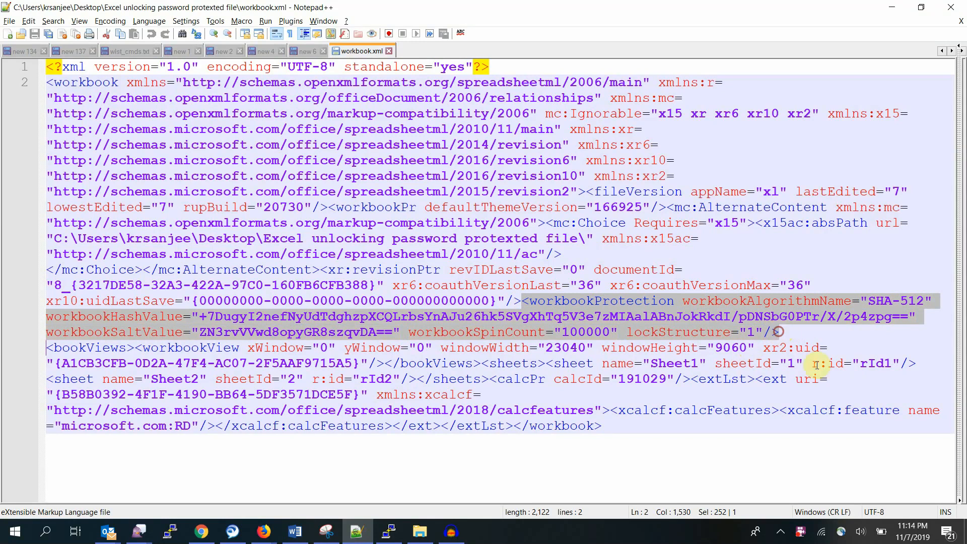
{"action": "left_click", "coordinate": [419, 531]}
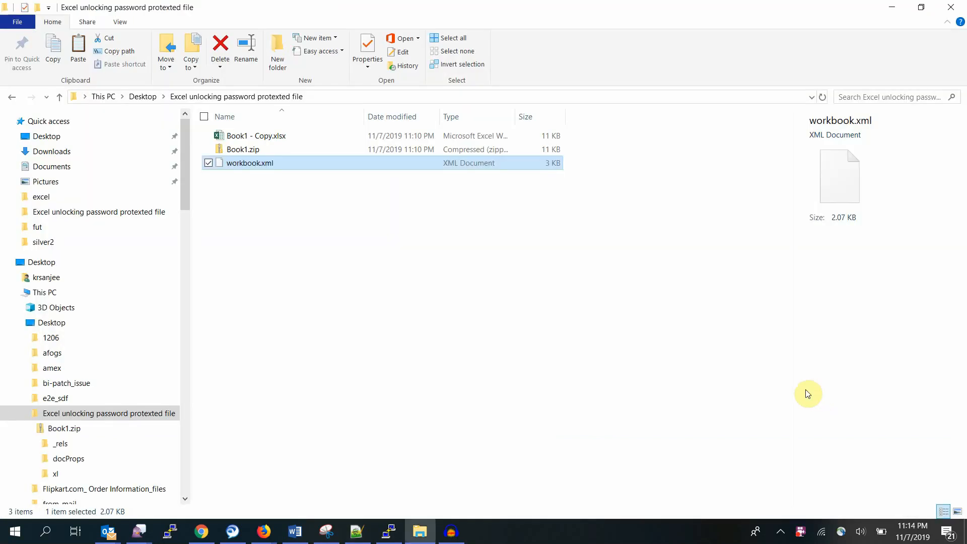
{"action": "right_click", "coordinate": [249, 163]}
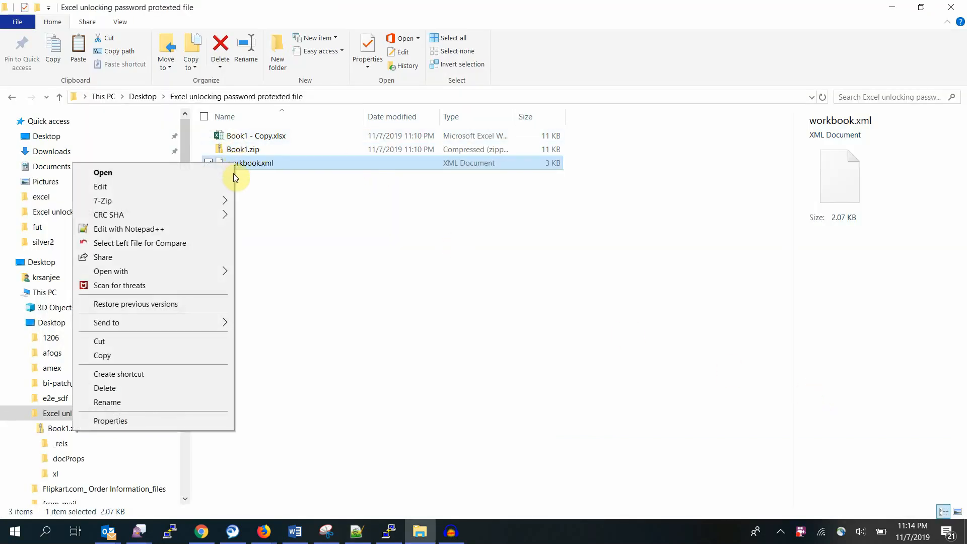
{"action": "left_click", "coordinate": [110, 271]}
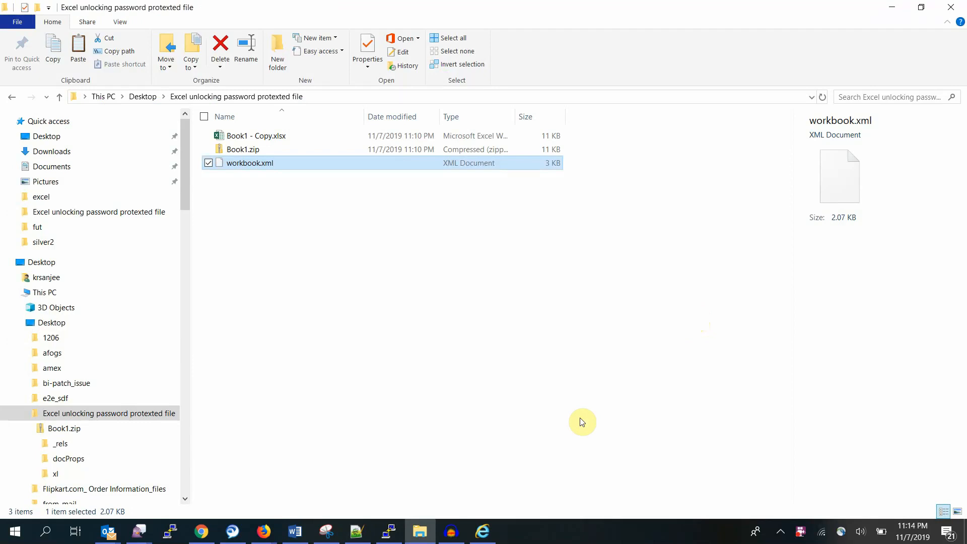
{"action": "double_click", "coordinate": [249, 162]}
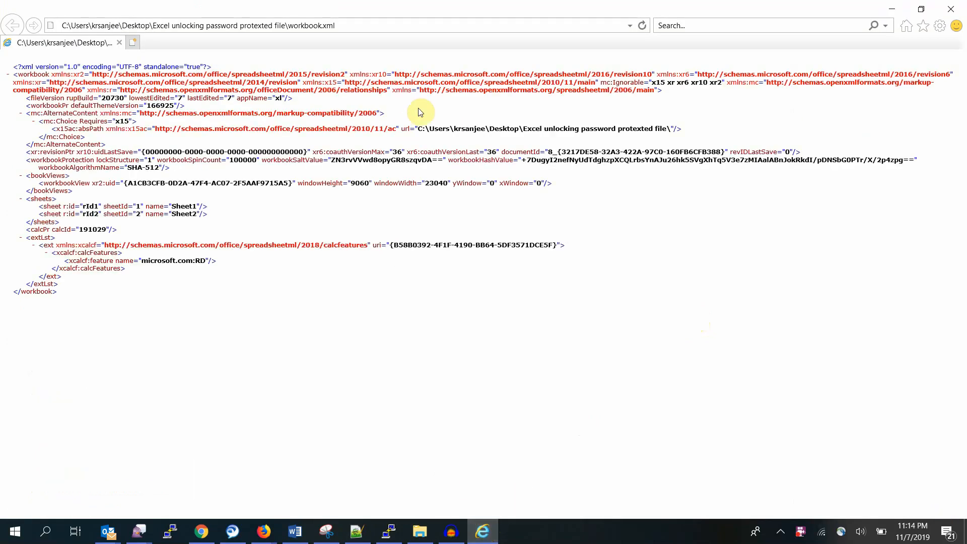
{"action": "mouse_move", "coordinate": [60, 205]}
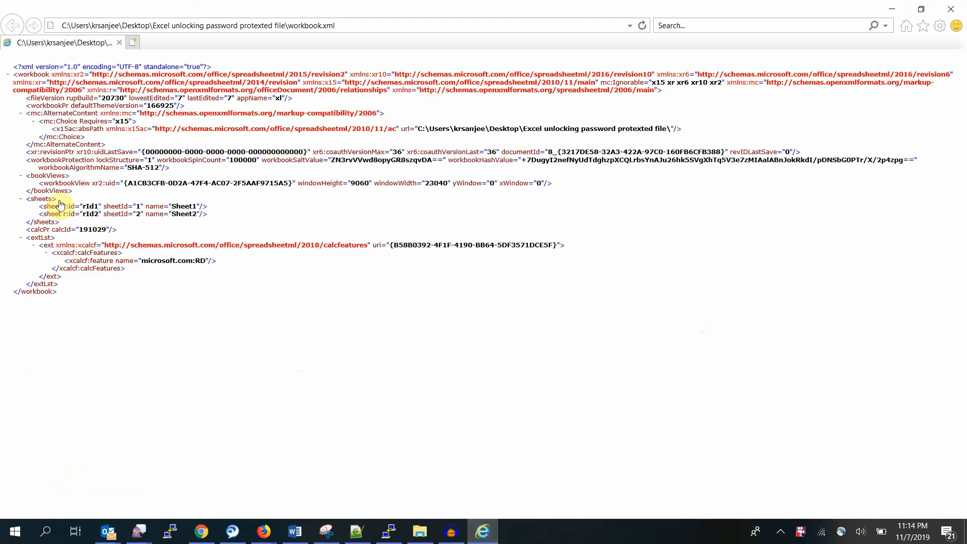
{"action": "double_click", "coordinate": [60, 160]}
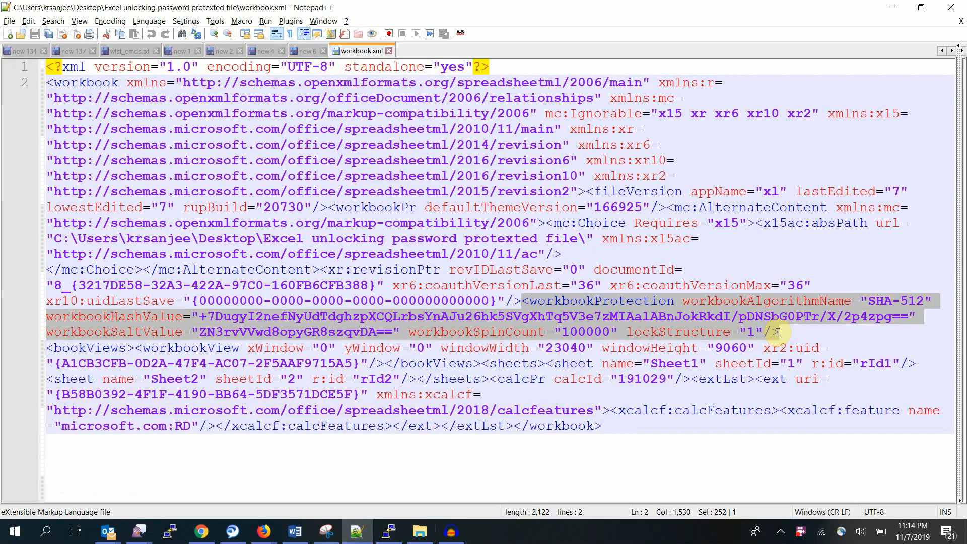
Step: Delete the selected workbookProtection element, then save and close workbook.xml
{"action": "key", "text": "Delete"}
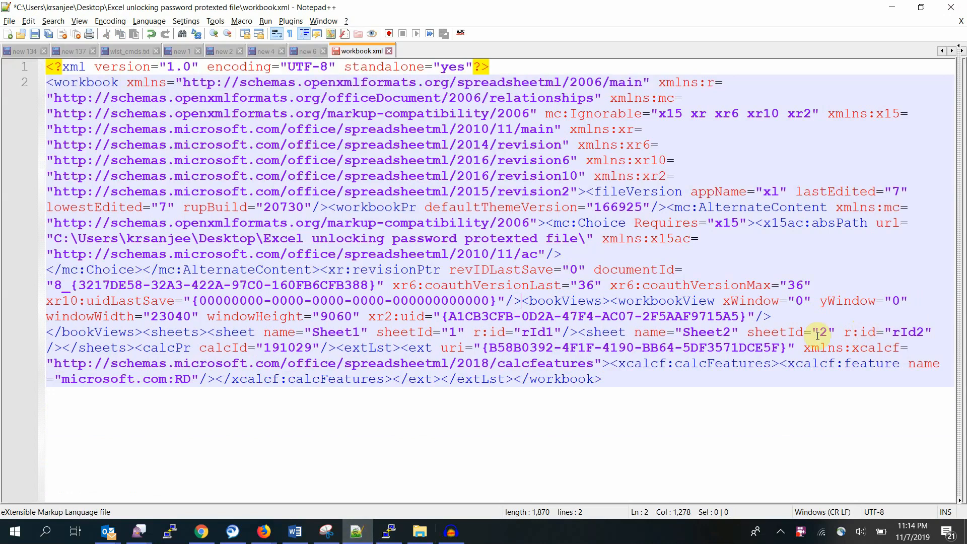
{"action": "key", "text": "ctrl+s"}
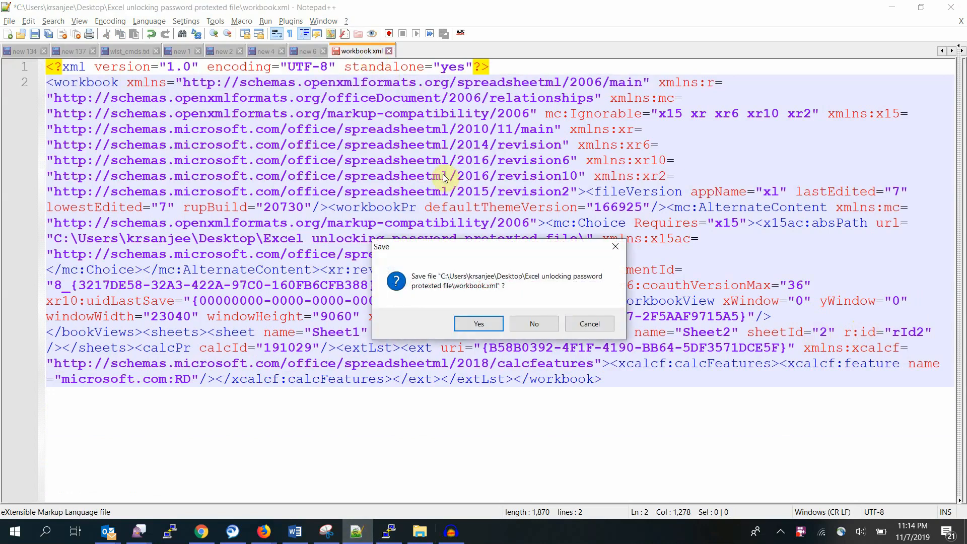
{"action": "left_click", "coordinate": [478, 323]}
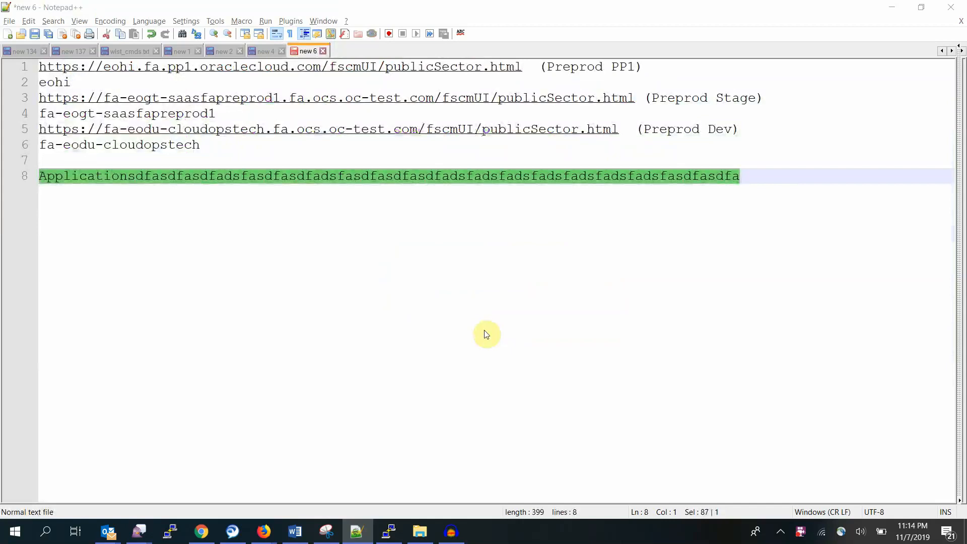
Step: Paste the edited workbook.xml into Book1.zip's xl folder, replacing the existing copy
{"action": "left_click", "coordinate": [420, 531]}
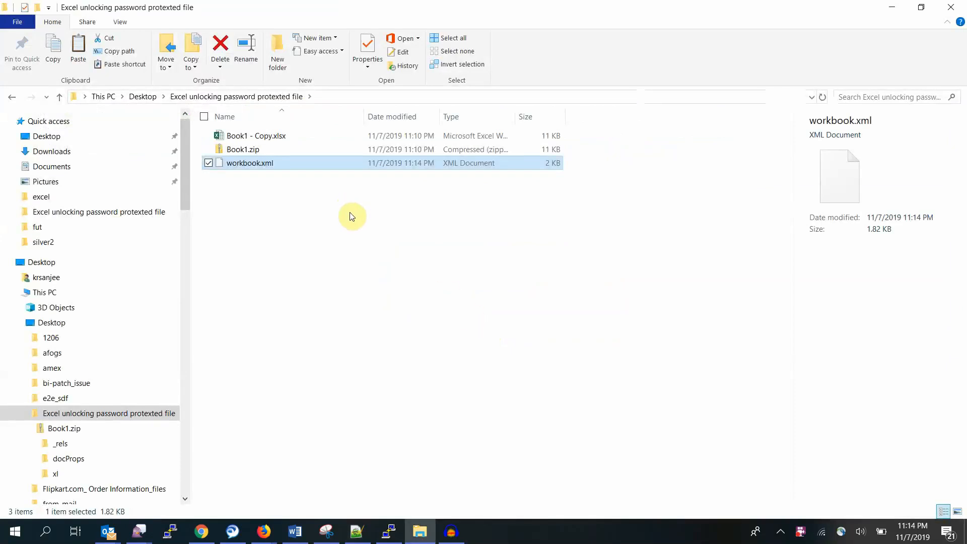
{"action": "left_click", "coordinate": [242, 149]}
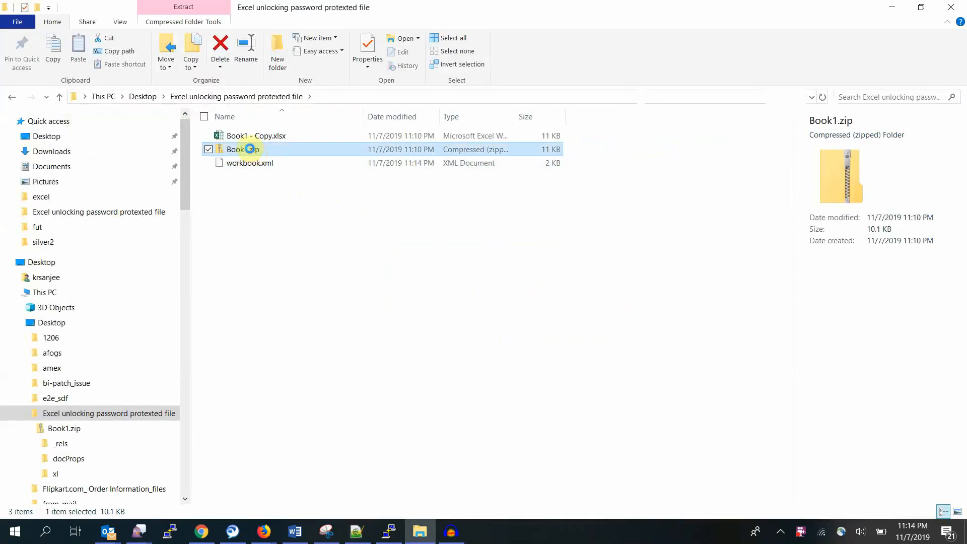
{"action": "double_click", "coordinate": [241, 149]}
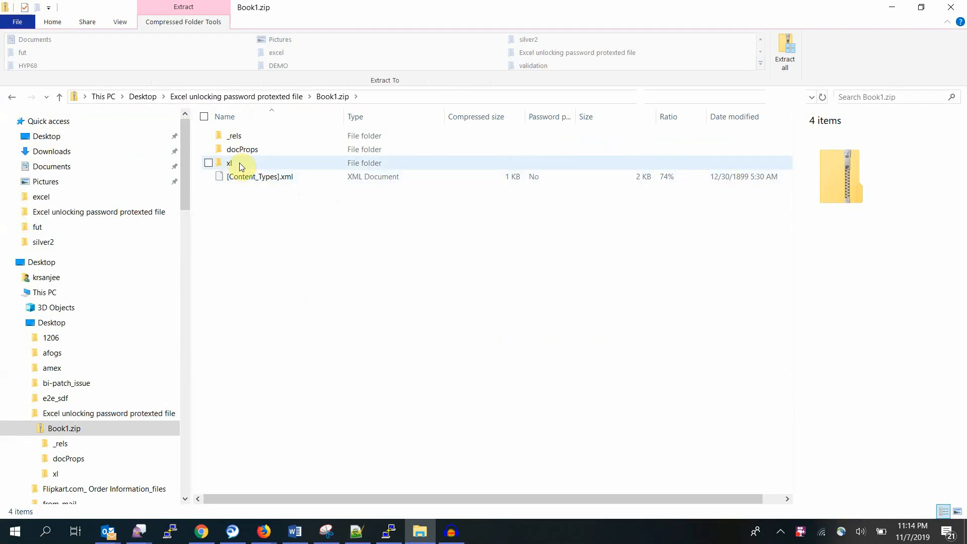
{"action": "double_click", "coordinate": [229, 163]}
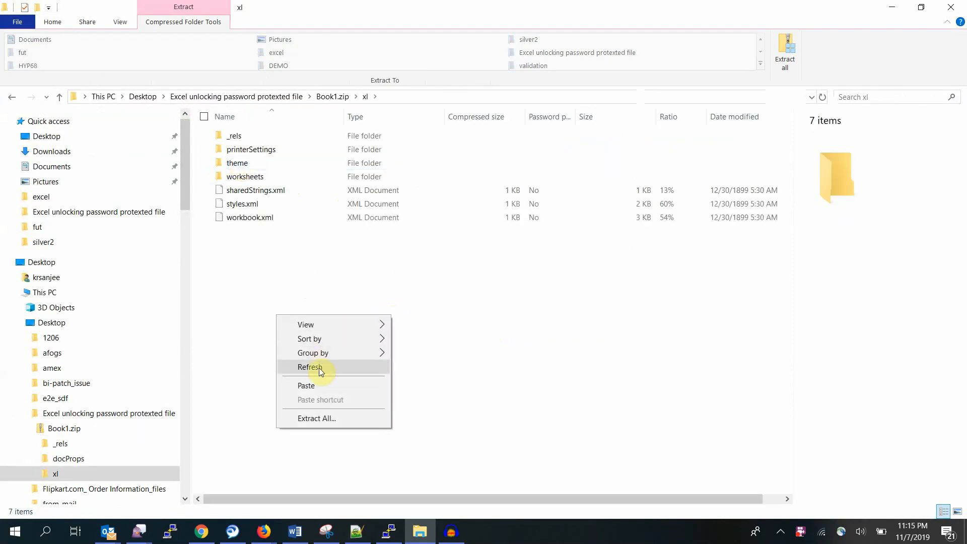
{"action": "left_click", "coordinate": [305, 385]}
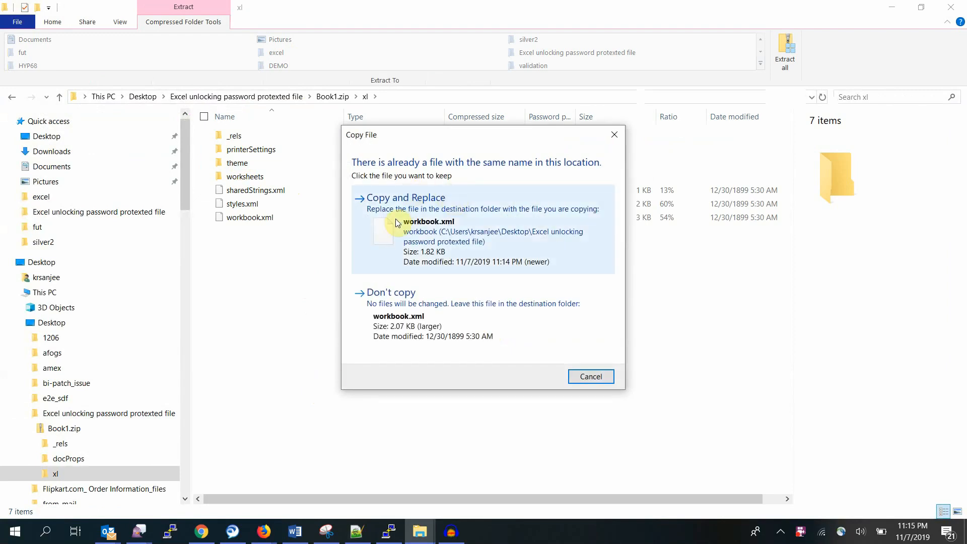
{"action": "mouse_move", "coordinate": [478, 246]}
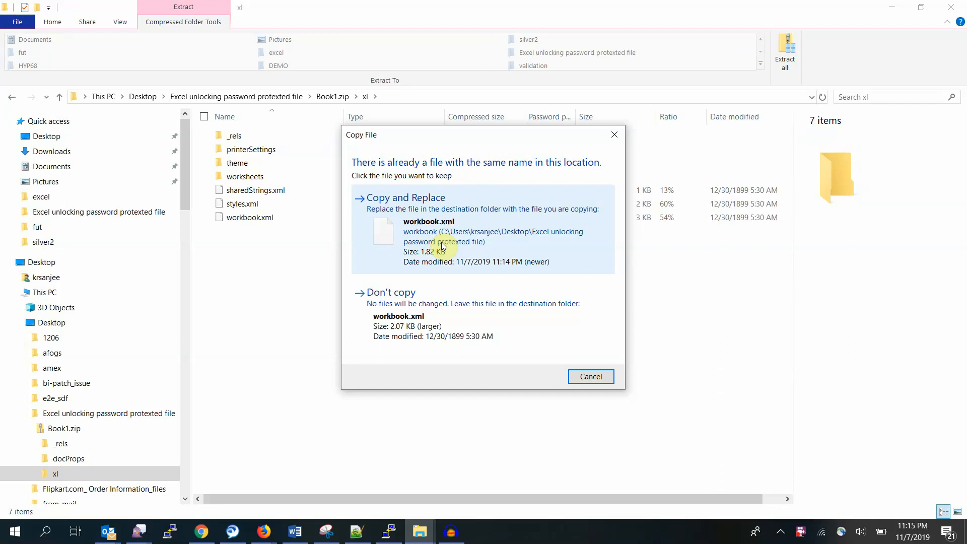
{"action": "mouse_move", "coordinate": [428, 231]}
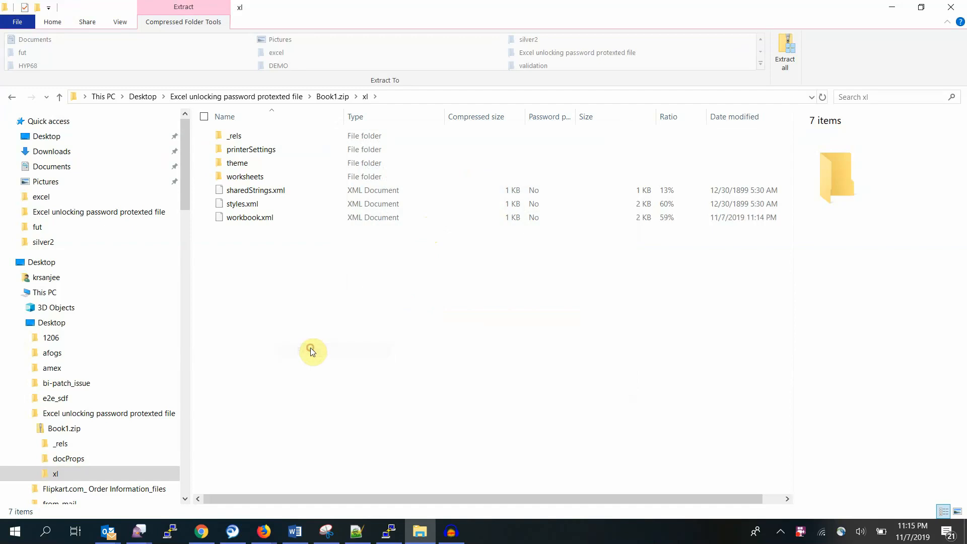
{"action": "right_click", "coordinate": [249, 217]}
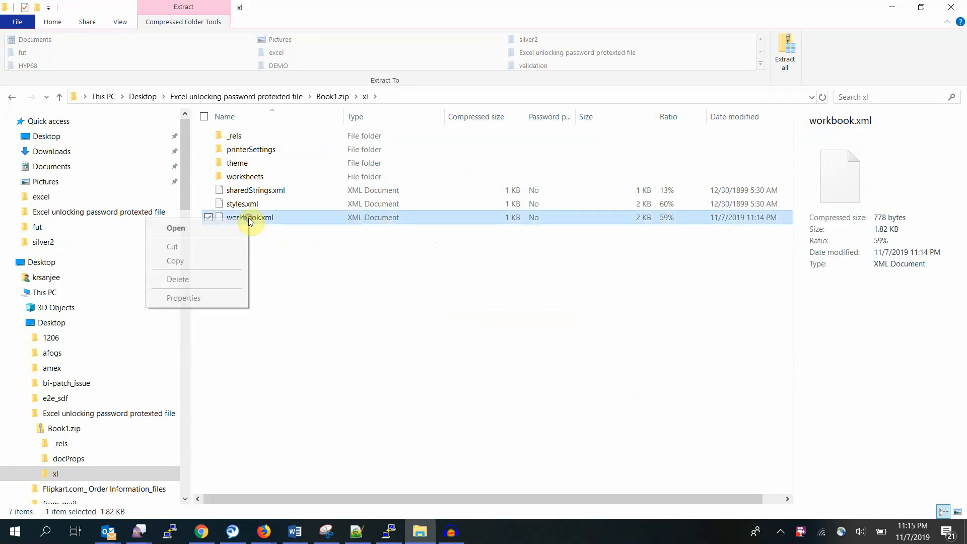
{"action": "left_click", "coordinate": [217, 230]}
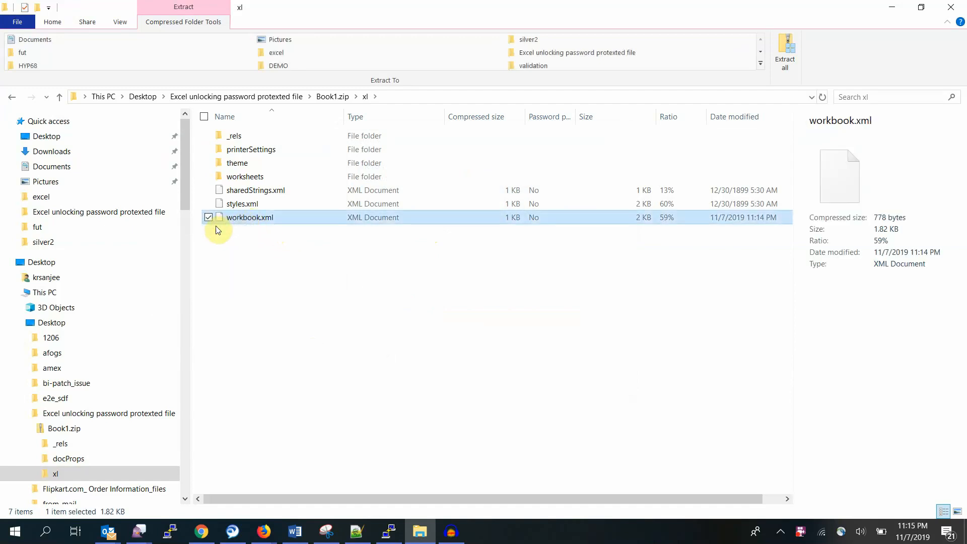
{"action": "double_click", "coordinate": [250, 217]}
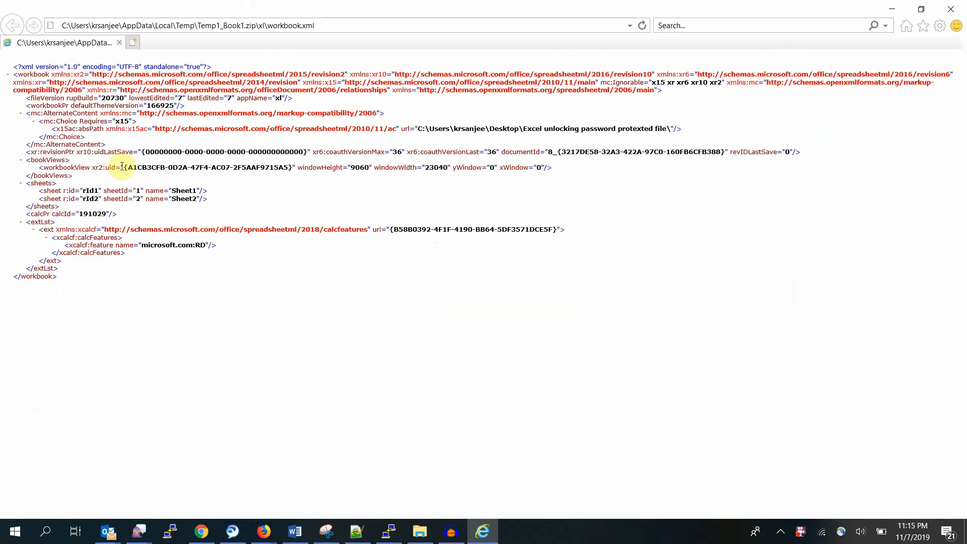
{"action": "mouse_move", "coordinate": [245, 298]}
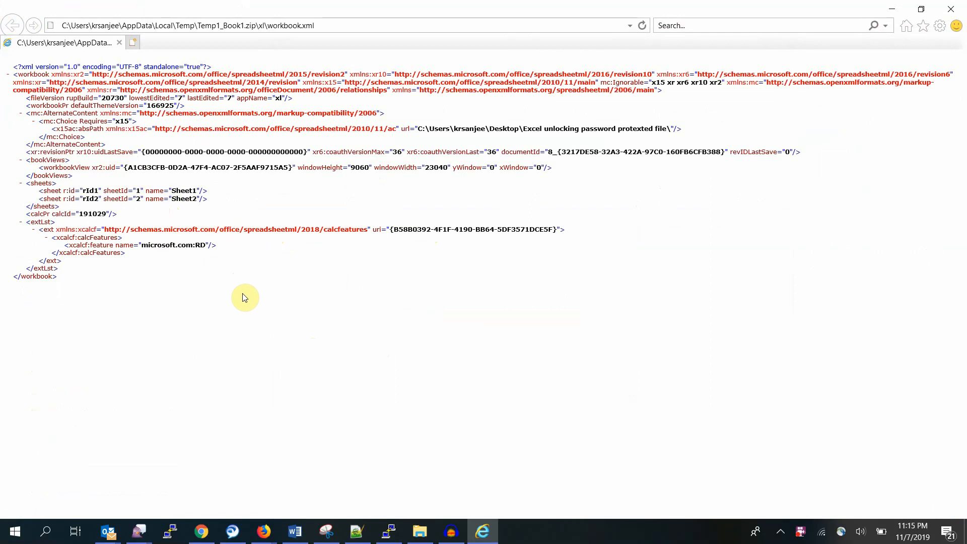
{"action": "mouse_move", "coordinate": [344, 217]}
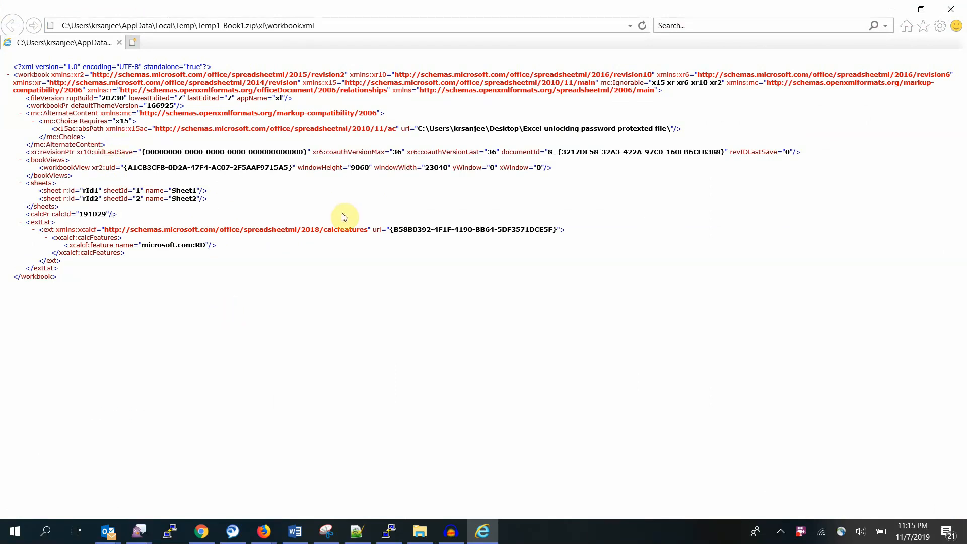
{"action": "mouse_move", "coordinate": [951, 14]}
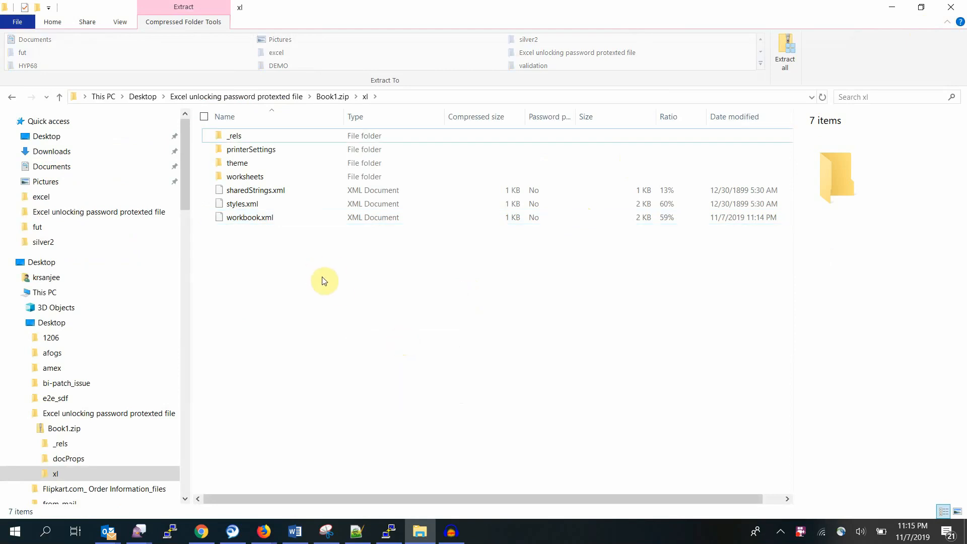
{"action": "mouse_move", "coordinate": [352, 287]}
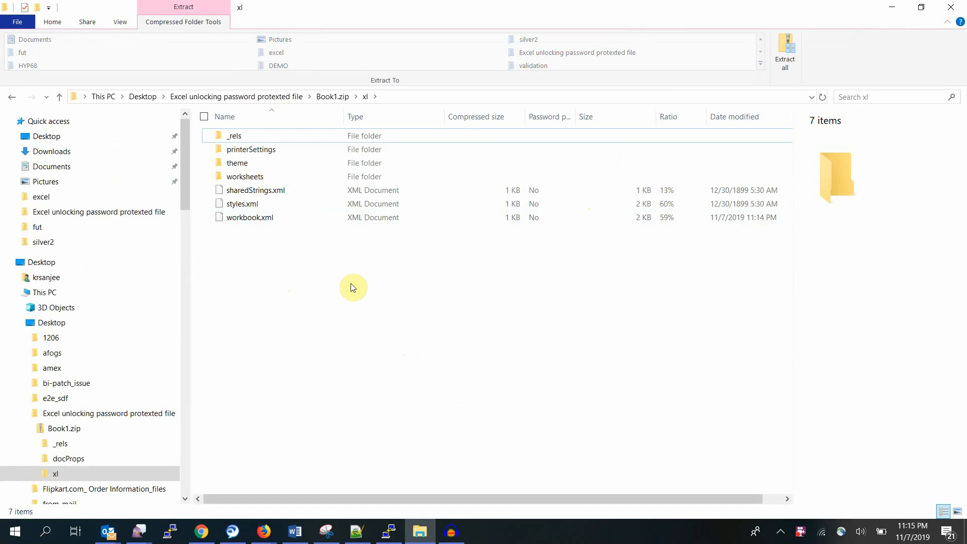
{"action": "mouse_move", "coordinate": [245, 176]}
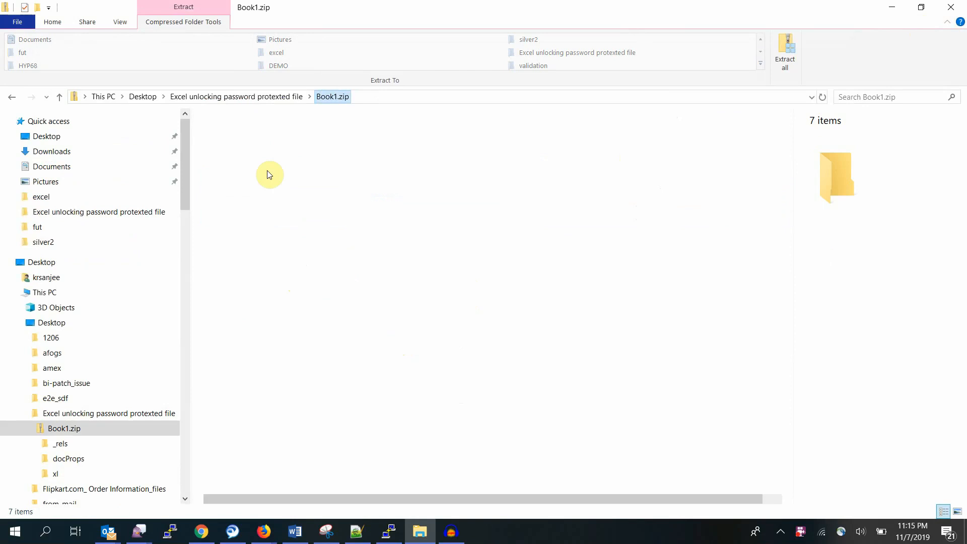
Step: Browse into Book1.zip's xl > worksheets folder
{"action": "left_click", "coordinate": [235, 96]}
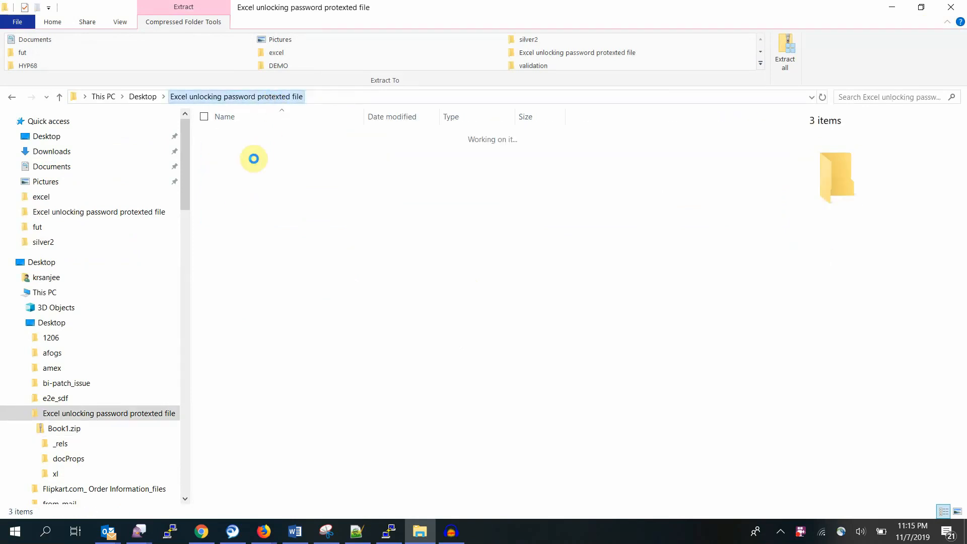
{"action": "left_click", "coordinate": [243, 149]}
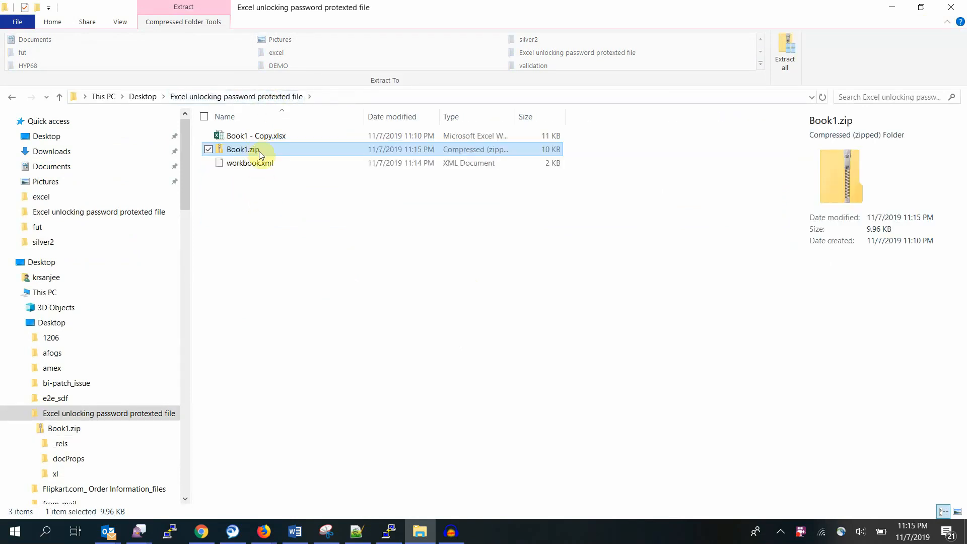
{"action": "double_click", "coordinate": [243, 150]}
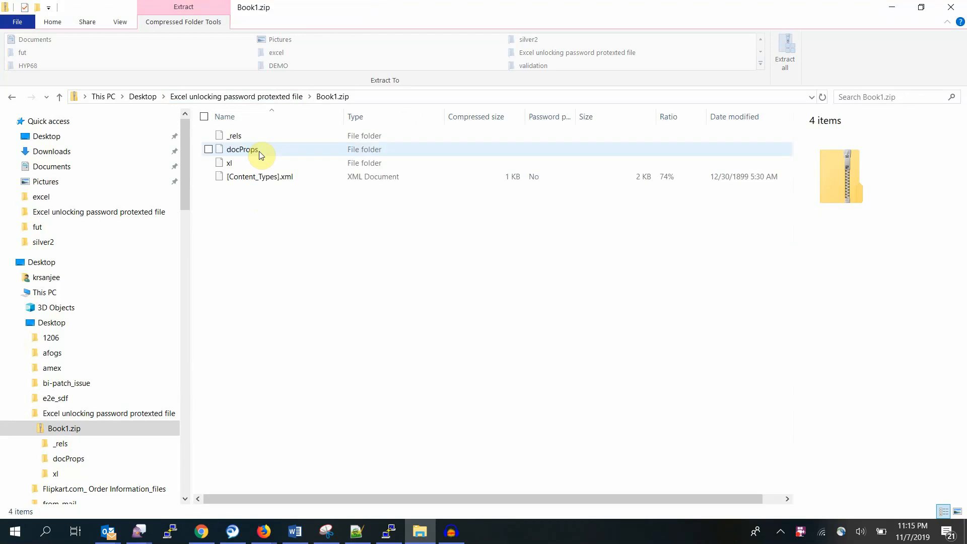
{"action": "left_click", "coordinate": [230, 163]}
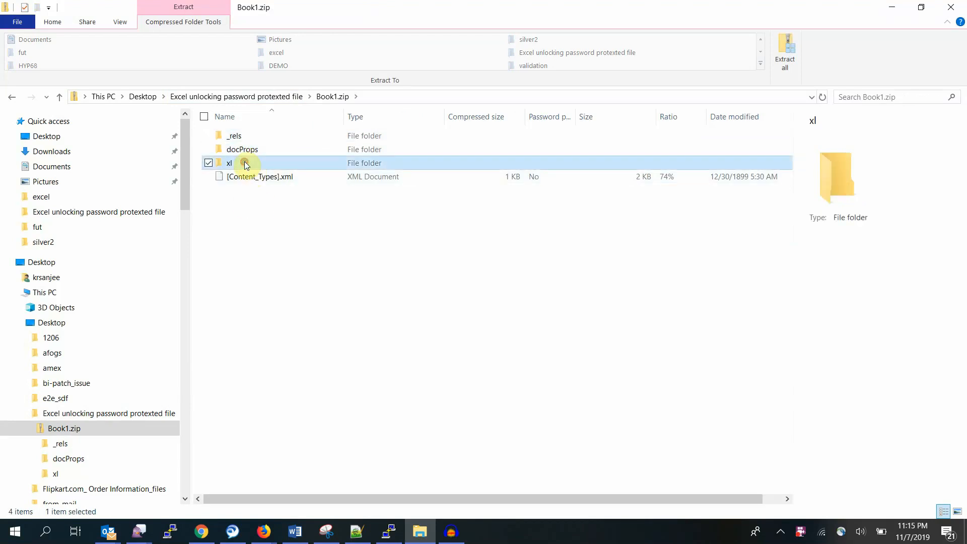
{"action": "double_click", "coordinate": [230, 163]}
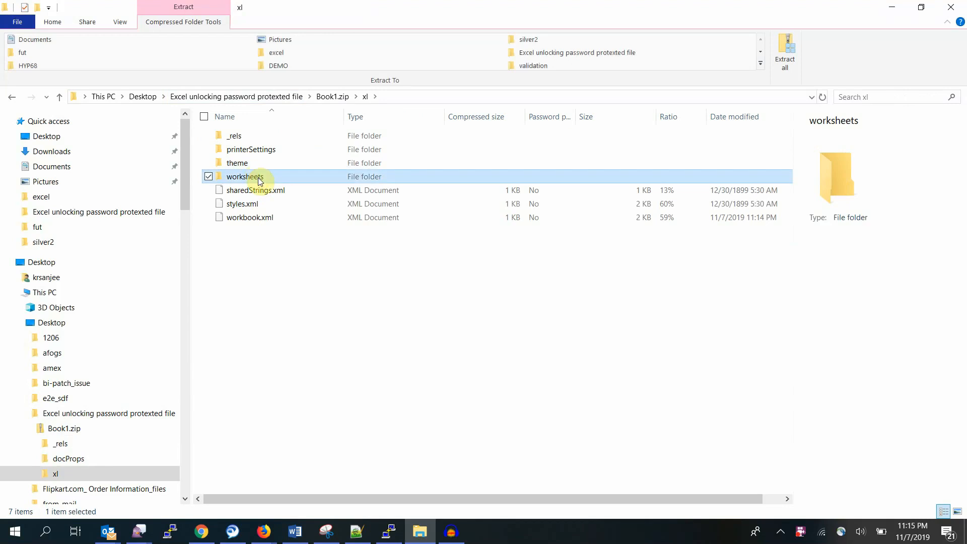
{"action": "double_click", "coordinate": [245, 176]}
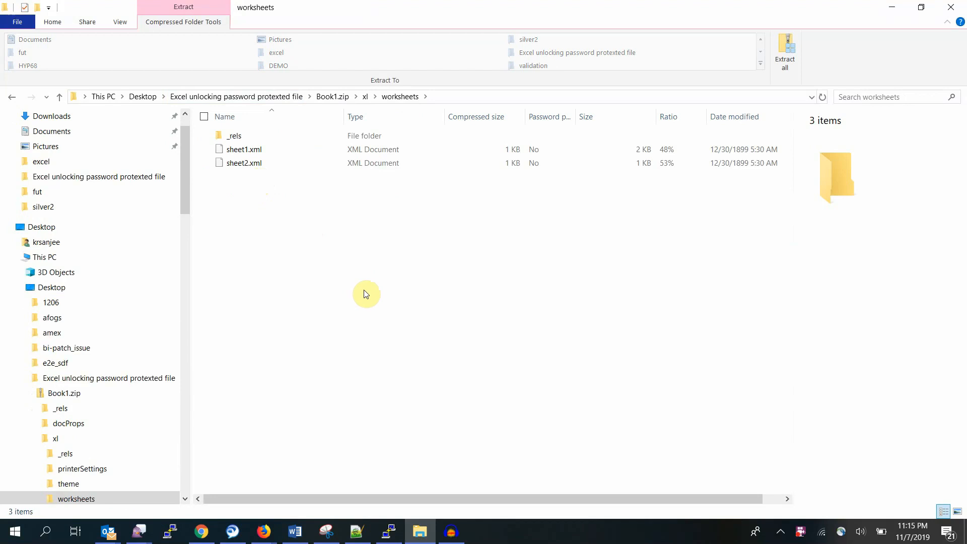
{"action": "mouse_move", "coordinate": [321, 240]}
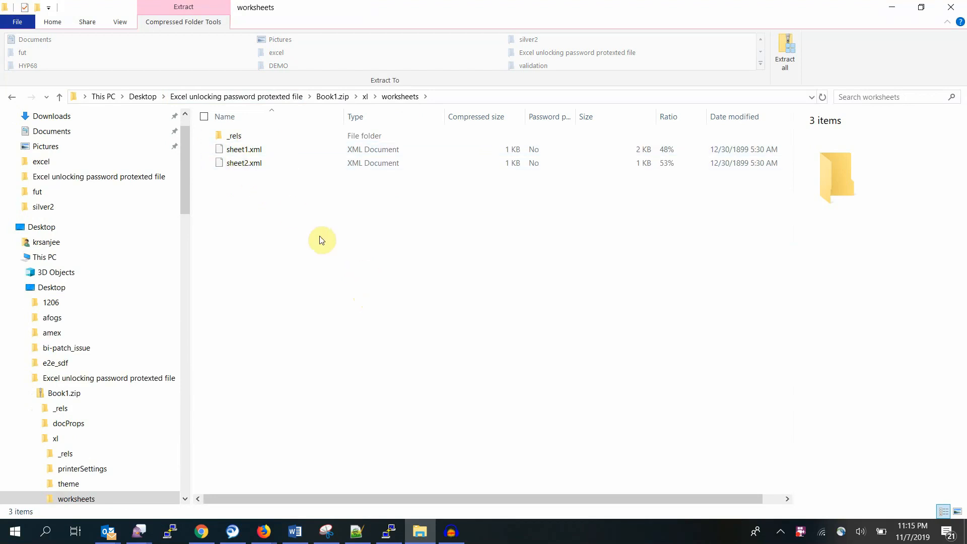
{"action": "mouse_move", "coordinate": [296, 231]}
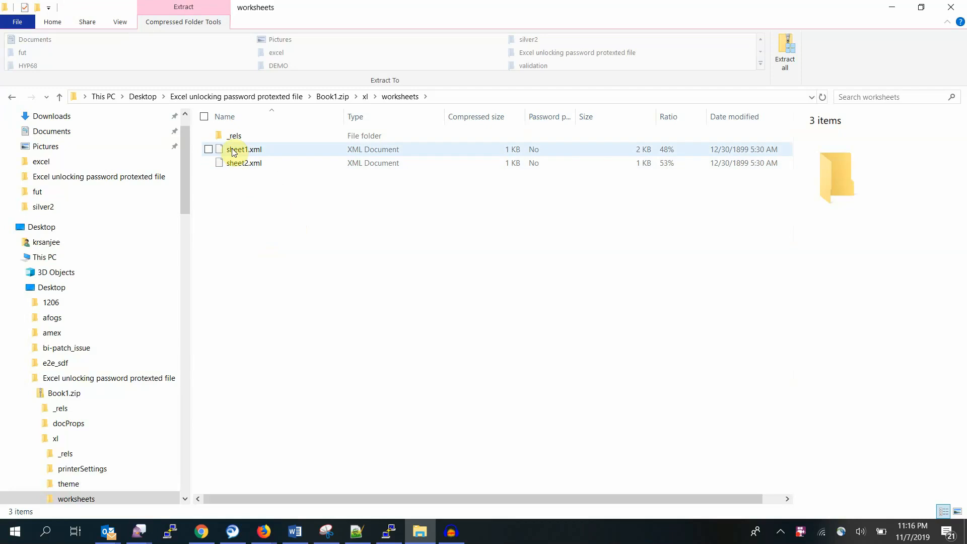
Step: Copy sheet1.xml and paste it into the unlocking password protected file folder
{"action": "right_click", "coordinate": [244, 150]}
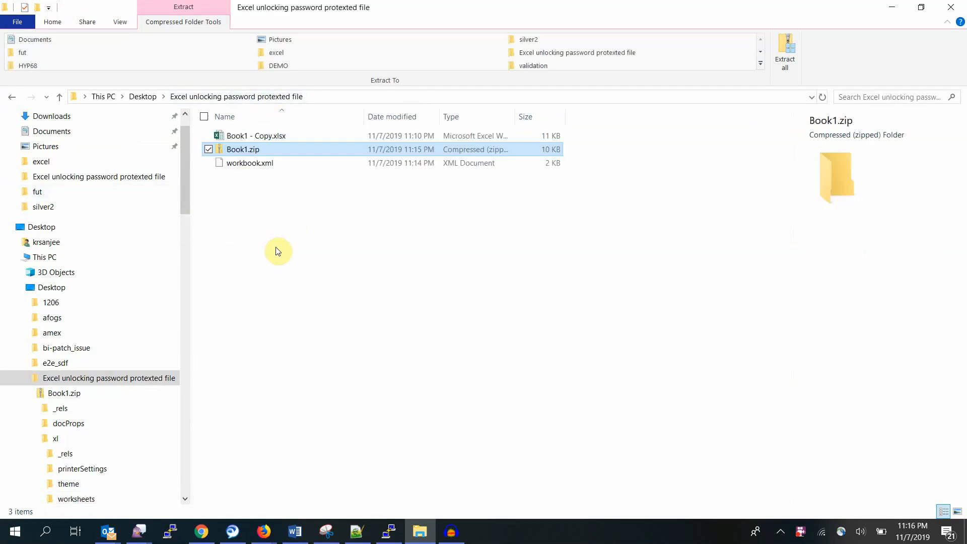
{"action": "right_click", "coordinate": [277, 251]}
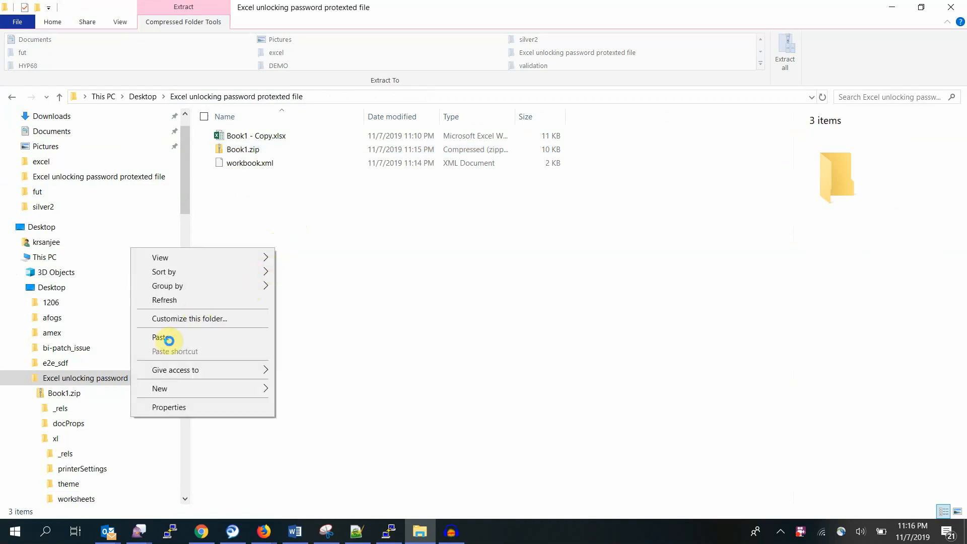
{"action": "left_click", "coordinate": [161, 337]}
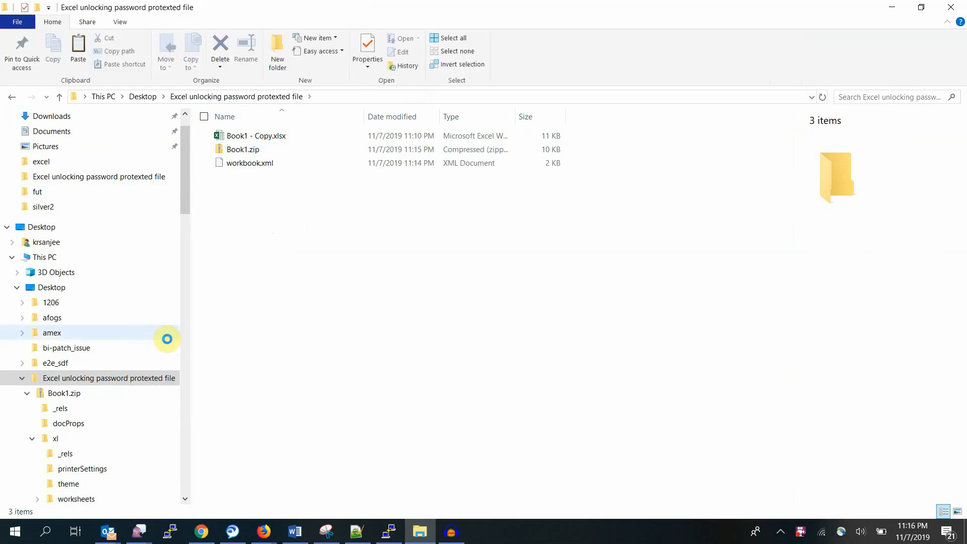
Step: Open the copied sheet1.xml in Notepad++ and select the sheetProtection word
{"action": "right_click", "coordinate": [253, 163]}
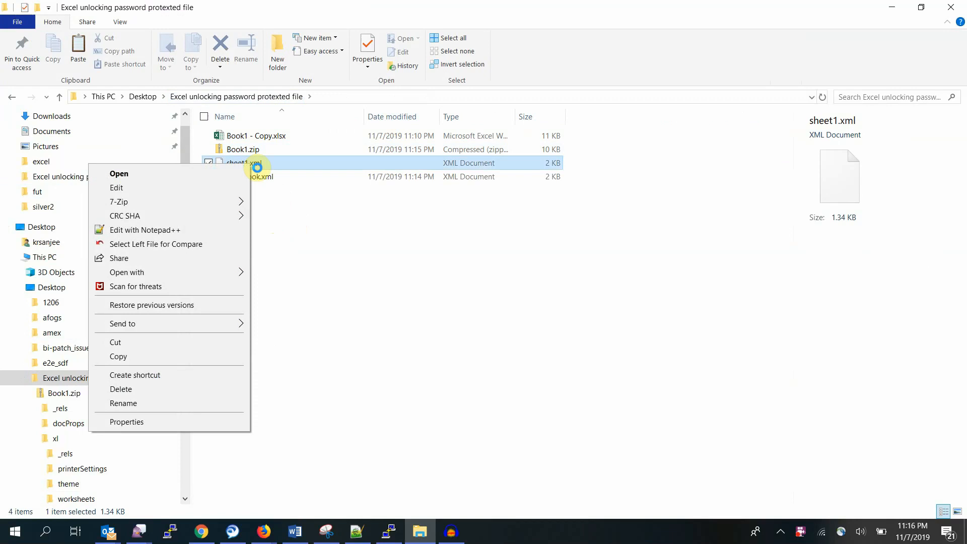
{"action": "left_click", "coordinate": [145, 229]}
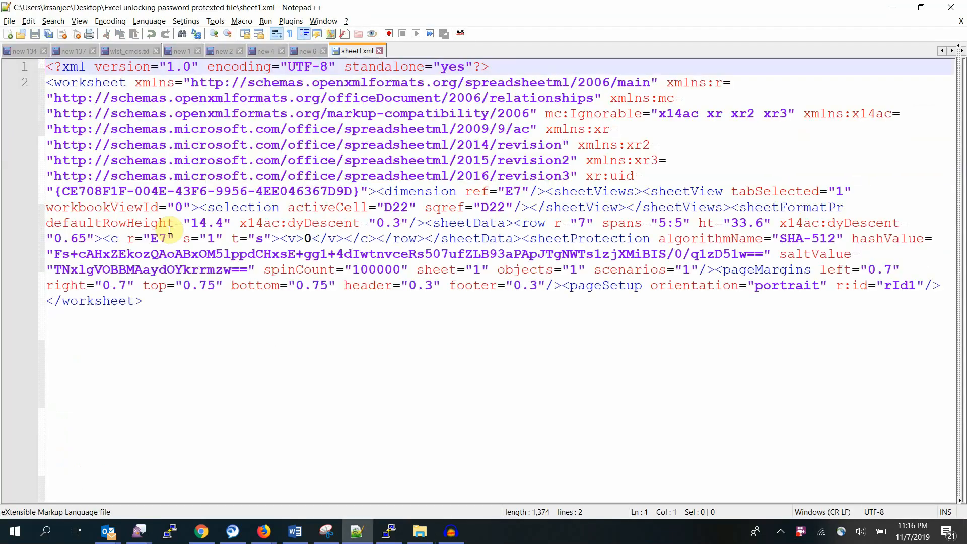
{"action": "mouse_move", "coordinate": [466, 377]}
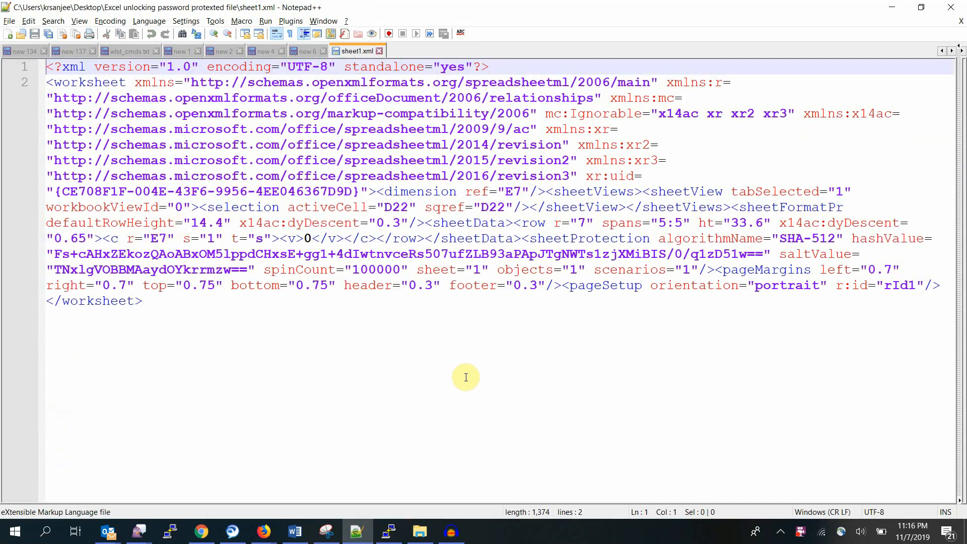
{"action": "mouse_move", "coordinate": [714, 389]}
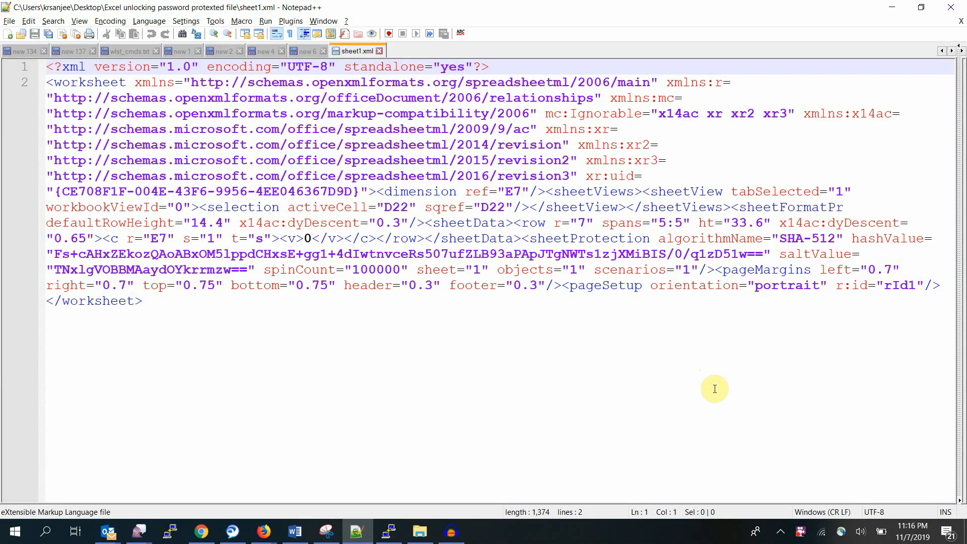
{"action": "mouse_move", "coordinate": [594, 244]}
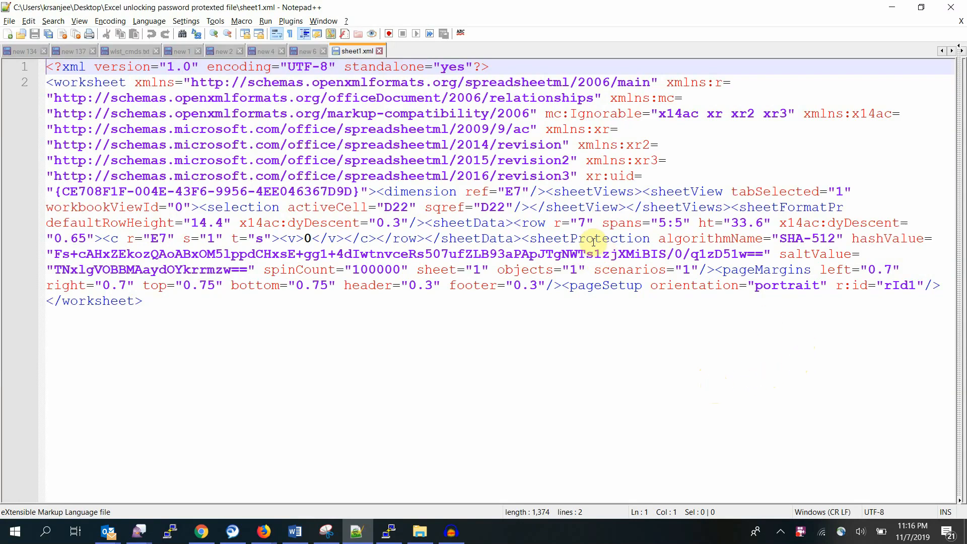
{"action": "double_click", "coordinate": [586, 238]}
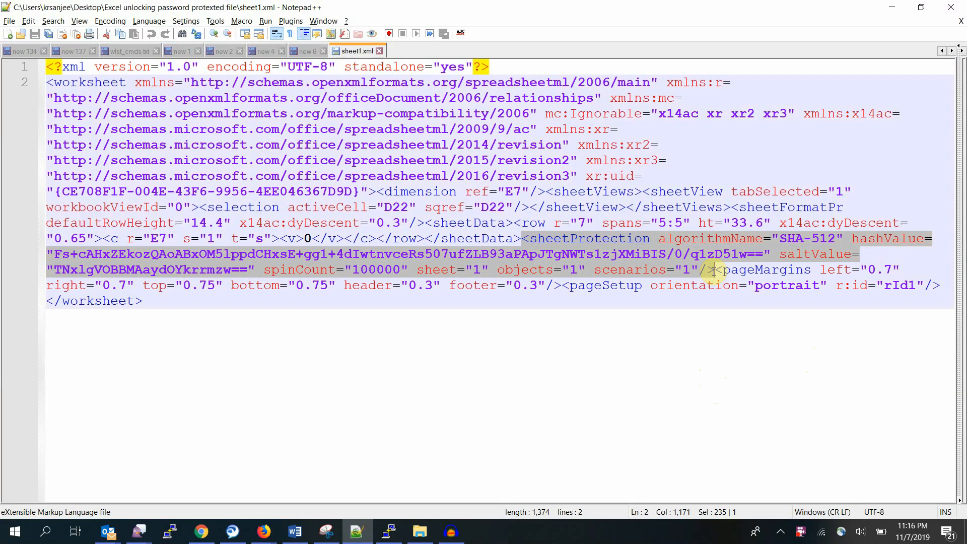
{"action": "mouse_move", "coordinate": [524, 241]}
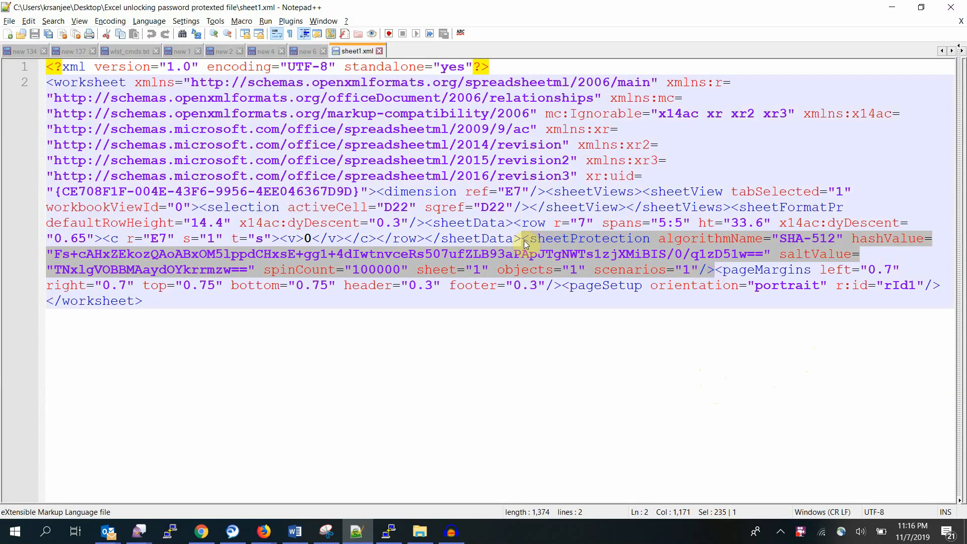
{"action": "mouse_move", "coordinate": [673, 402]}
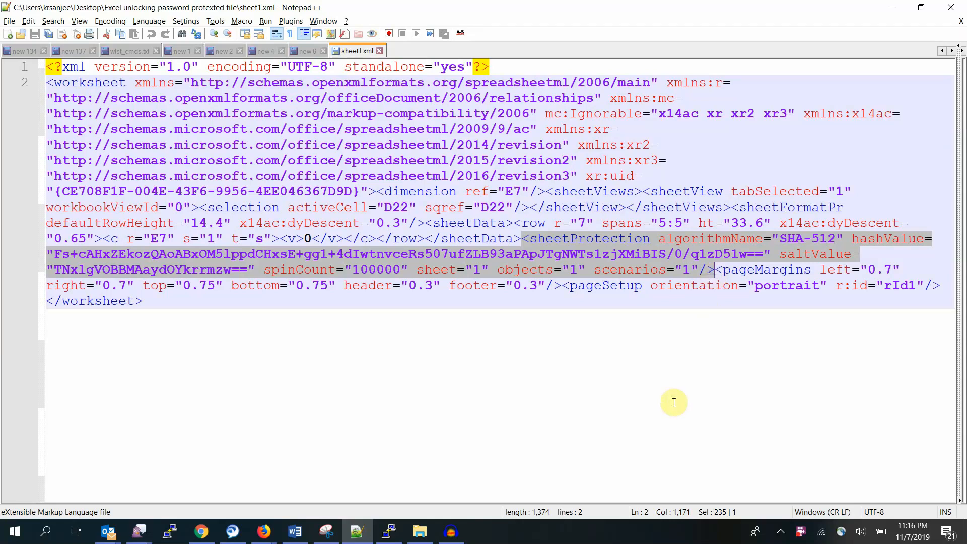
Step: Delete the sheetProtection element and close sheet1.xml, keeping the changes
{"action": "key", "text": "Delete"}
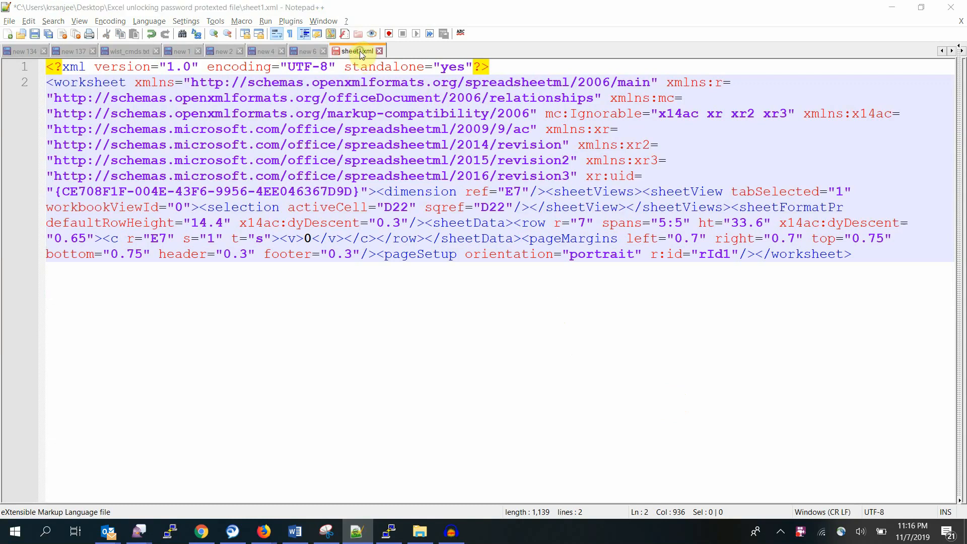
{"action": "left_click", "coordinate": [305, 50]}
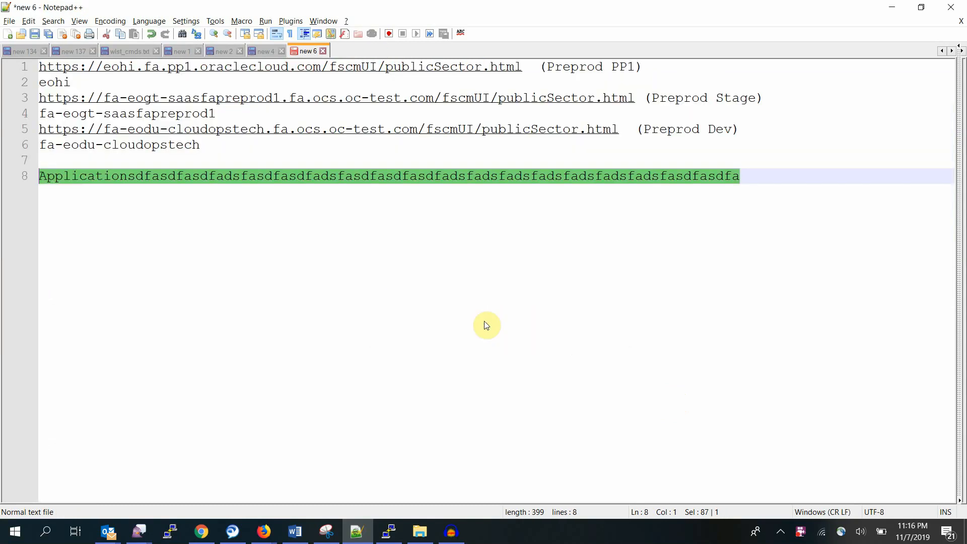
{"action": "left_click", "coordinate": [420, 531]}
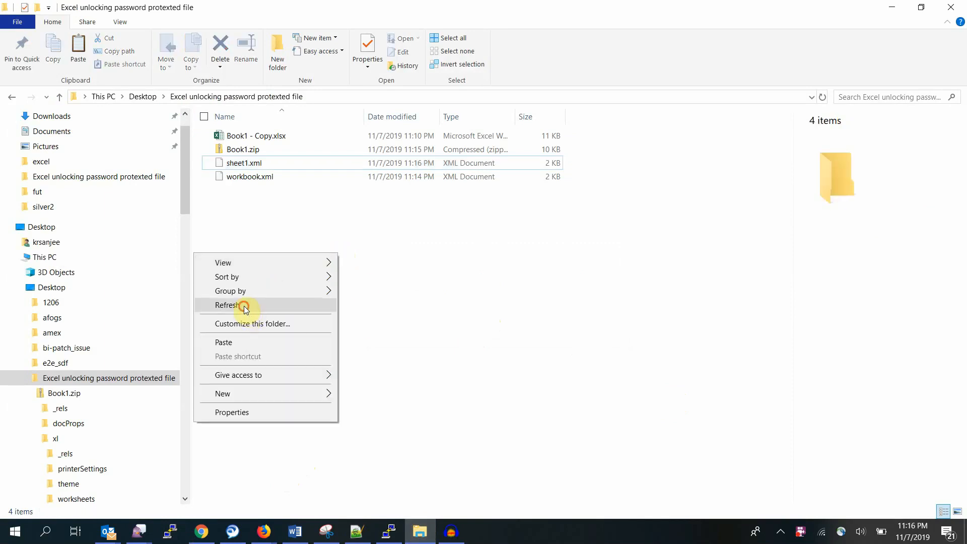
Step: View the edited sheet1.xml in the browser, then copy the file in File Explorer
{"action": "right_click", "coordinate": [244, 162]}
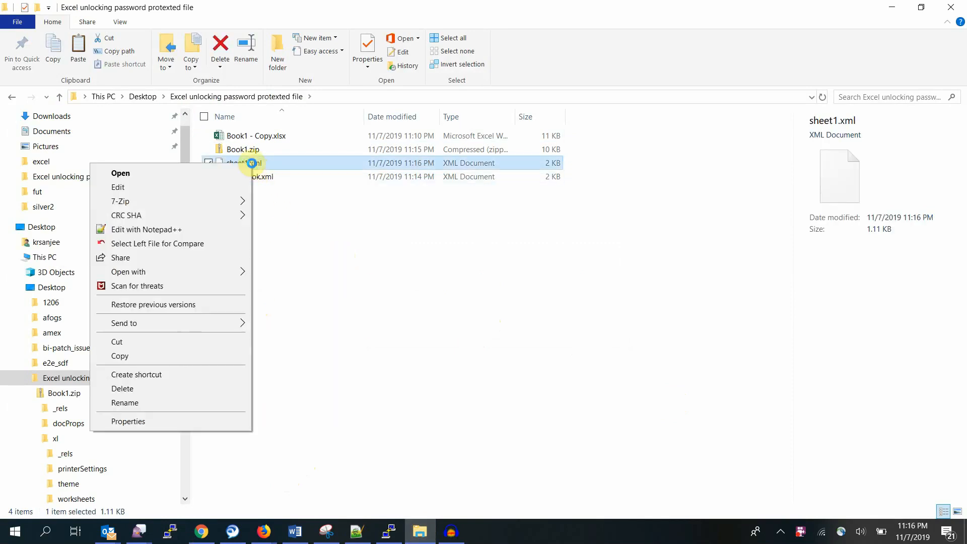
{"action": "left_click", "coordinate": [120, 173]}
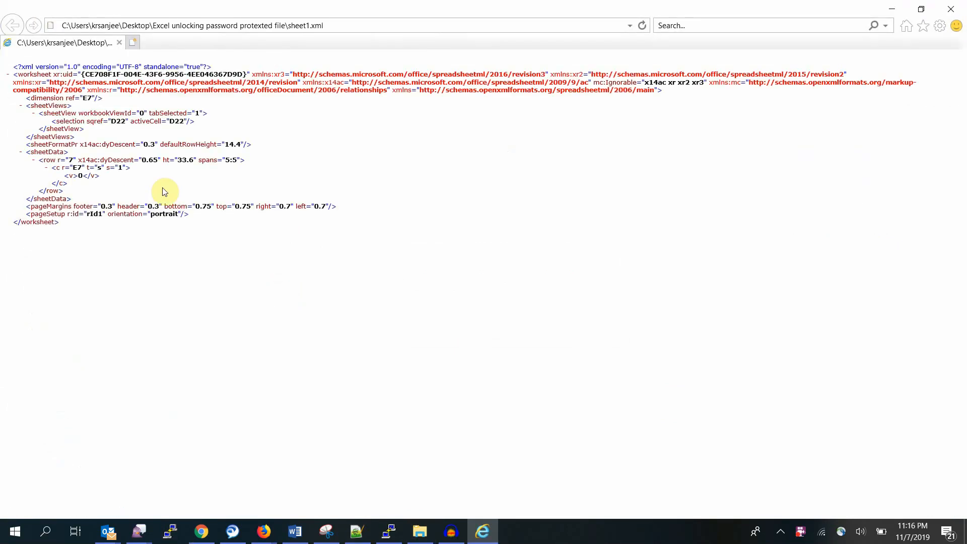
{"action": "mouse_move", "coordinate": [222, 171]}
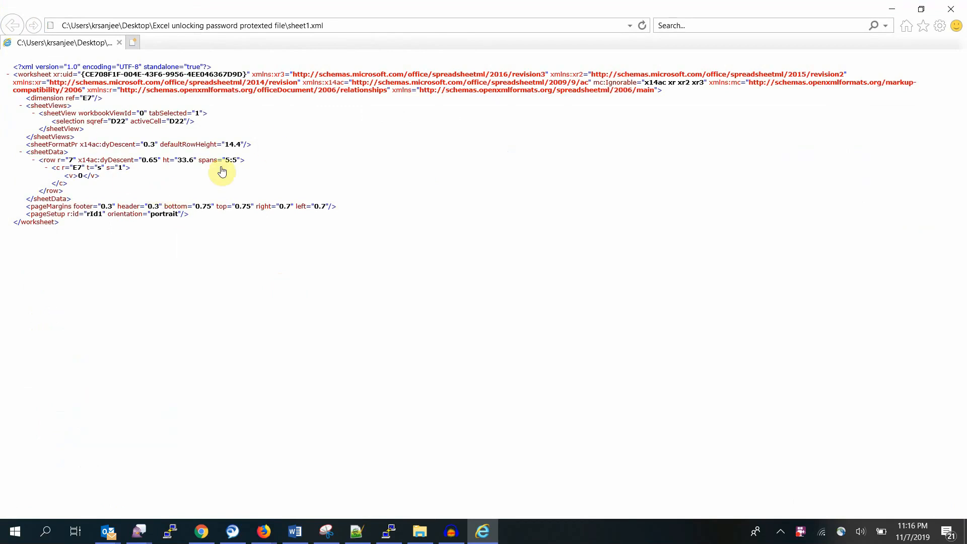
{"action": "left_click", "coordinate": [420, 531]}
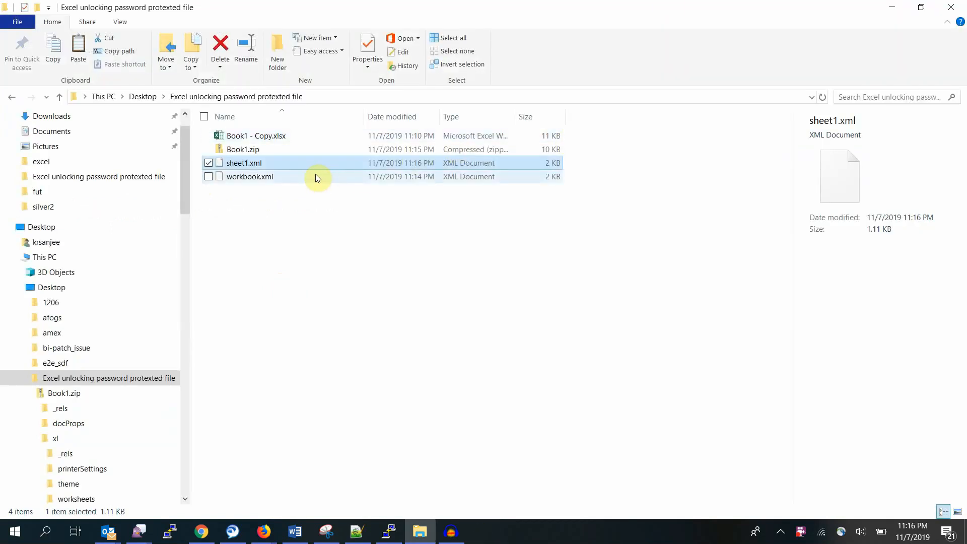
{"action": "right_click", "coordinate": [244, 163]}
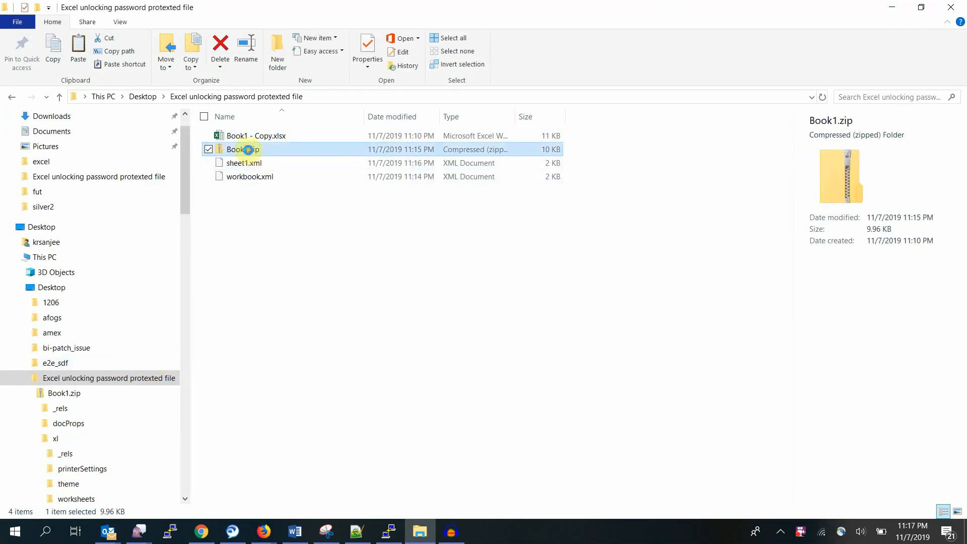
Step: Open the worksheets folder inside Book1.zip's xl folder
{"action": "double_click", "coordinate": [243, 149]}
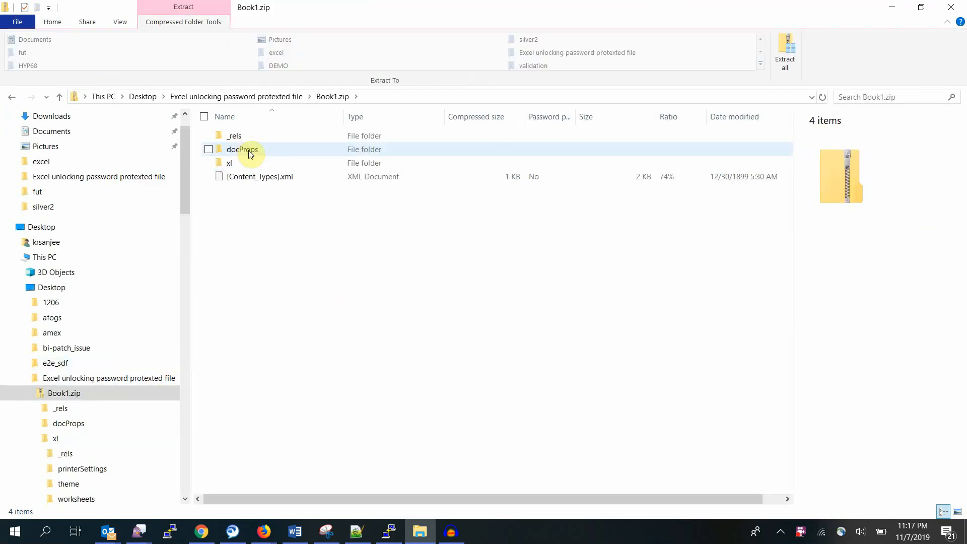
{"action": "double_click", "coordinate": [230, 163]}
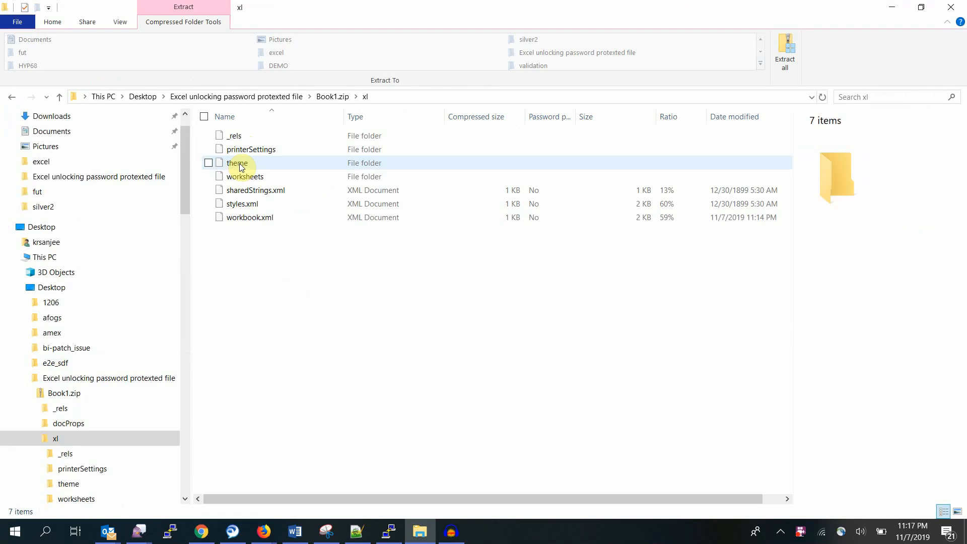
{"action": "double_click", "coordinate": [245, 176]}
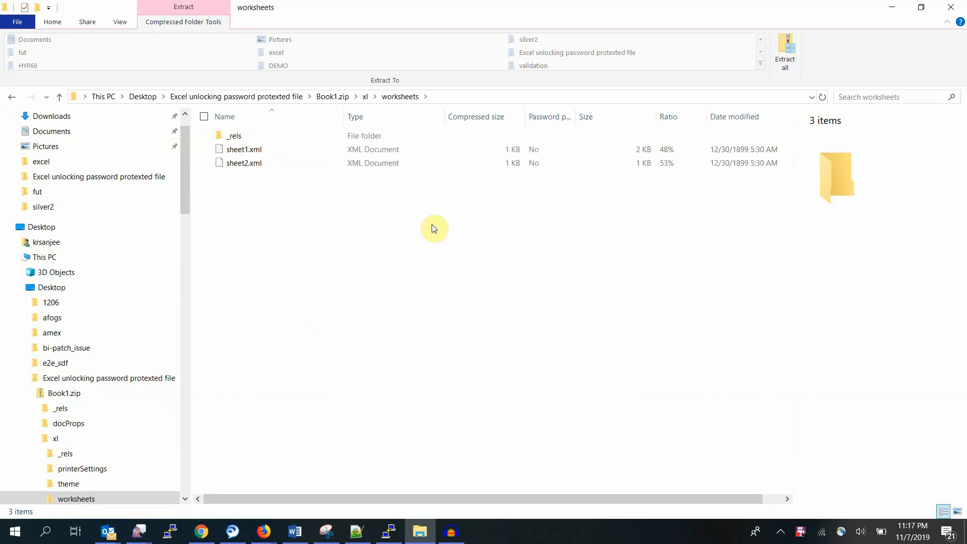
Step: View the archived sheet1.xml to confirm no sheetProtection, then return to the parent folder
{"action": "right_click", "coordinate": [244, 149]}
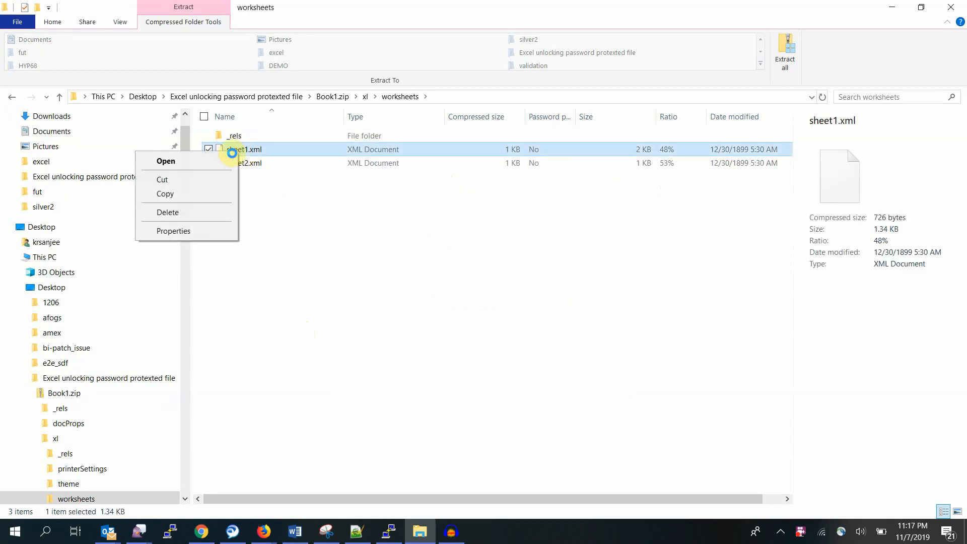
{"action": "left_click", "coordinate": [165, 161]}
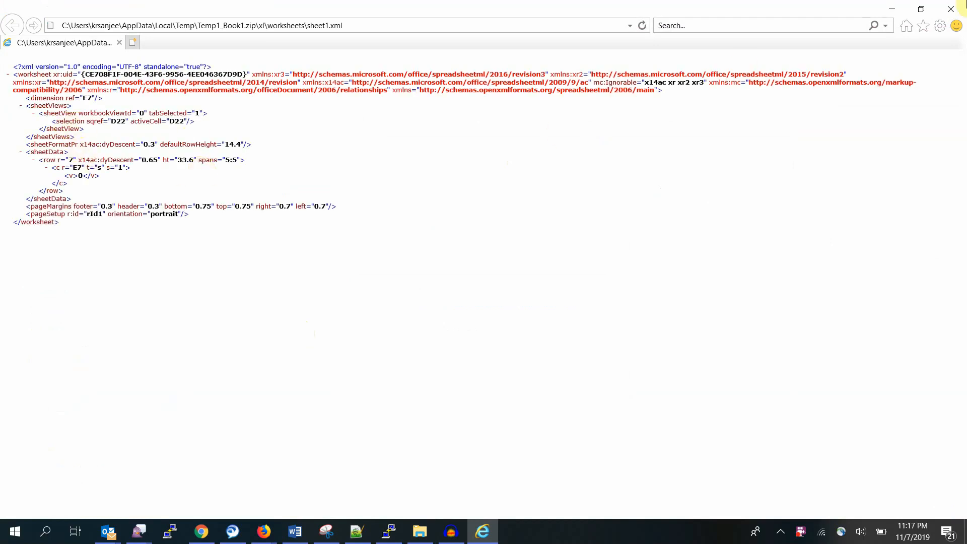
{"action": "mouse_move", "coordinate": [956, 9]}
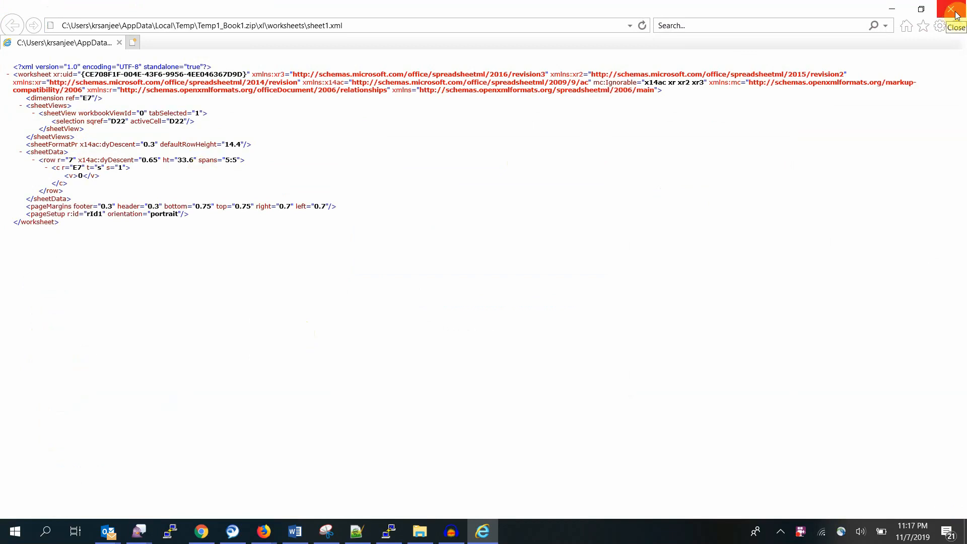
{"action": "left_click", "coordinate": [955, 8]}
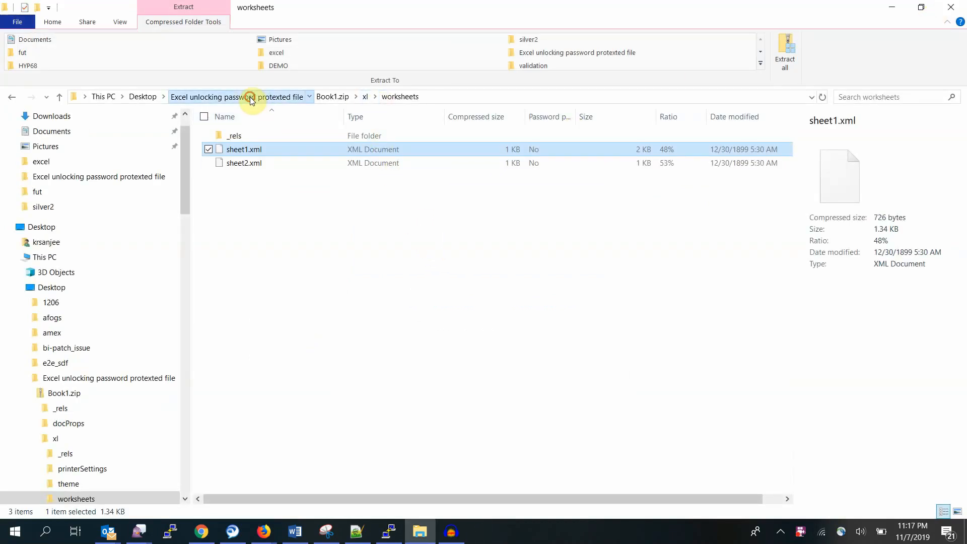
{"action": "left_click", "coordinate": [237, 97]}
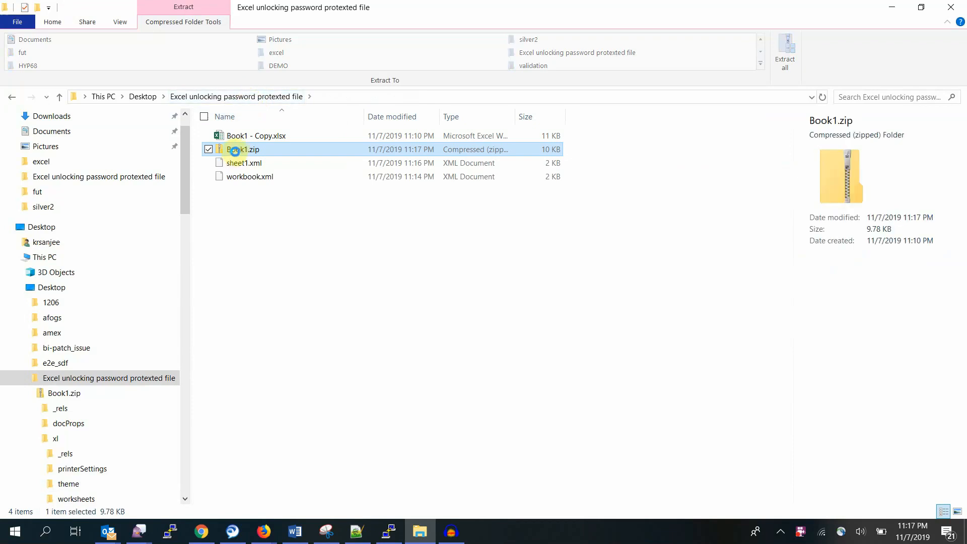
Step: Rename Book1.zip to Book1.xlsx, accept the extension warning, and open the workbook
{"action": "right_click", "coordinate": [247, 149]}
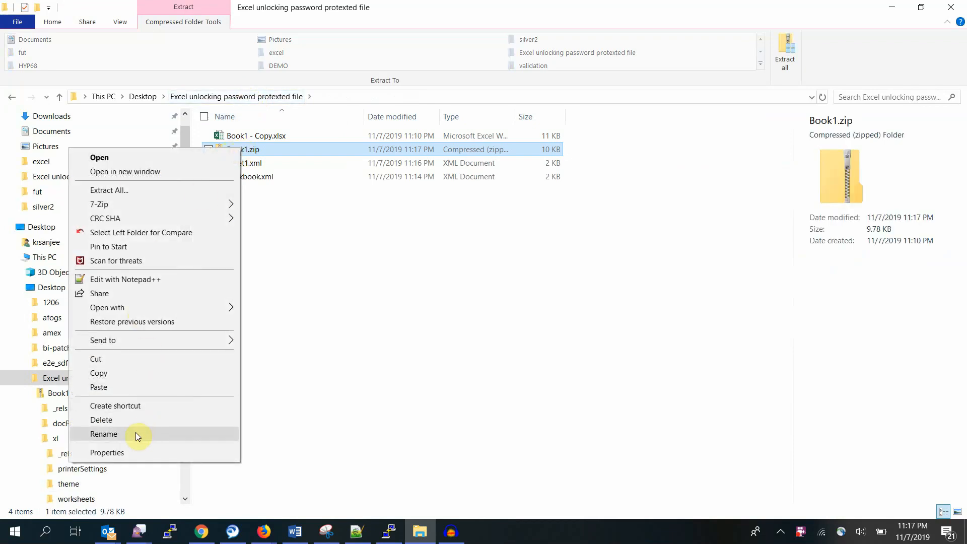
{"action": "left_click", "coordinate": [104, 433]}
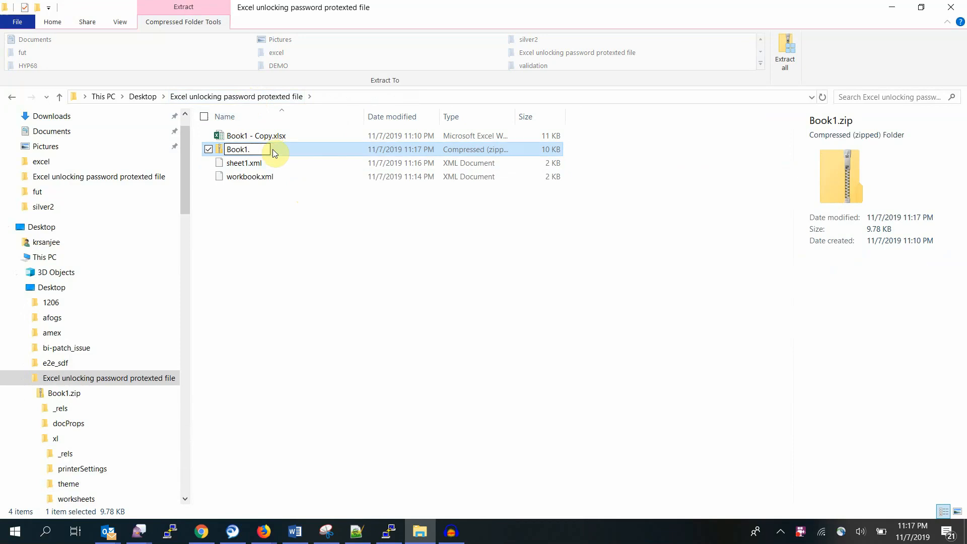
{"action": "type", "text": "xlsx"}
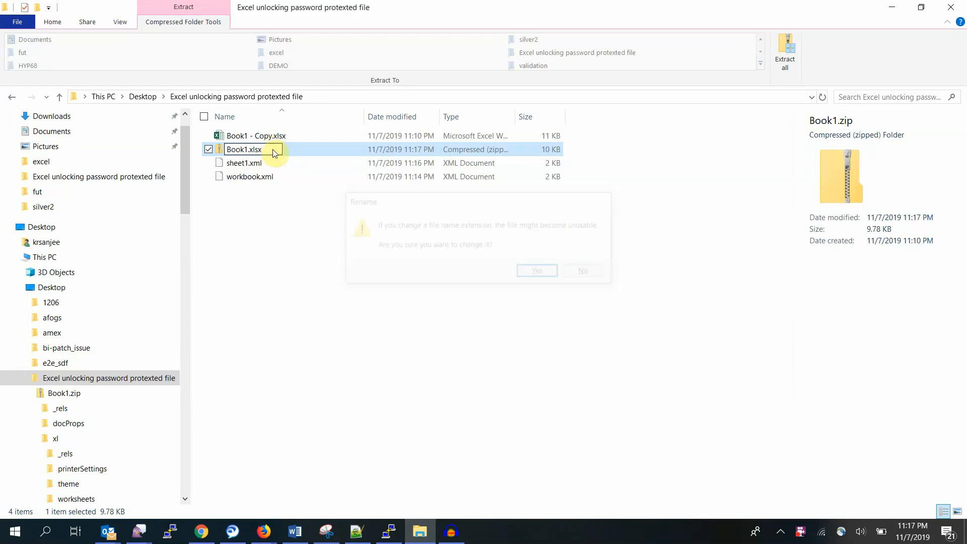
{"action": "left_click", "coordinate": [535, 269]}
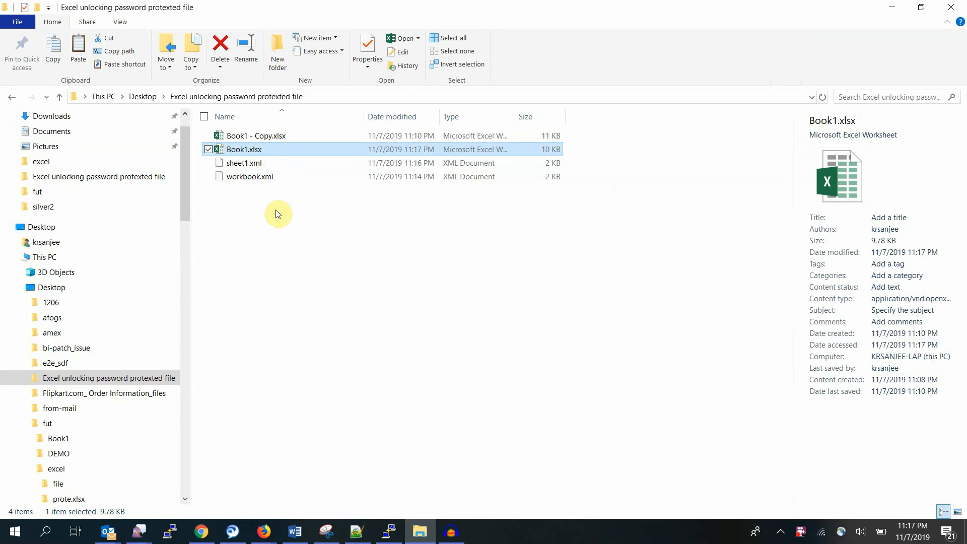
{"action": "right_click", "coordinate": [244, 149]}
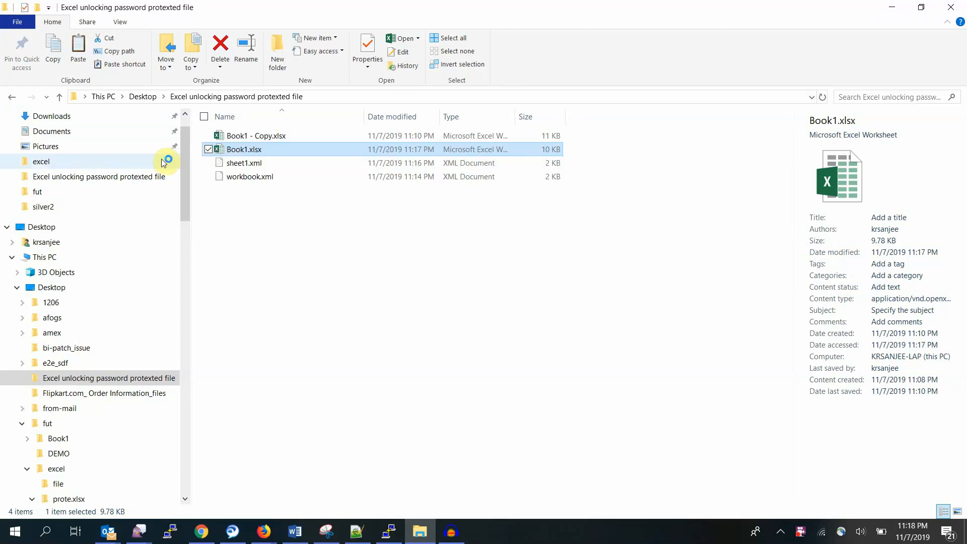
{"action": "double_click", "coordinate": [244, 149]}
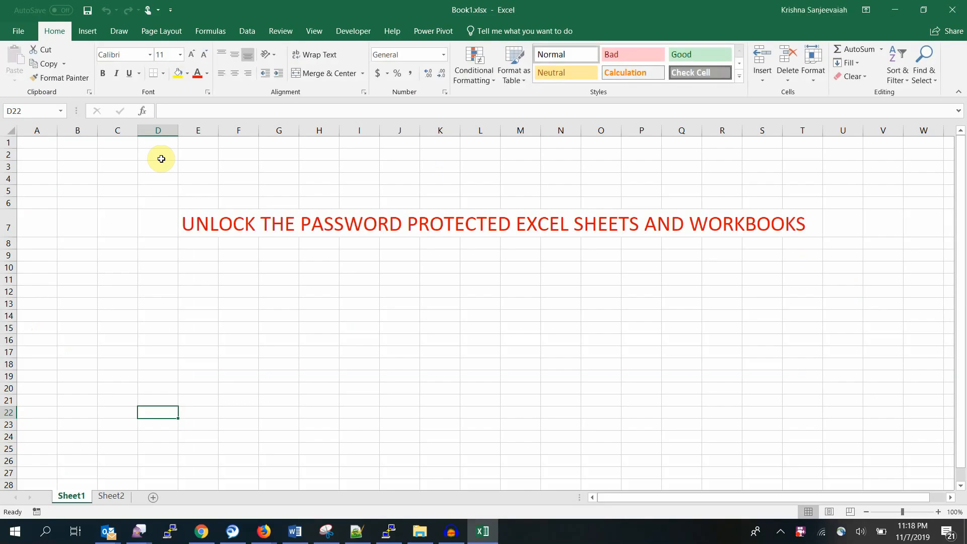
Step: Add new sheets beside Sheet2 to show the workbook structure is unlocked
{"action": "double_click", "coordinate": [197, 223]}
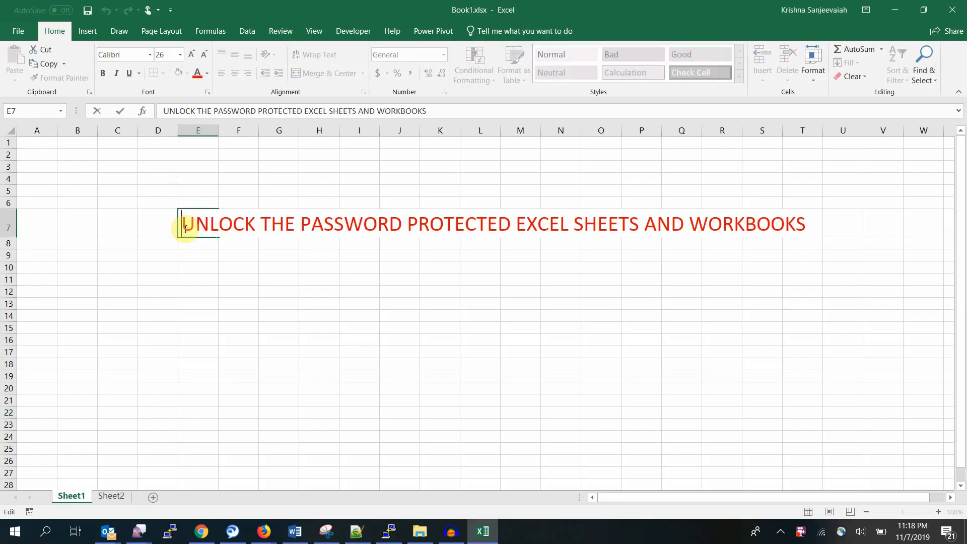
{"action": "left_click", "coordinate": [110, 495]}
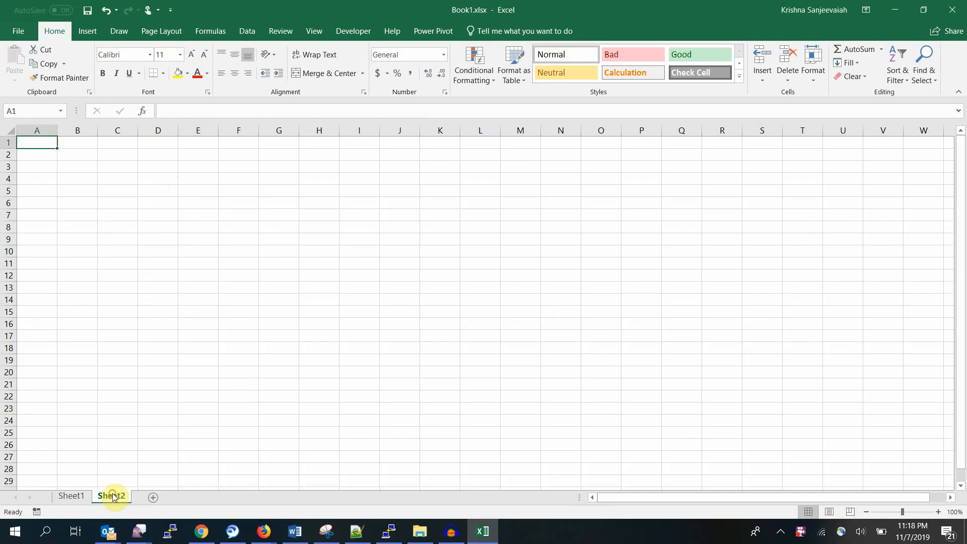
{"action": "left_click", "coordinate": [152, 497]}
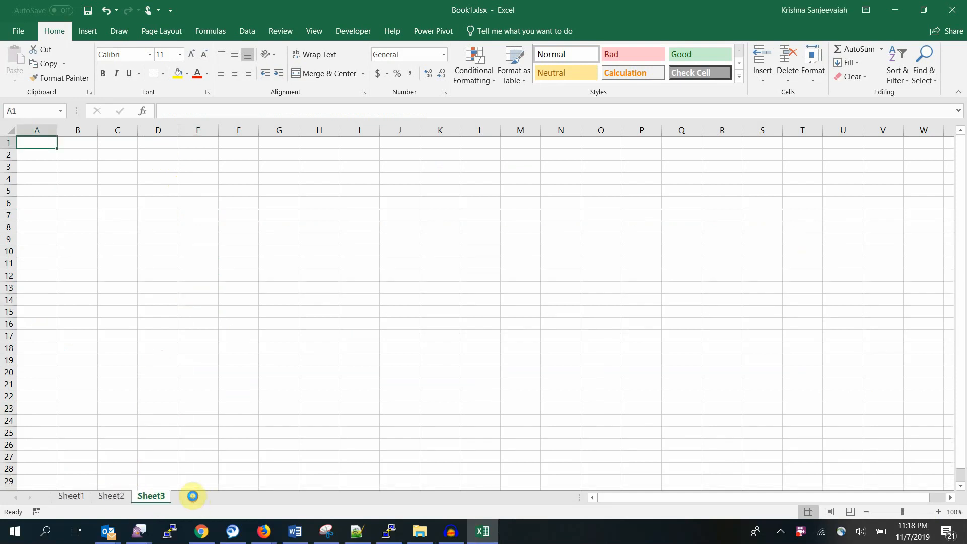
{"action": "left_click", "coordinate": [71, 495]}
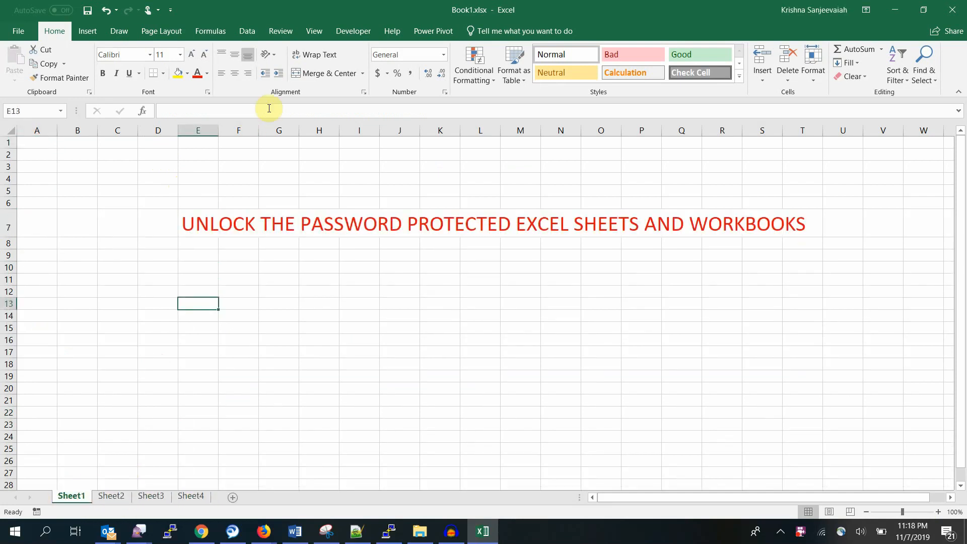
Step: Cancel Protect Workbook, then type 'sadfadsfsadf' over Sheet1's E7 title
{"action": "left_click", "coordinate": [280, 30]}
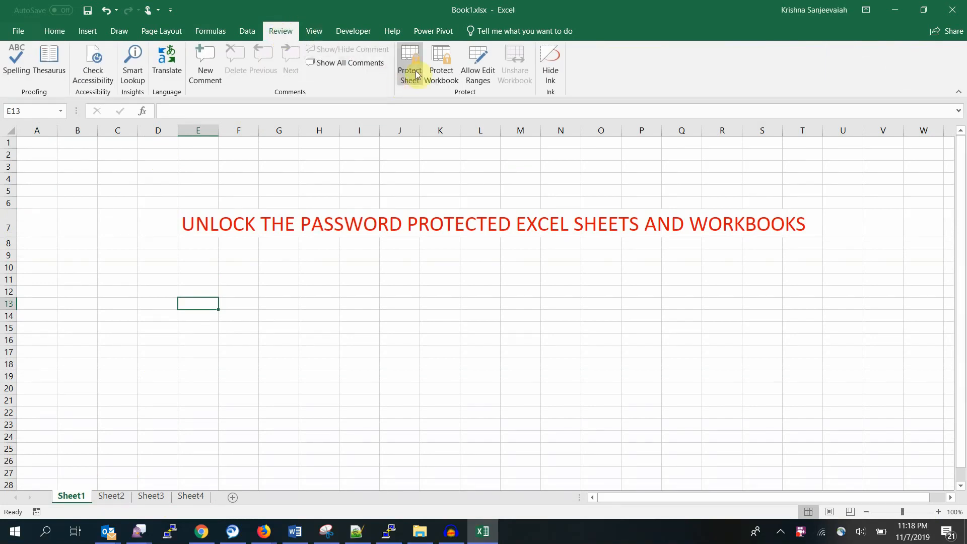
{"action": "left_click", "coordinate": [409, 65]}
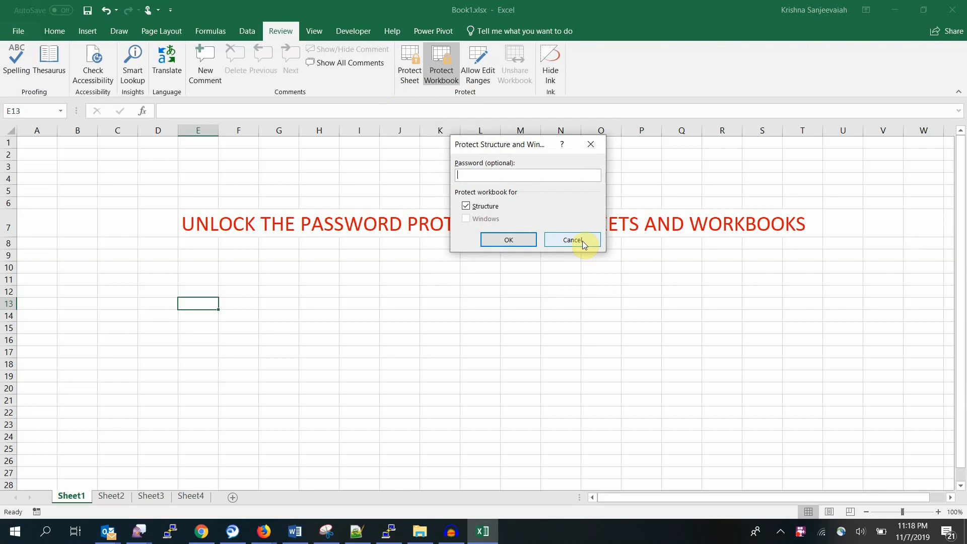
{"action": "left_click", "coordinate": [570, 240]}
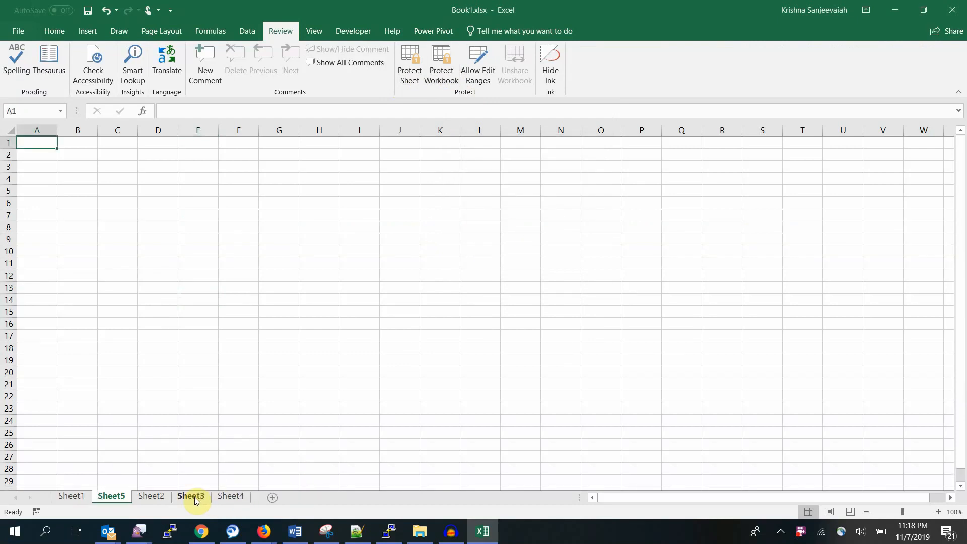
{"action": "left_click", "coordinate": [151, 495]}
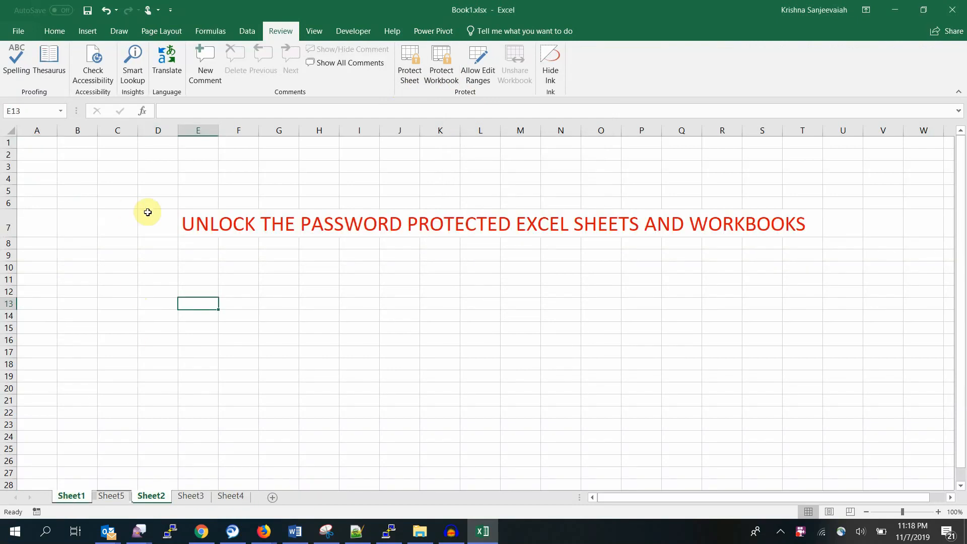
{"action": "type", "text": "sadfadsfsadf"}
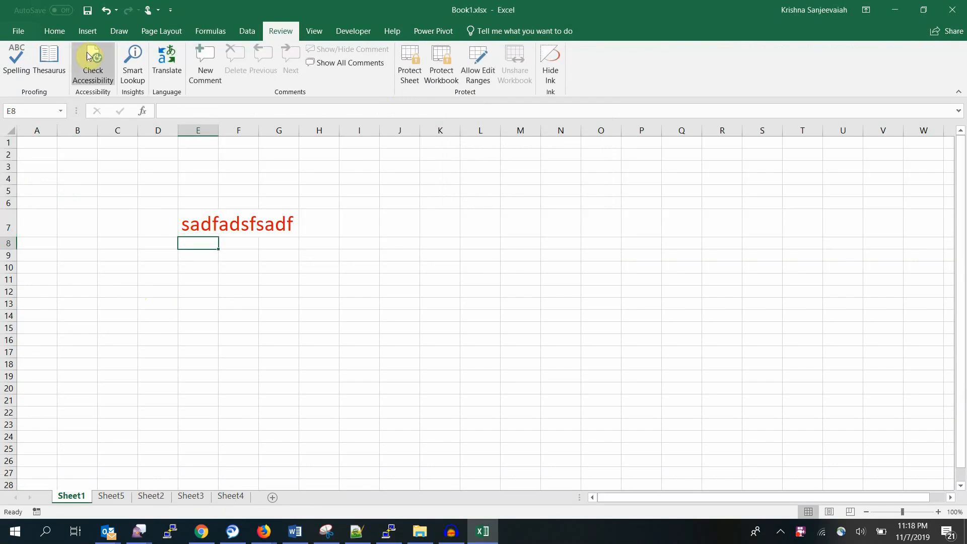
Step: Save Book1.xlsx from the File menu
{"action": "left_click", "coordinate": [18, 31]}
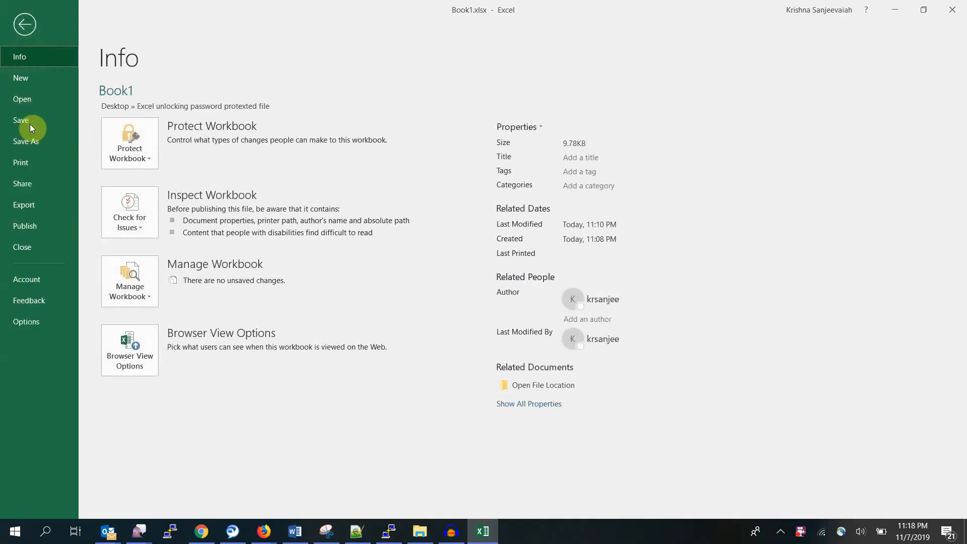
{"action": "left_click", "coordinate": [25, 24]}
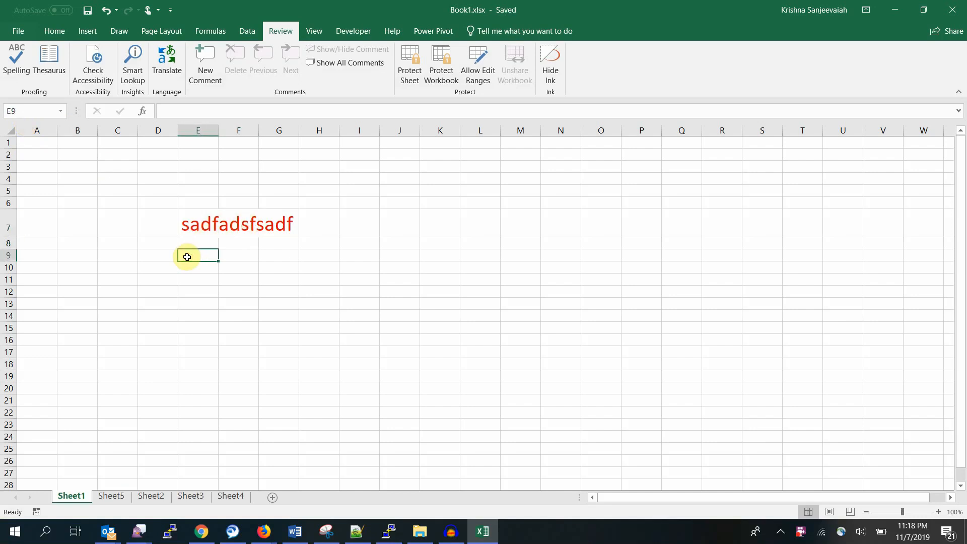
{"action": "mouse_move", "coordinate": [347, 302]}
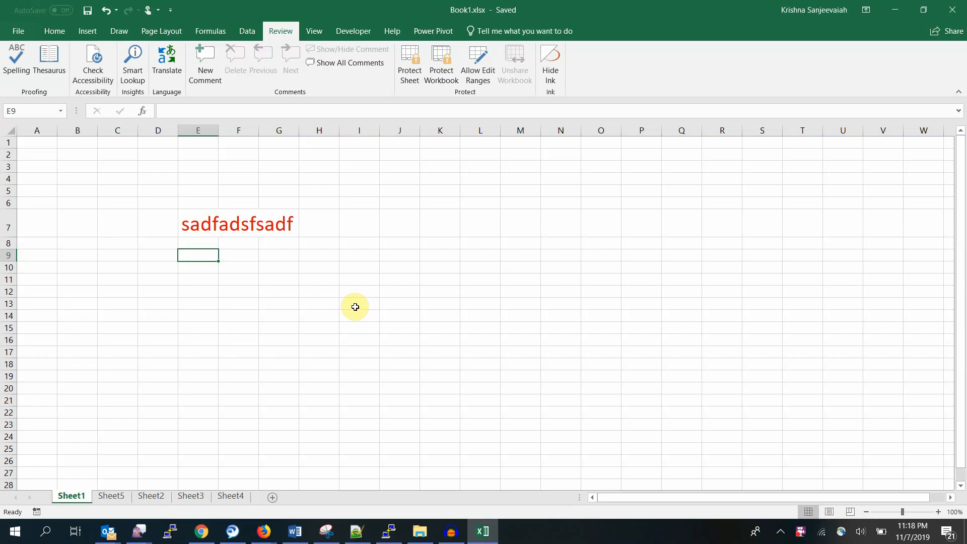
{"action": "mouse_move", "coordinate": [355, 292]}
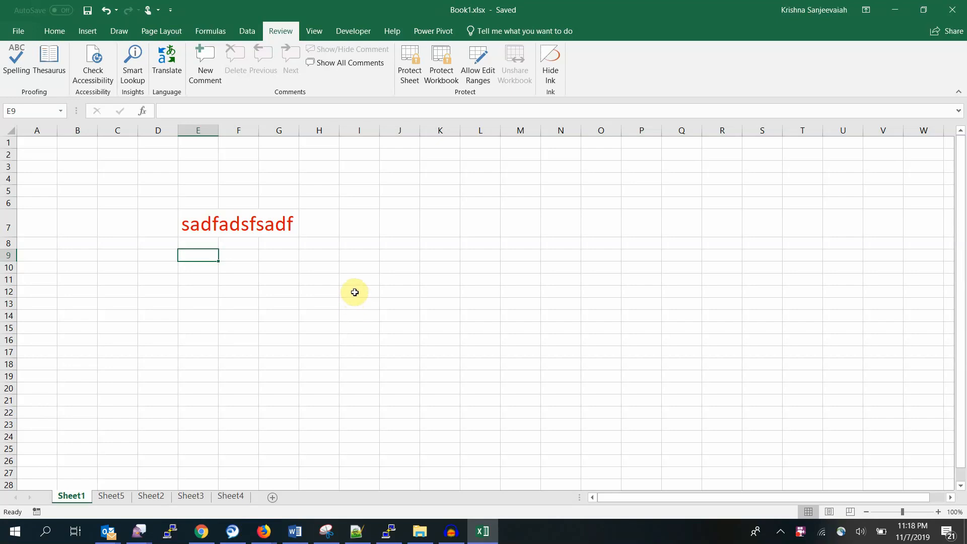